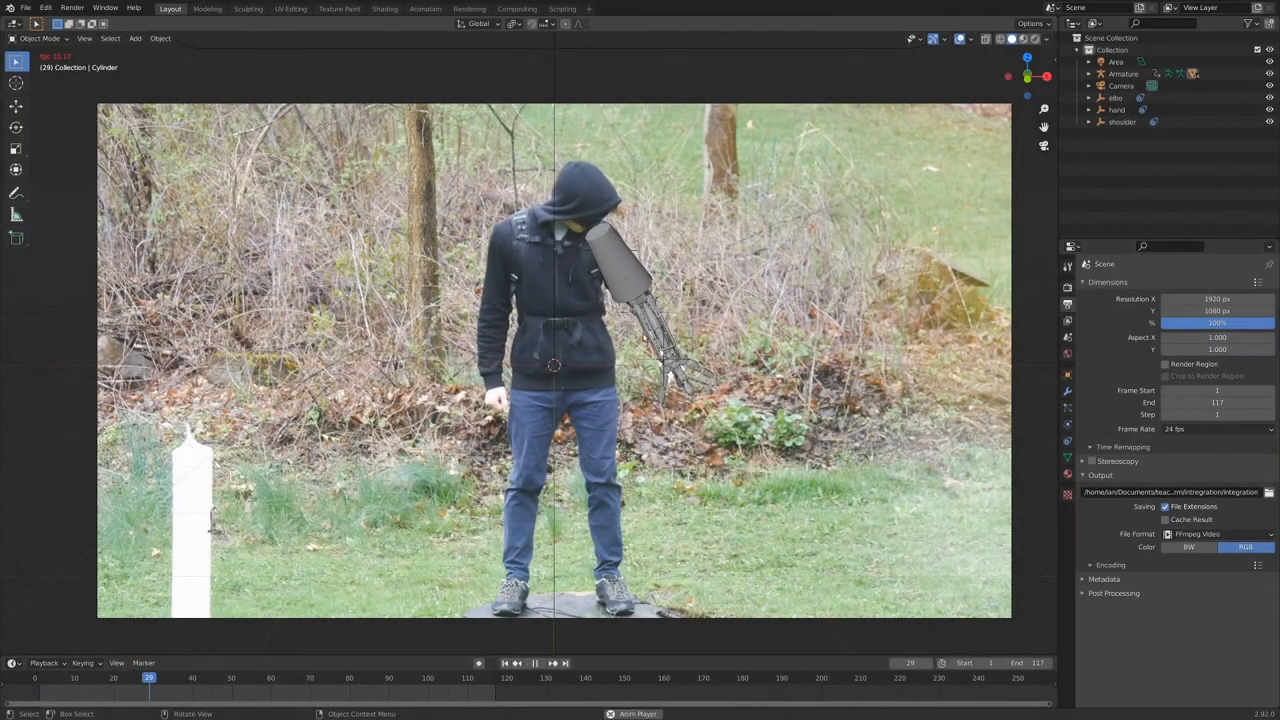
Move the area light and camera into a new collection named render.
{"action": "left_click", "coordinate": [536, 664]}
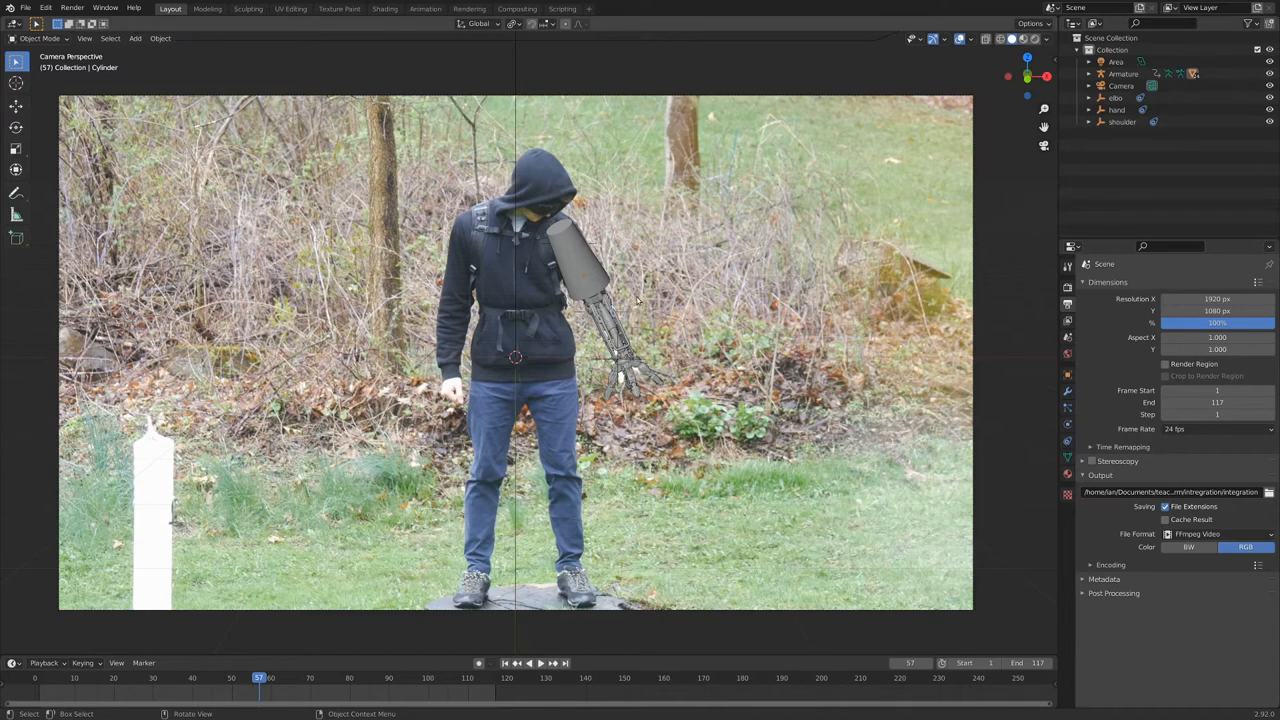
{"action": "mouse_move", "coordinate": [746, 264]}
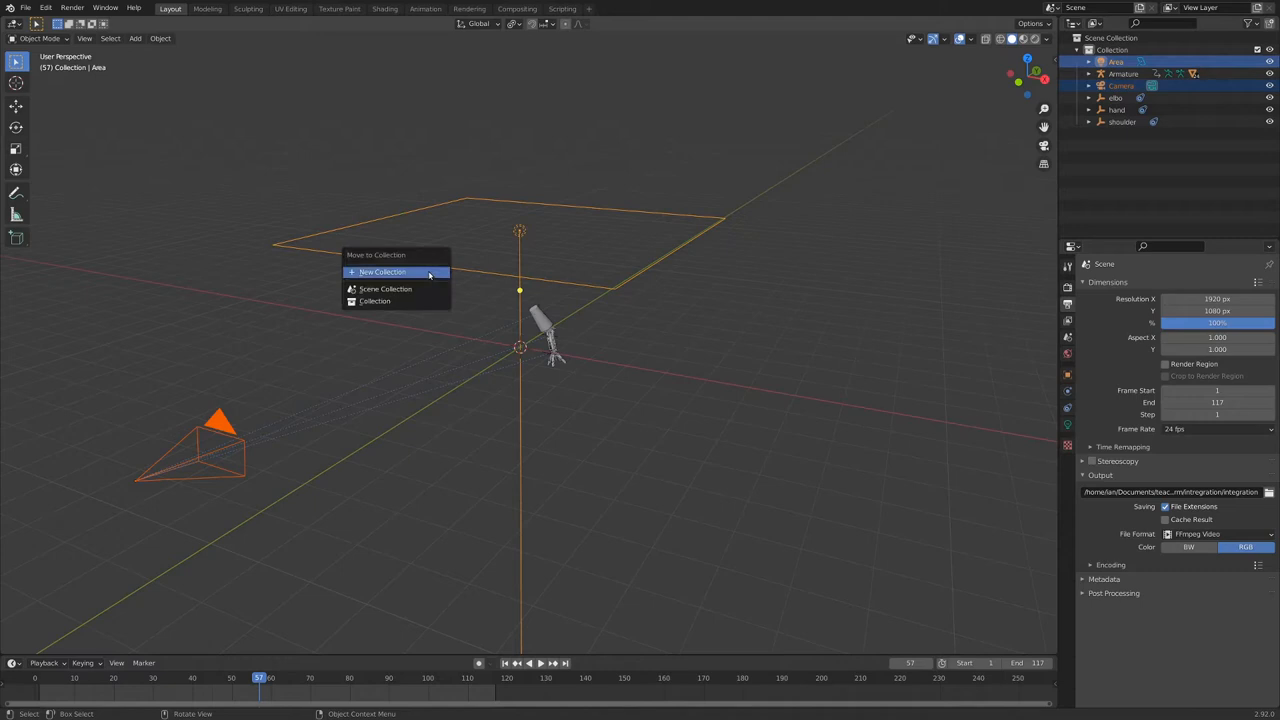
{"action": "left_click", "coordinate": [392, 272]}
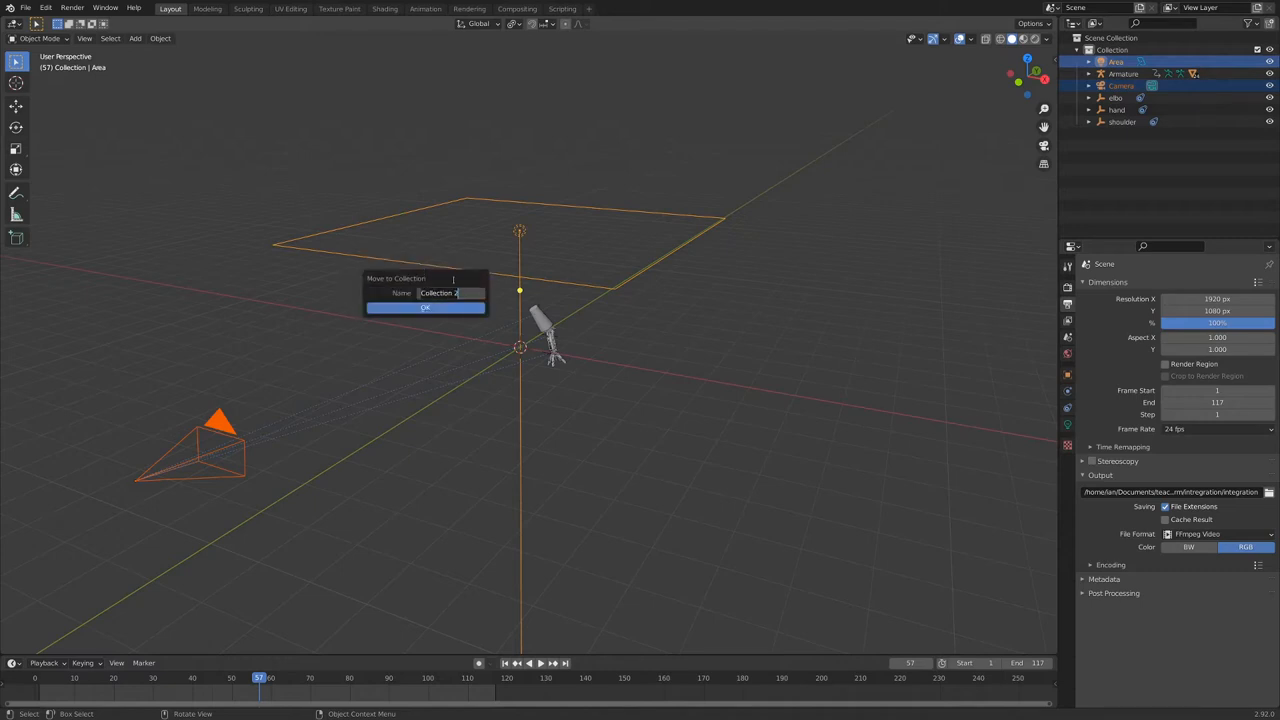
{"action": "type", "text": "render"}
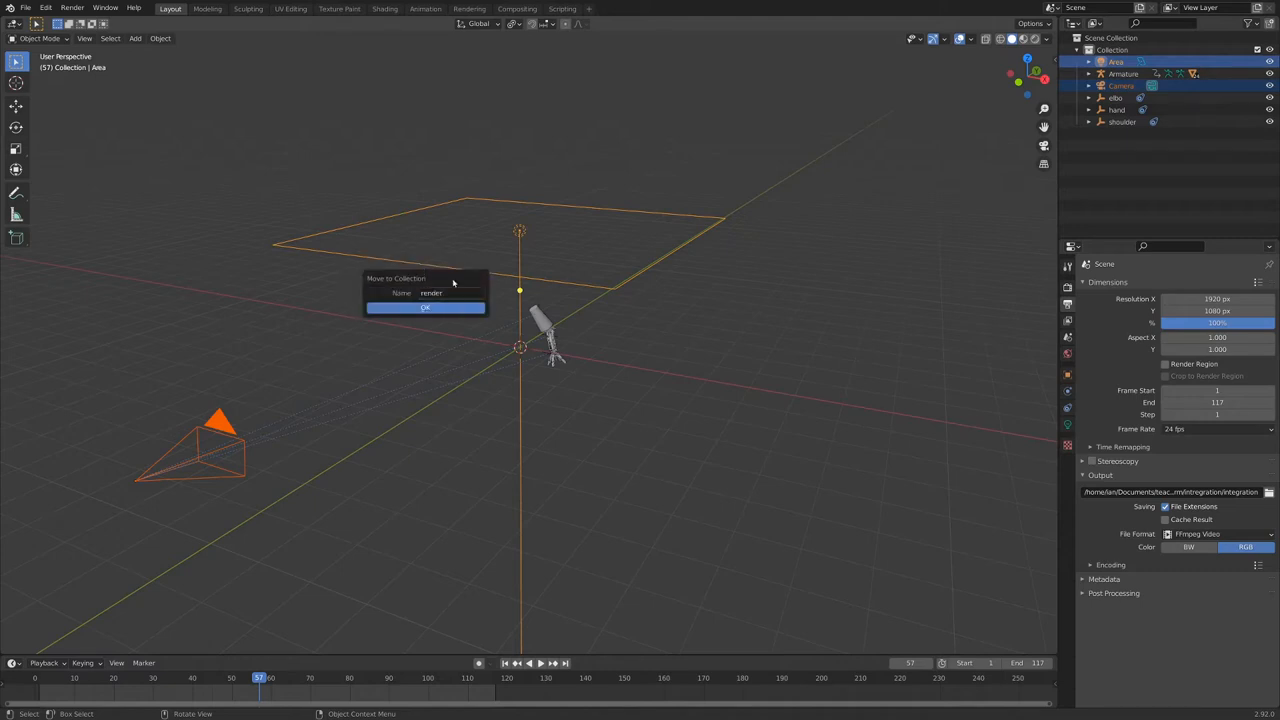
{"action": "left_click", "coordinate": [424, 308]}
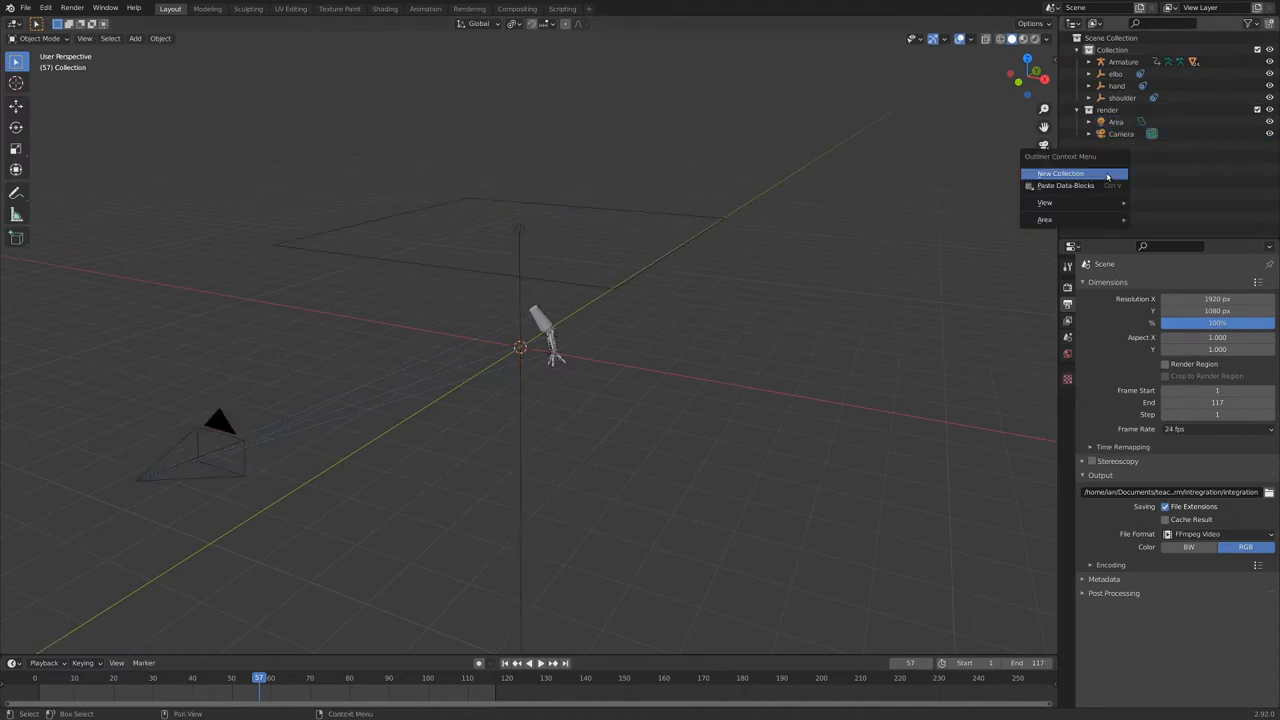
Add another collection in the outliner and rename the original arm collection.
{"action": "left_click", "coordinate": [1060, 172]}
{"action": "type", "text": "rain"}
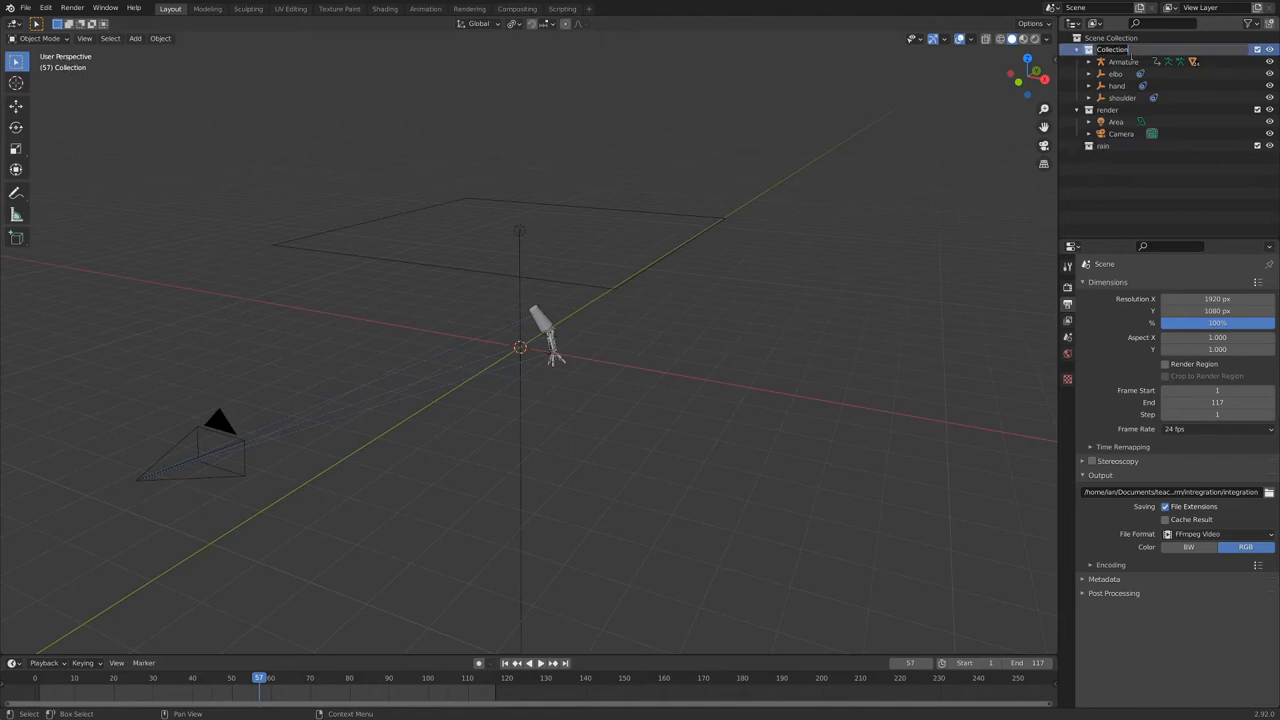
{"action": "double_click", "coordinate": [1112, 48]}
{"action": "type", "text": "arm"}
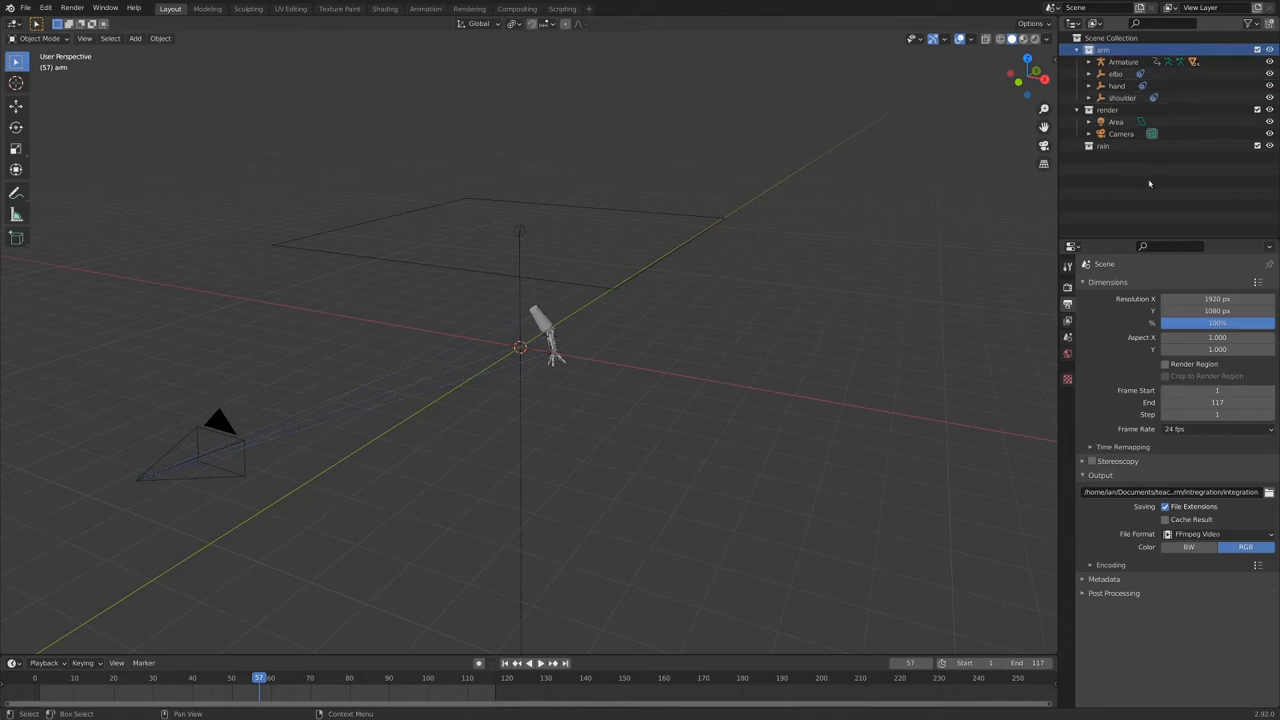
{"action": "left_click", "coordinate": [1104, 150]}
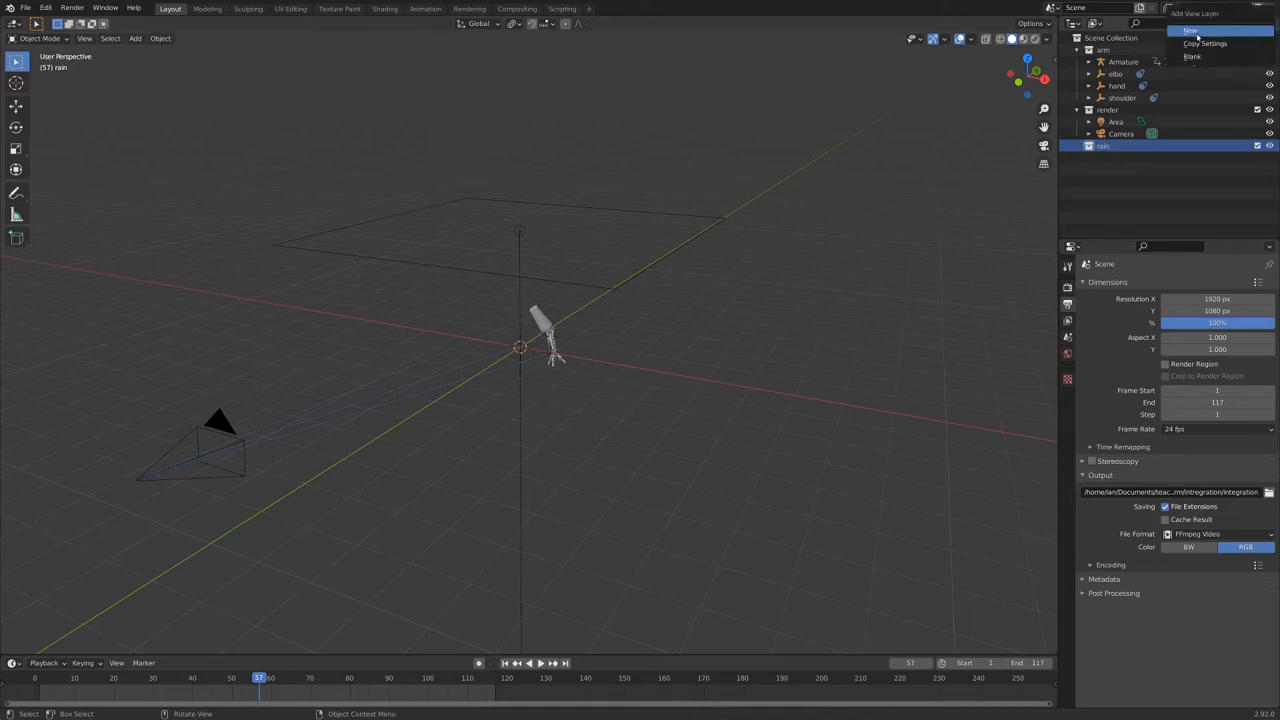
Create a new view layer with the arm rig collection excluded from it.
{"action": "left_click", "coordinate": [1190, 32]}
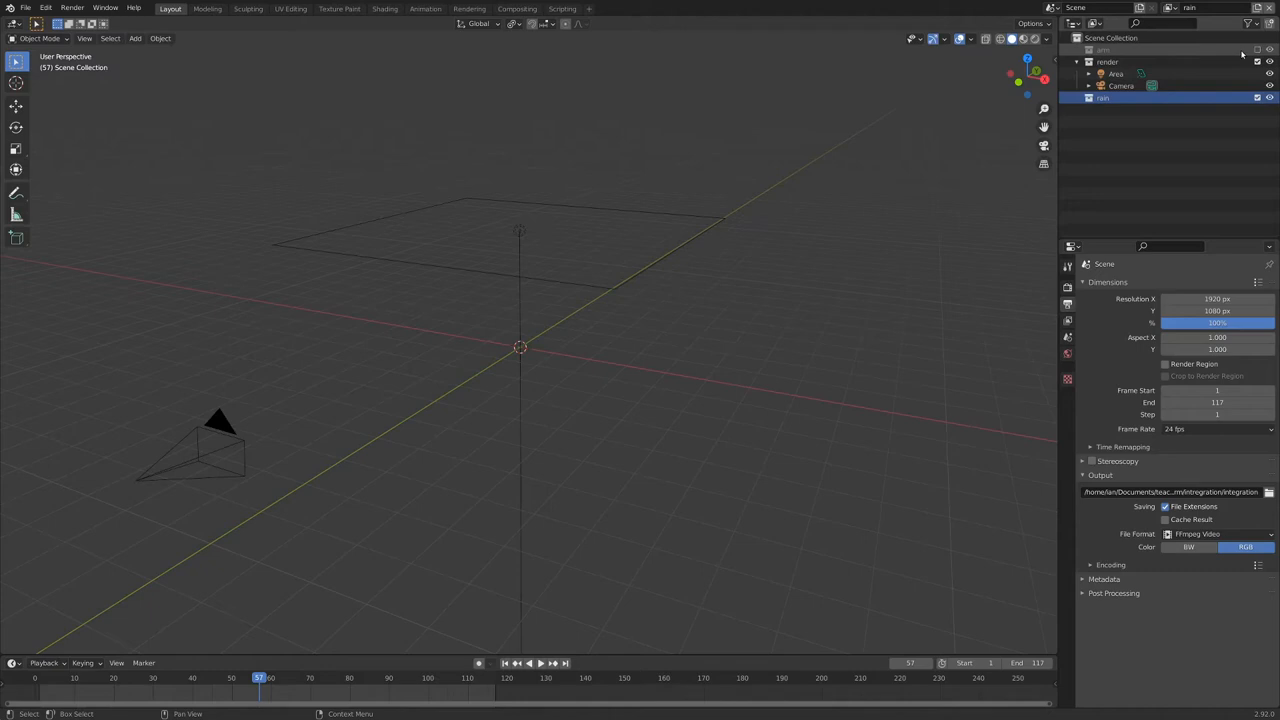
{"action": "left_click", "coordinate": [1092, 112]}
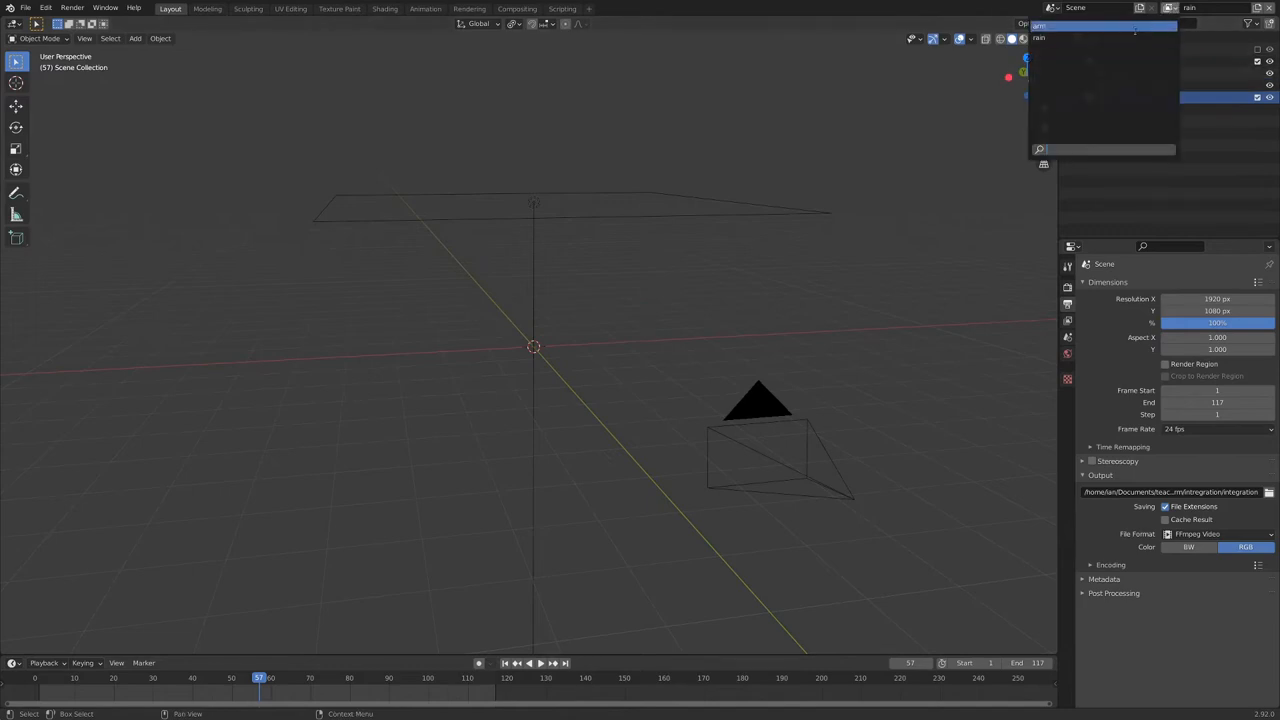
{"action": "left_click", "coordinate": [1040, 40]}
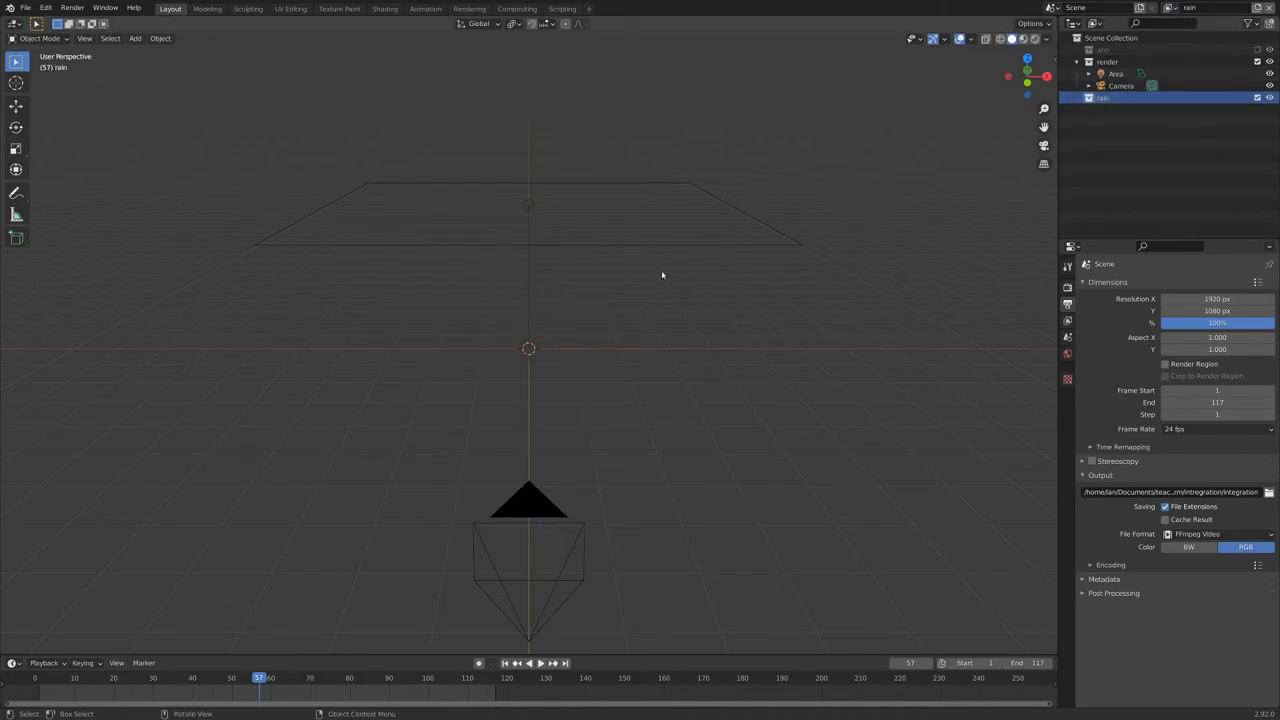
{"action": "mouse_move", "coordinate": [536, 348]}
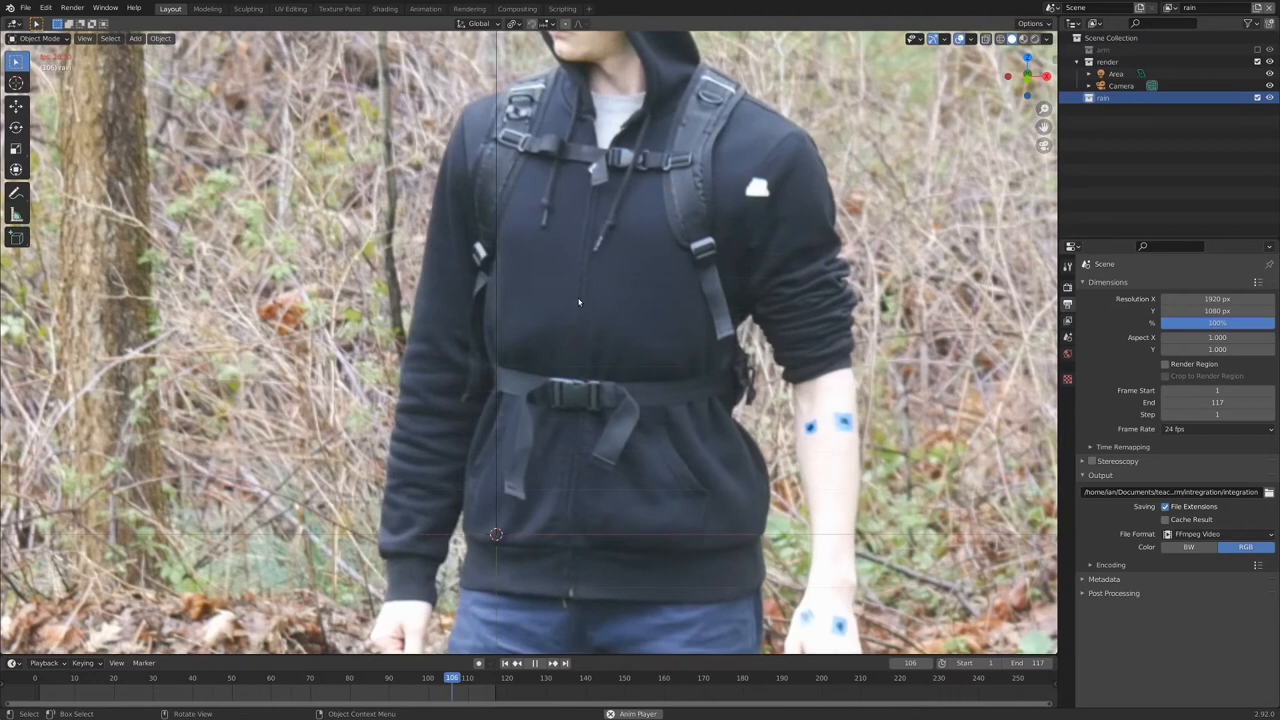
Jump the timeline back to the first frame of the tracked footage.
{"action": "left_click", "coordinate": [180, 674]}
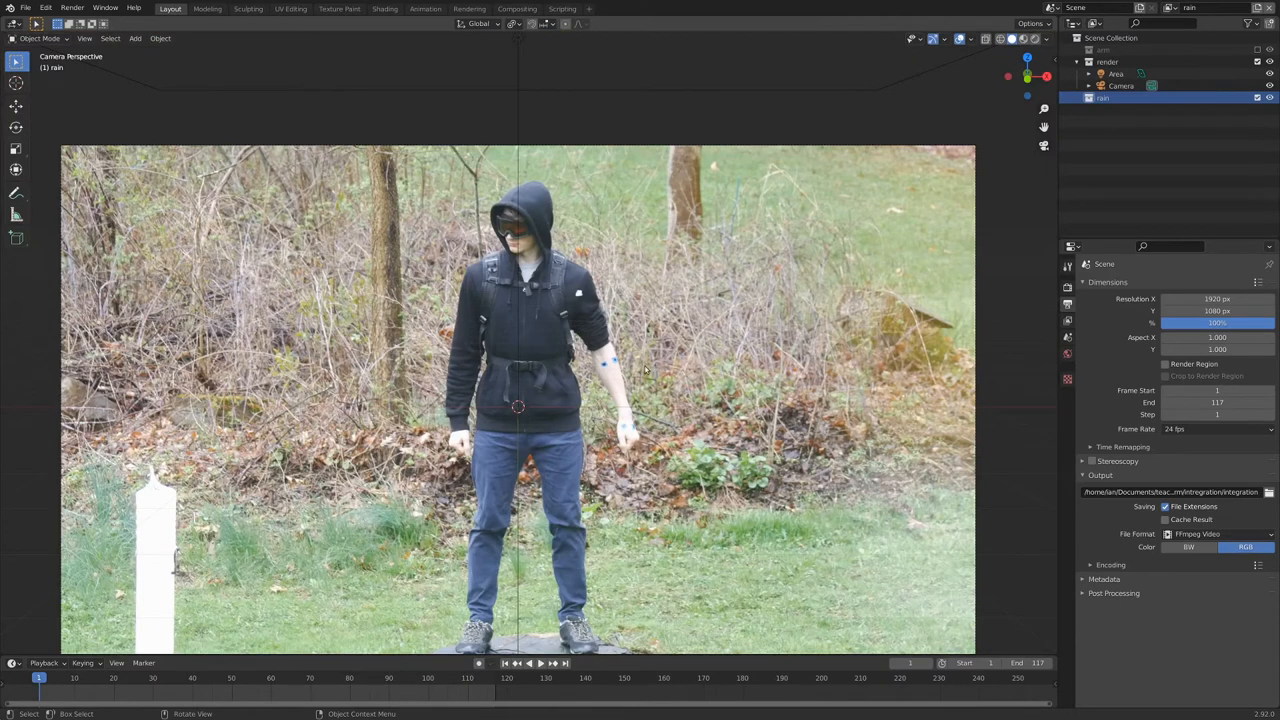
Add a plane, scale it up and place it above the person's head in camera view.
{"action": "left_click", "coordinate": [148, 38]}
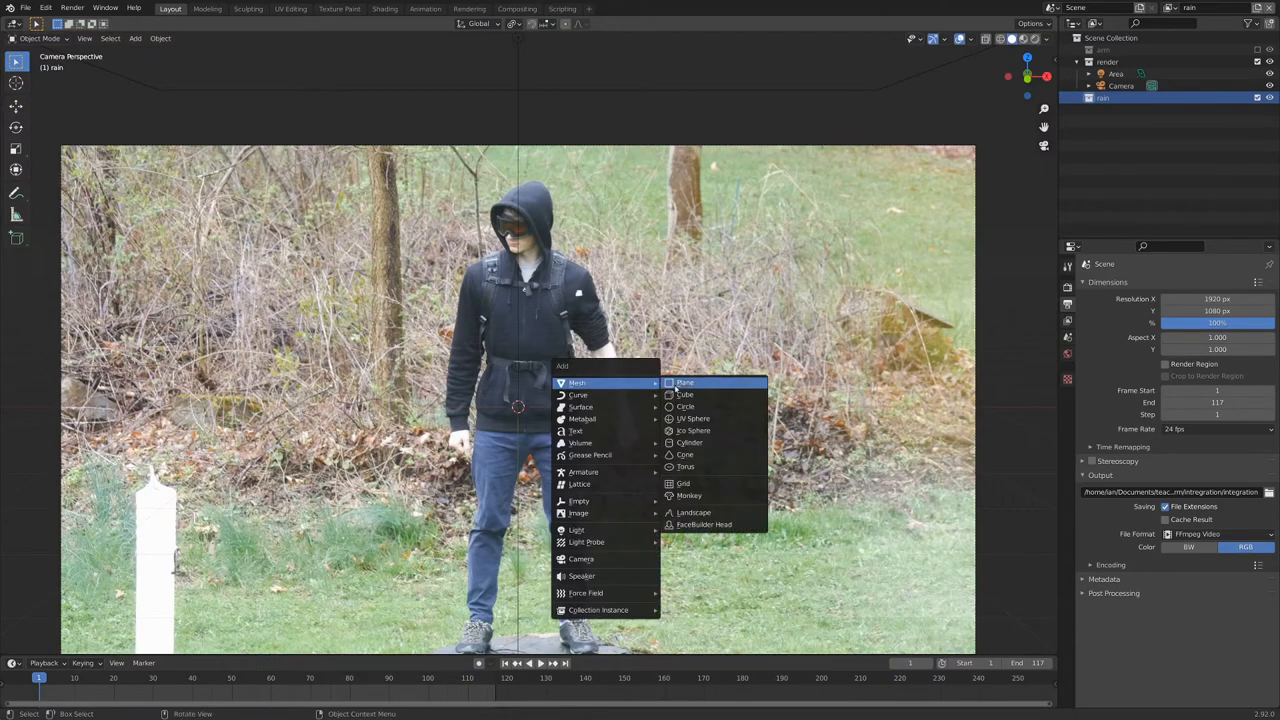
{"action": "left_click", "coordinate": [684, 382]}
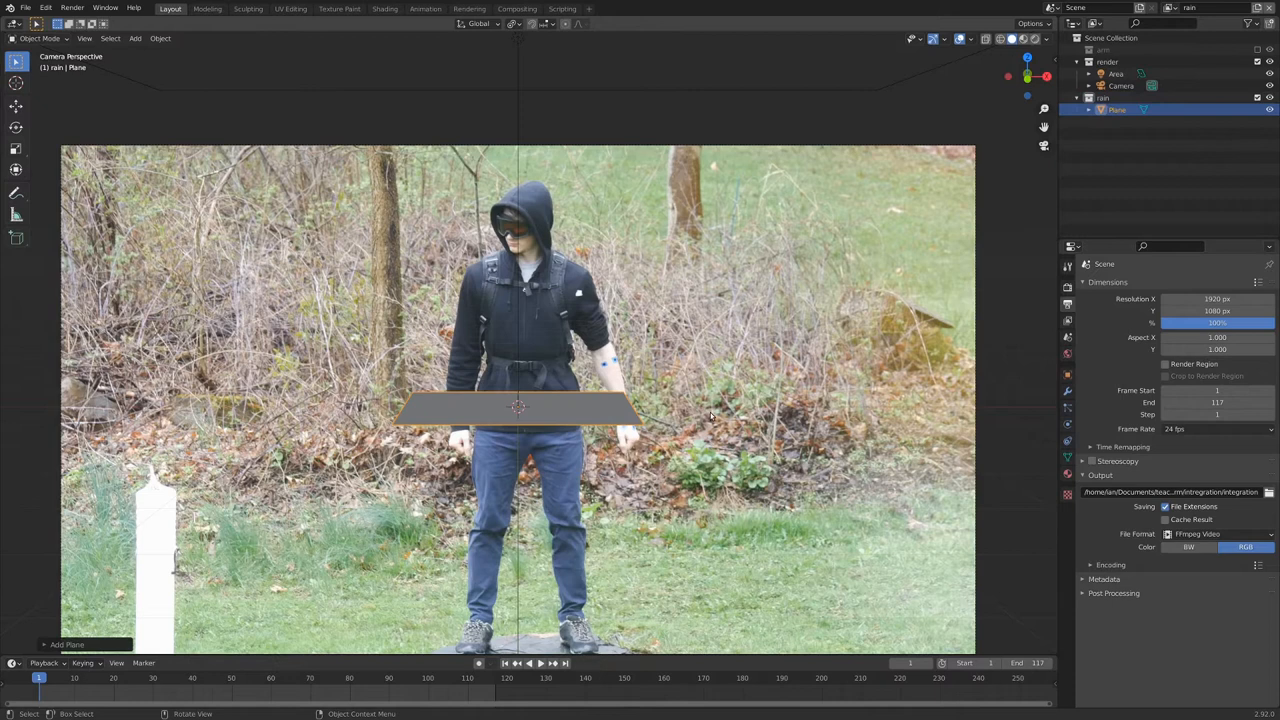
{"action": "key", "text": "s"}
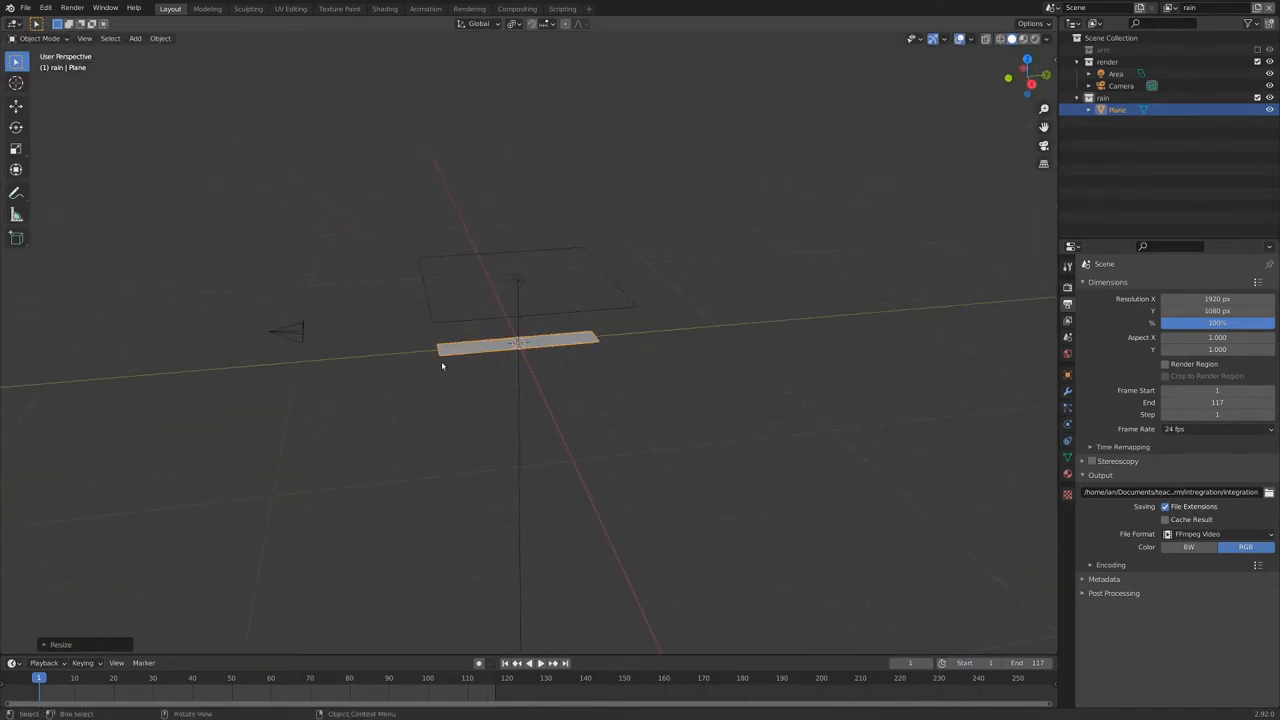
{"action": "key", "text": "g"}
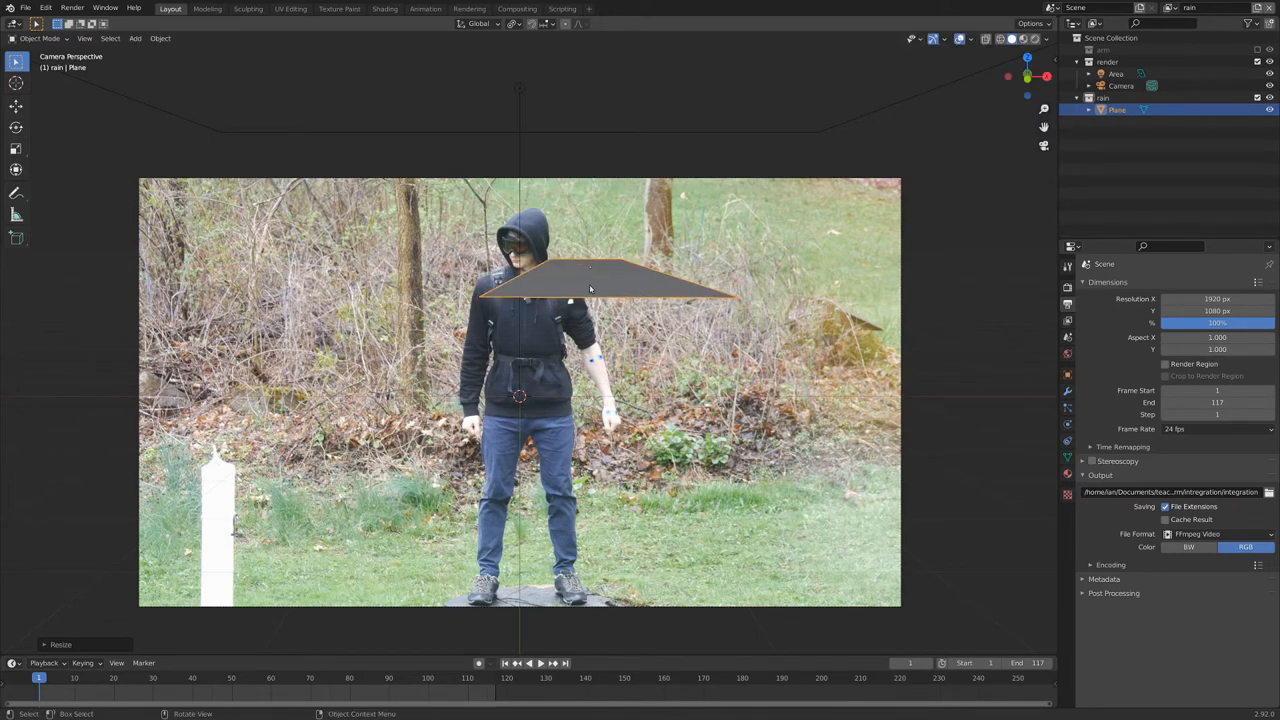
{"action": "left_click", "coordinate": [542, 662]}
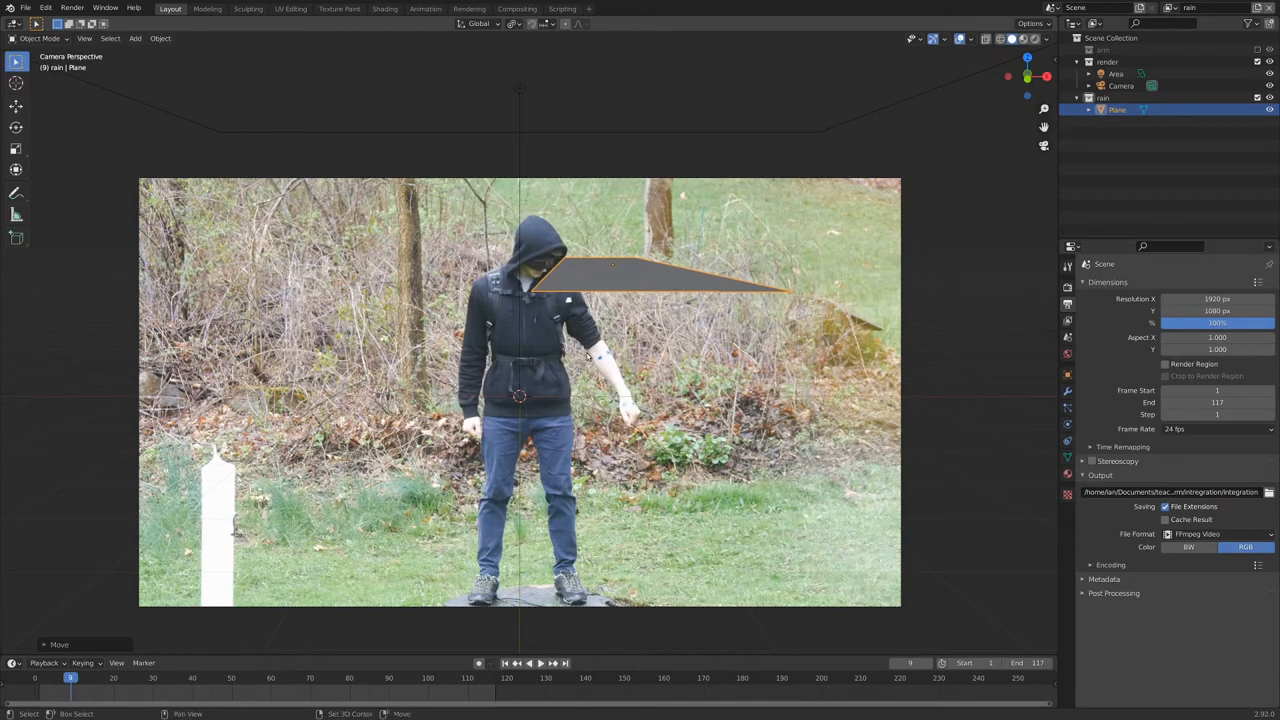
Add an icosphere and drag it to the right, outside the camera frame.
{"action": "left_click", "coordinate": [132, 40]}
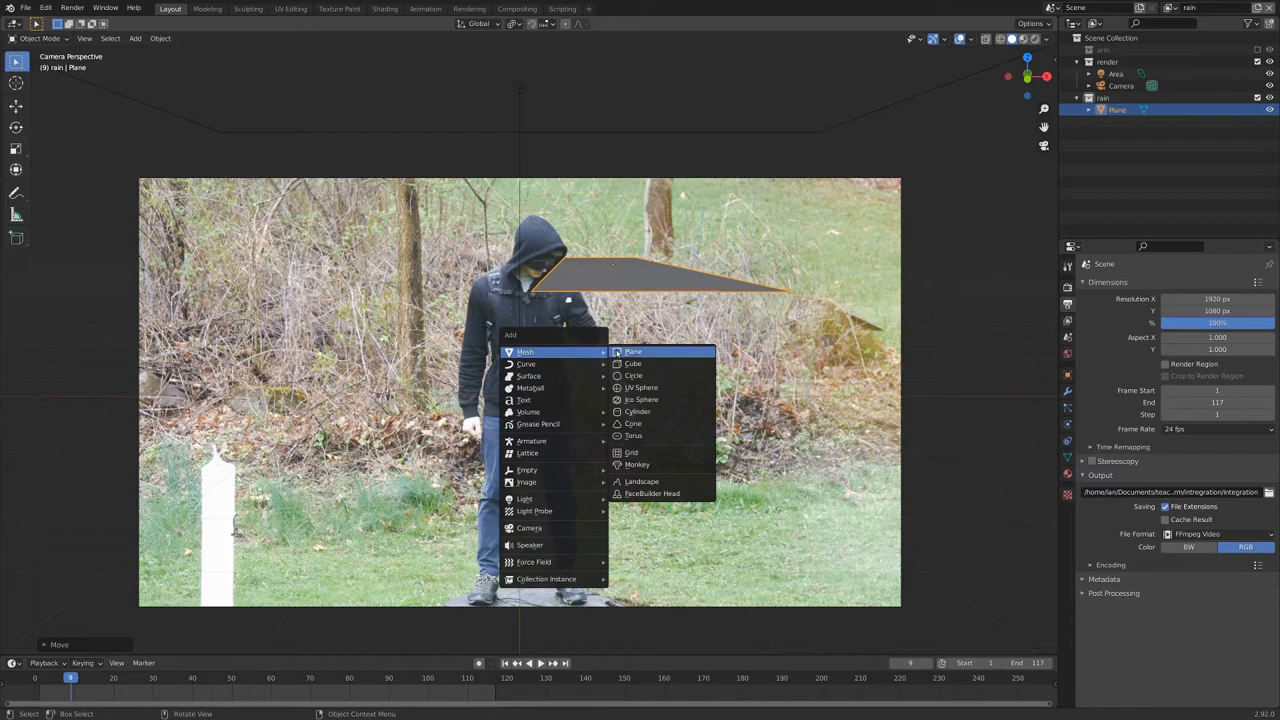
{"action": "left_click", "coordinate": [642, 400]}
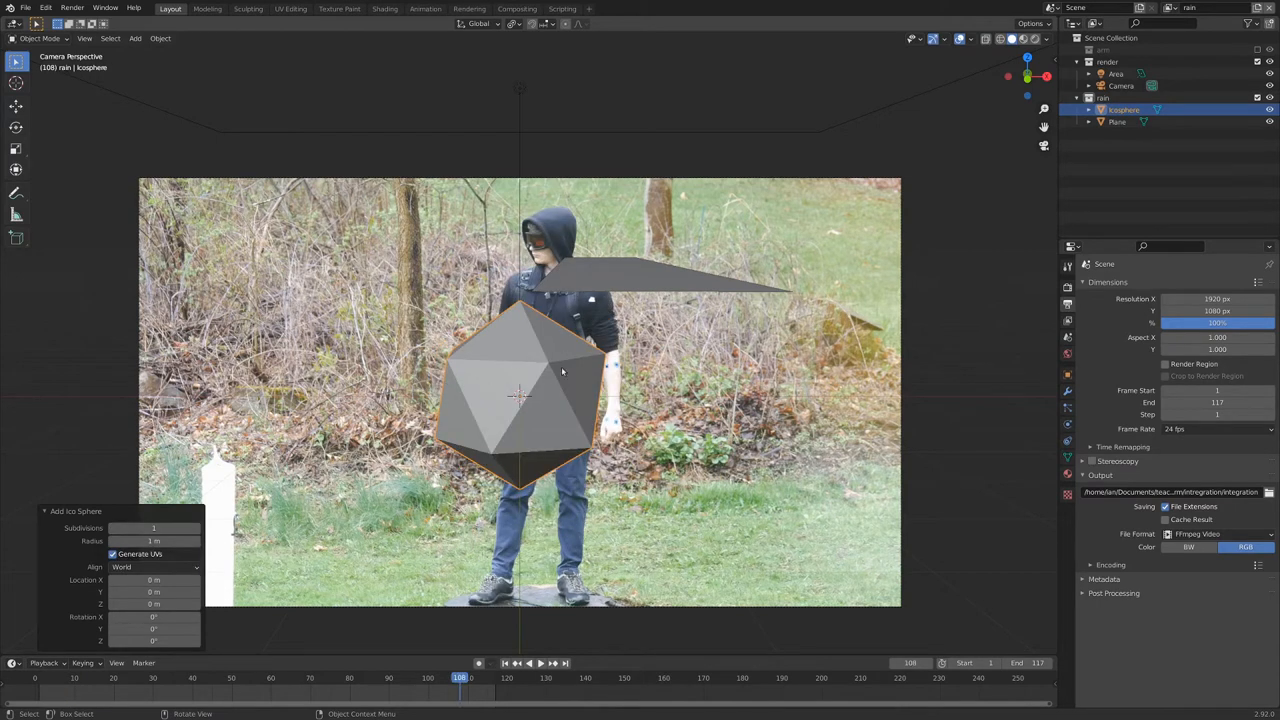
{"action": "mouse_move", "coordinate": [548, 424]}
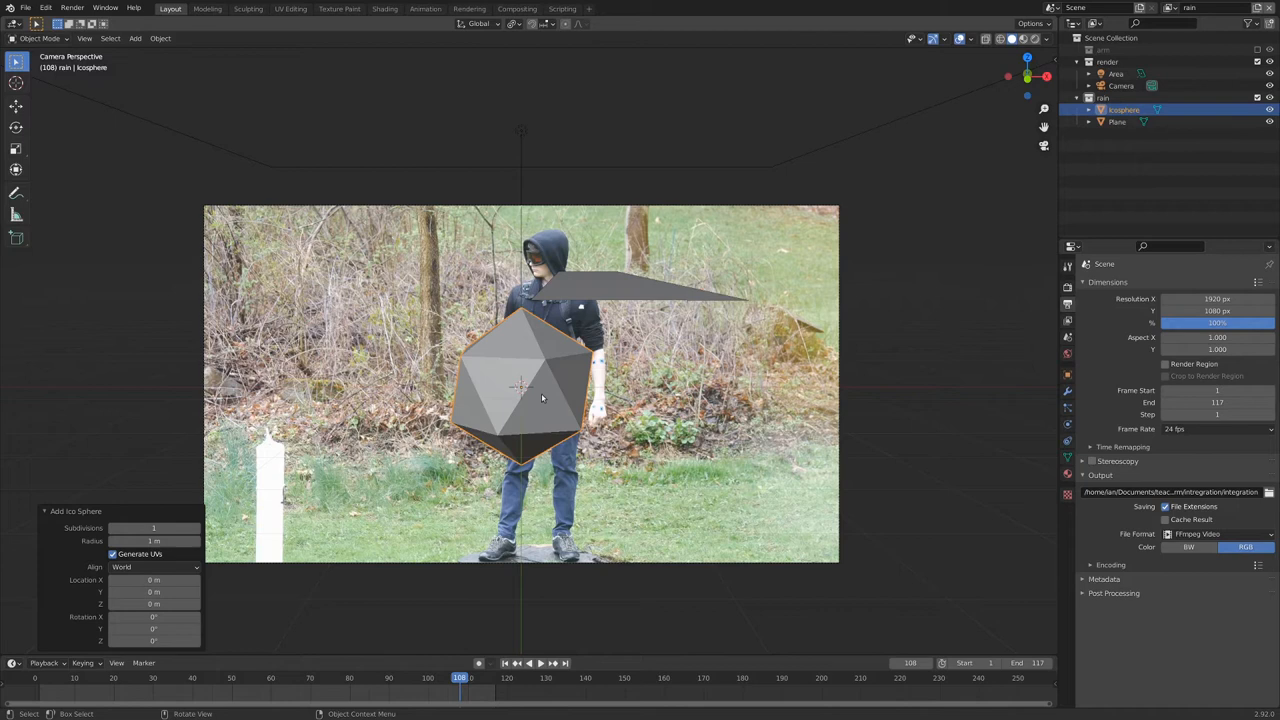
{"action": "scroll", "scroll_direction": "down", "scroll_amount": 3}
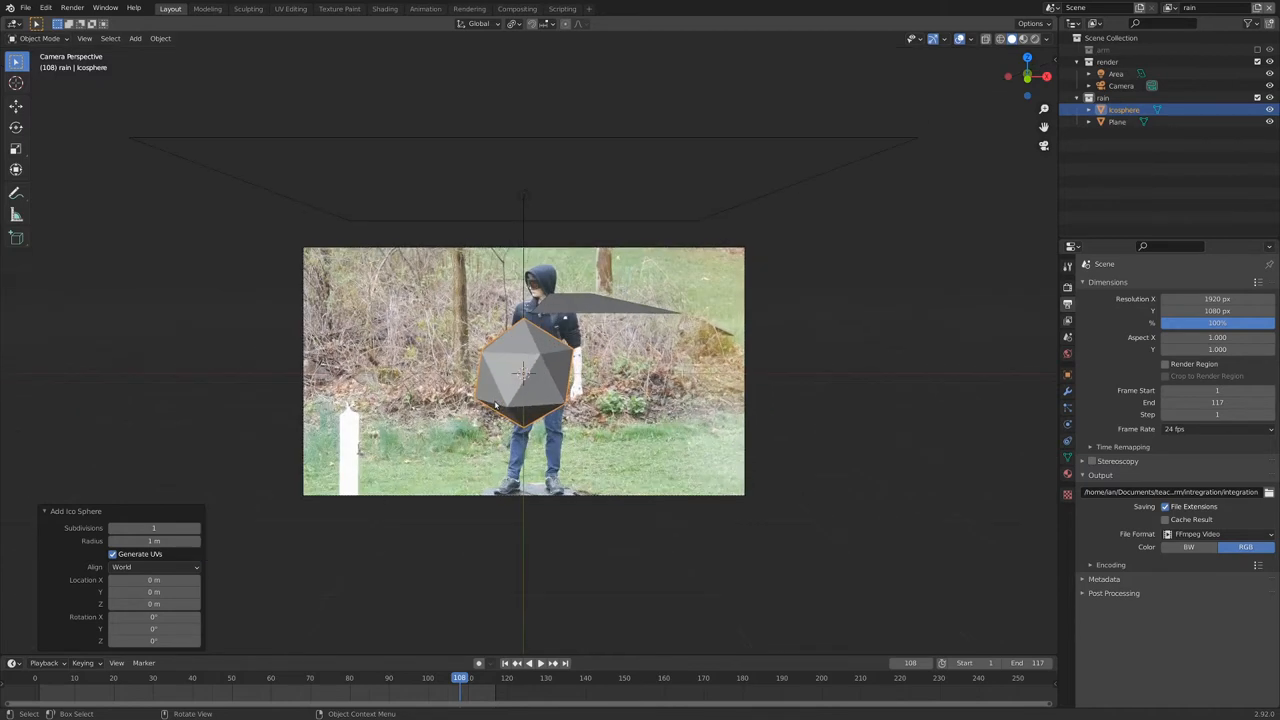
{"action": "left_click_drag", "start_coordinate": [524, 372], "coordinate": [844, 356]}
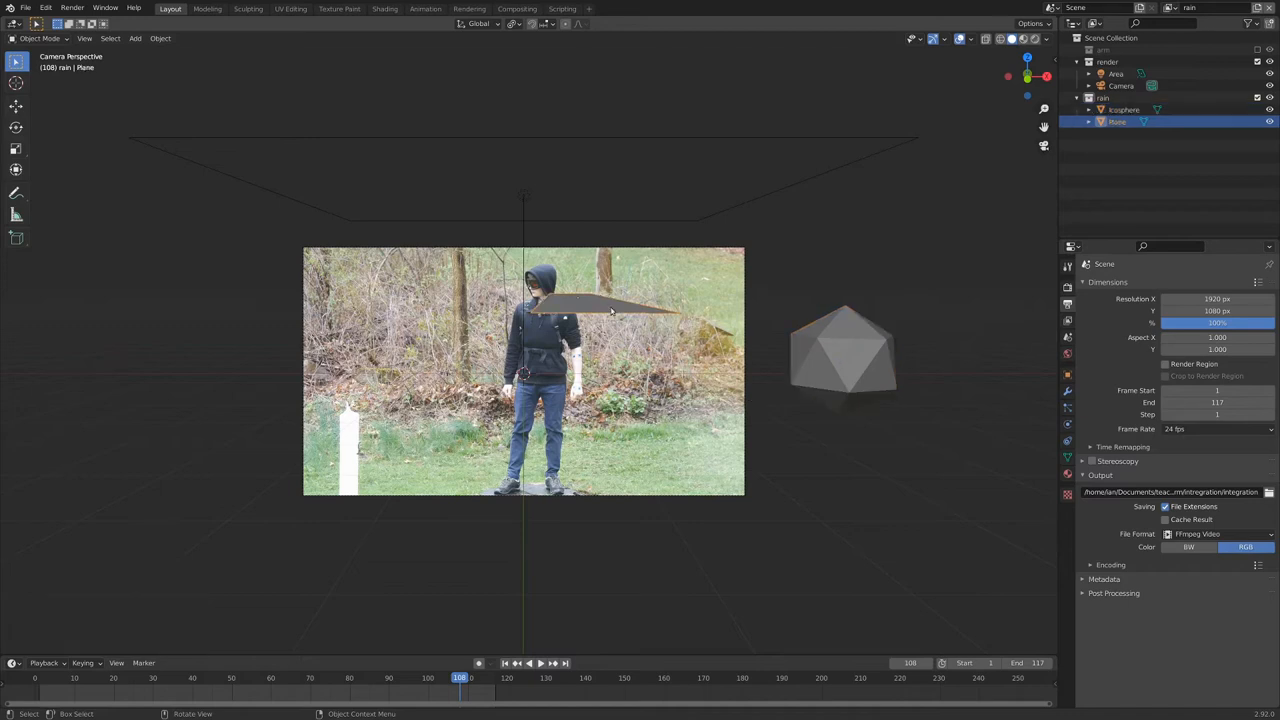
{"action": "mouse_move", "coordinate": [594, 308]}
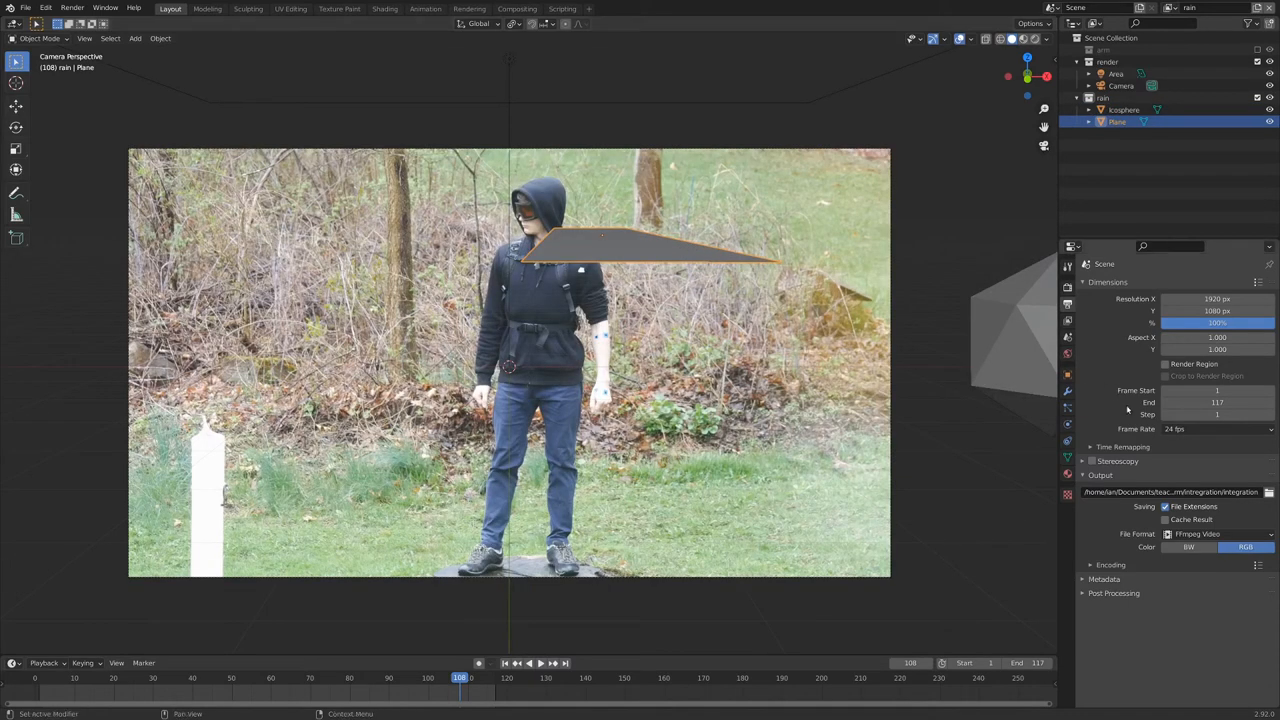
Add a particle system to the plane and play the timeline to see it emit.
{"action": "left_click", "coordinate": [1064, 416]}
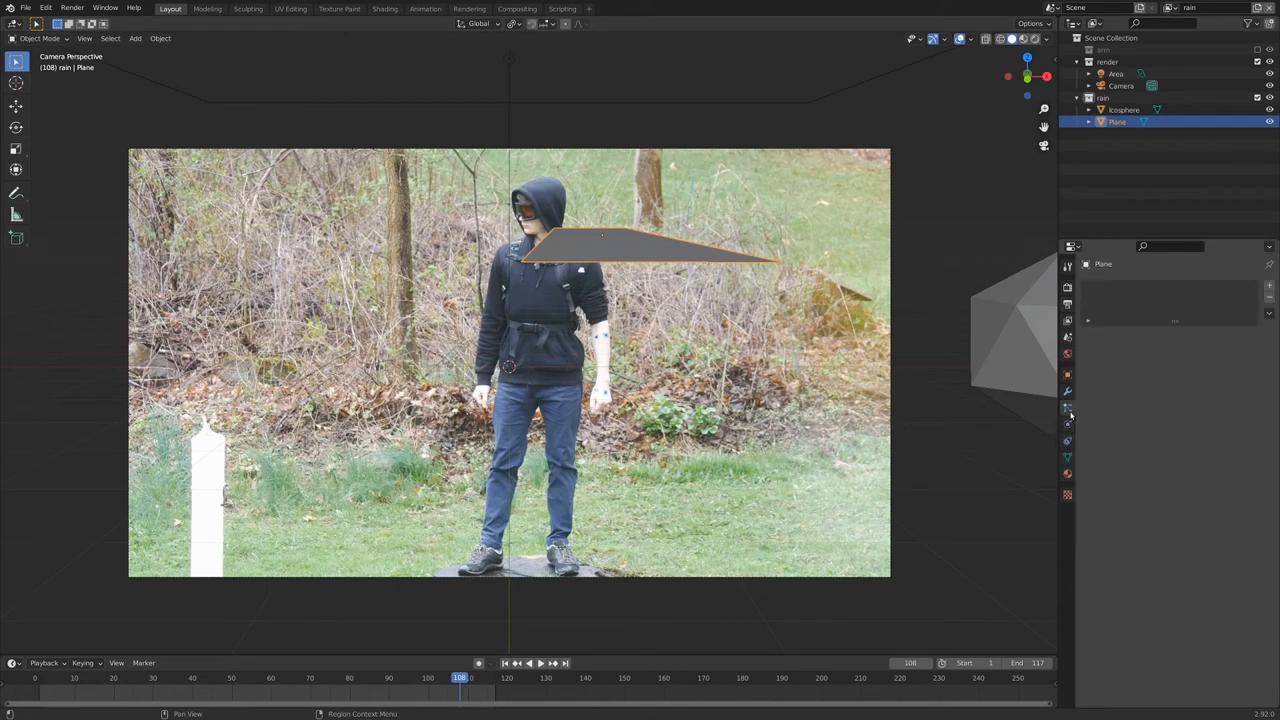
{"action": "left_click", "coordinate": [1068, 412]}
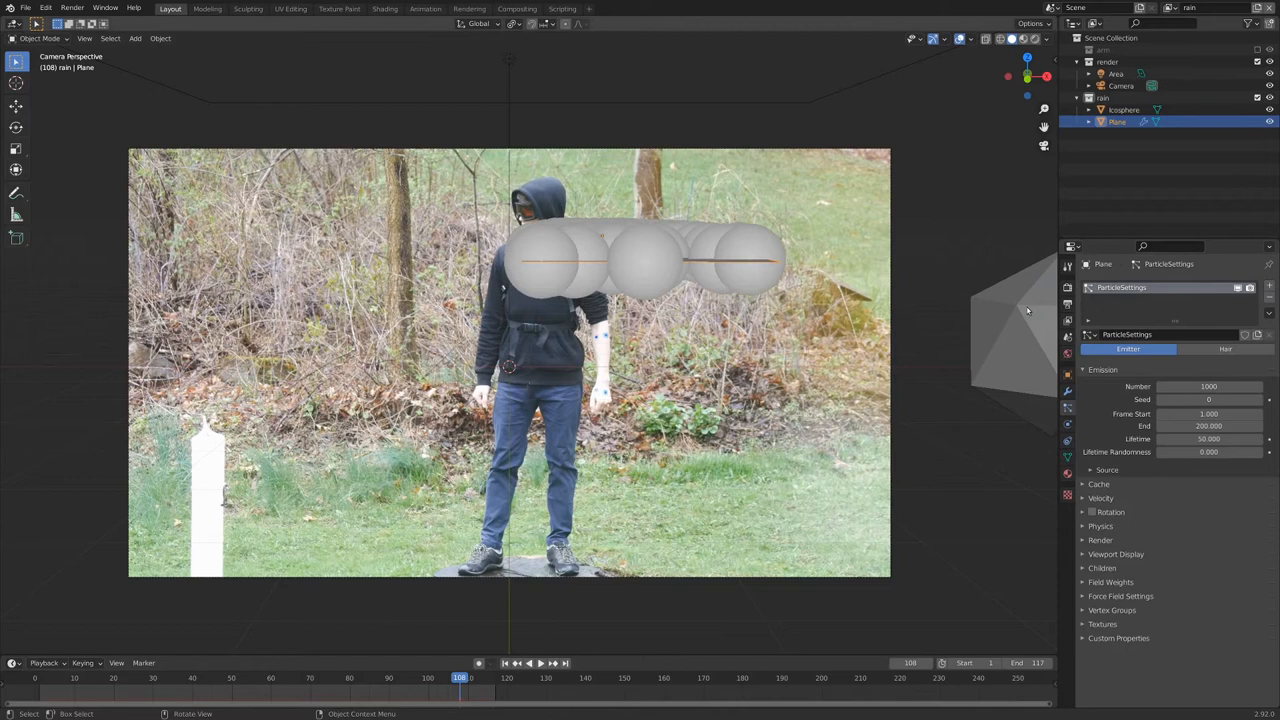
{"action": "left_click", "coordinate": [538, 664]}
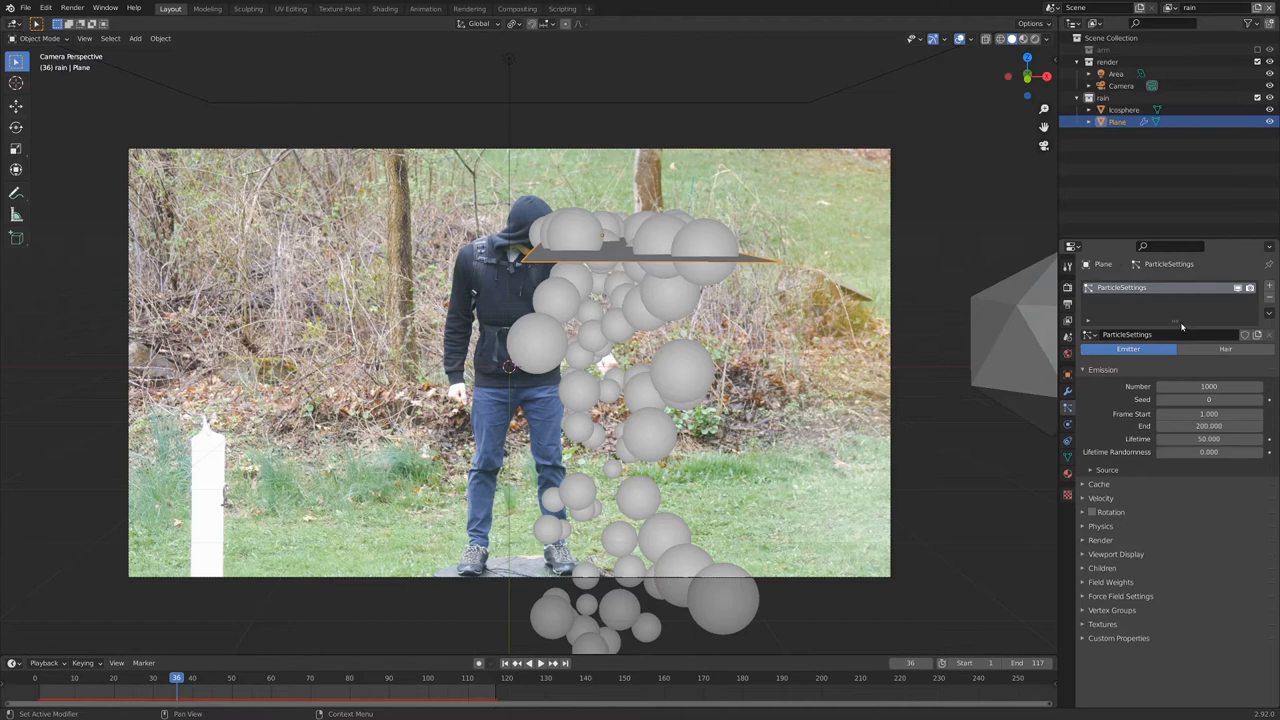
Lower the emission End frame and Lifetime, then replay to check the clustered spheres.
{"action": "left_click", "coordinate": [1208, 426]}
{"action": "type", "text": "117.000"}
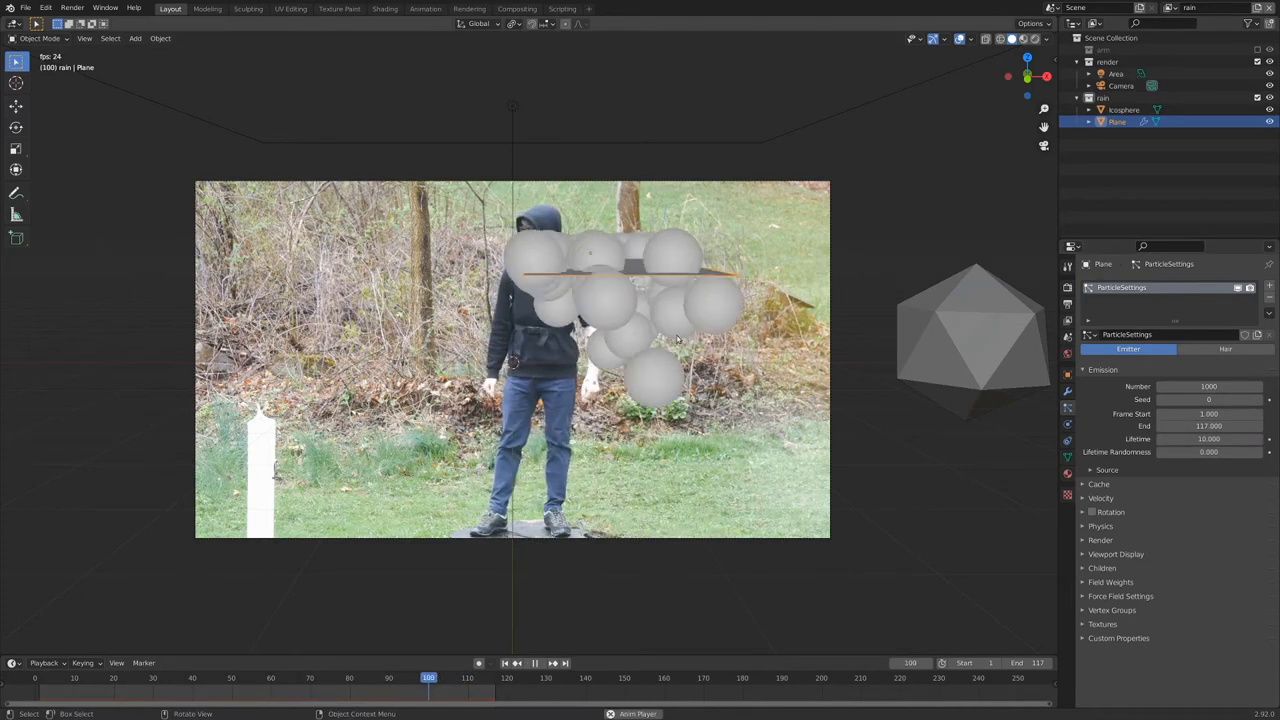
{"action": "left_click", "coordinate": [152, 676]}
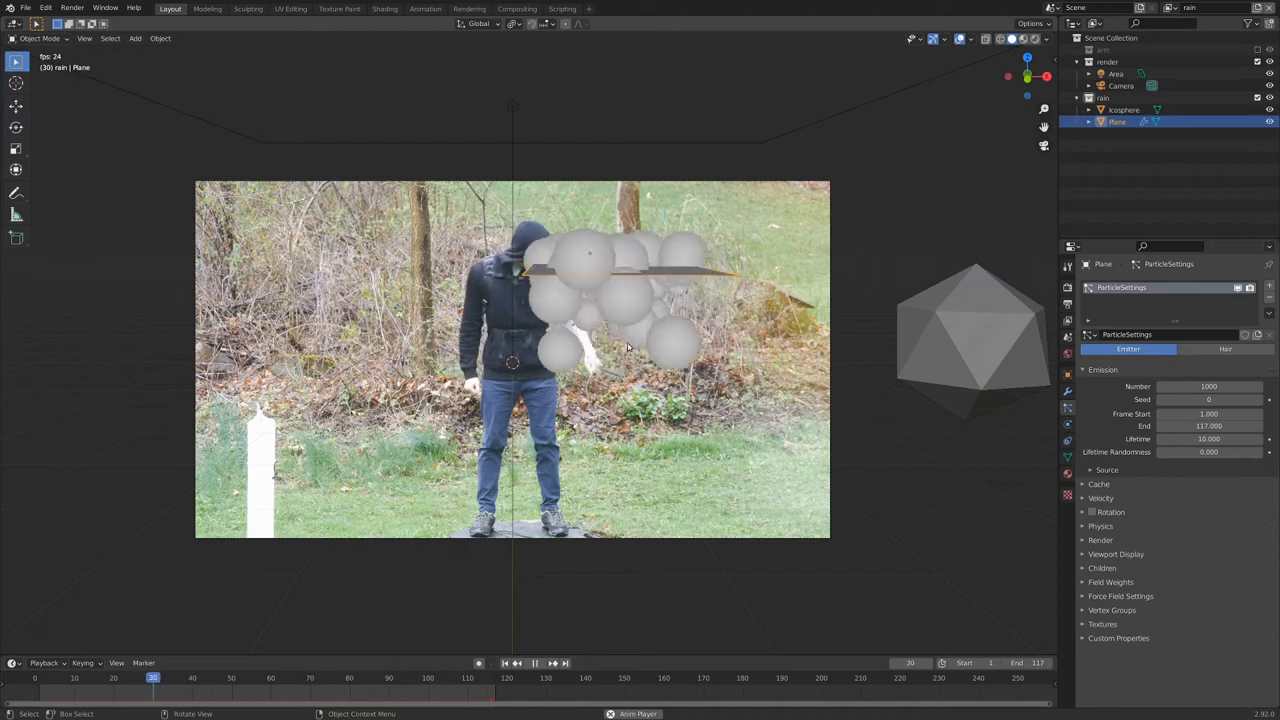
{"action": "left_click", "coordinate": [534, 664]}
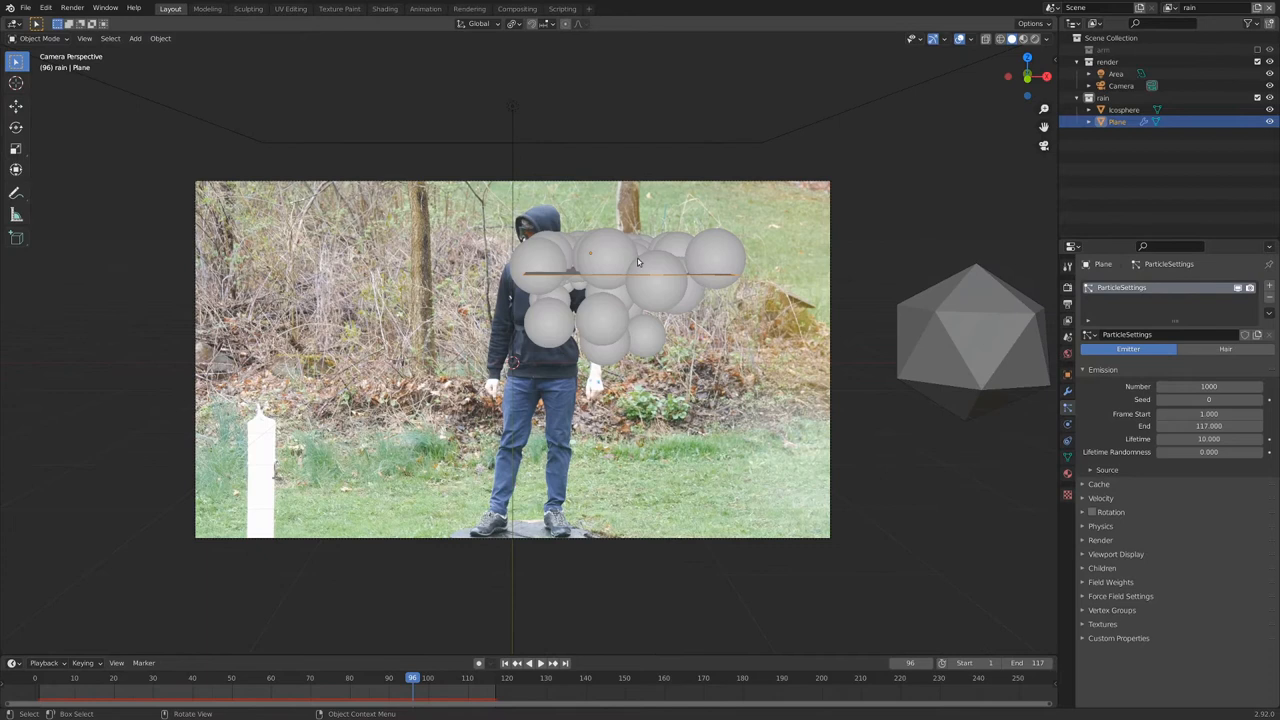
Set a negative Normal velocity so the particles stream downward, and preview it.
{"action": "left_click", "coordinate": [540, 664]}
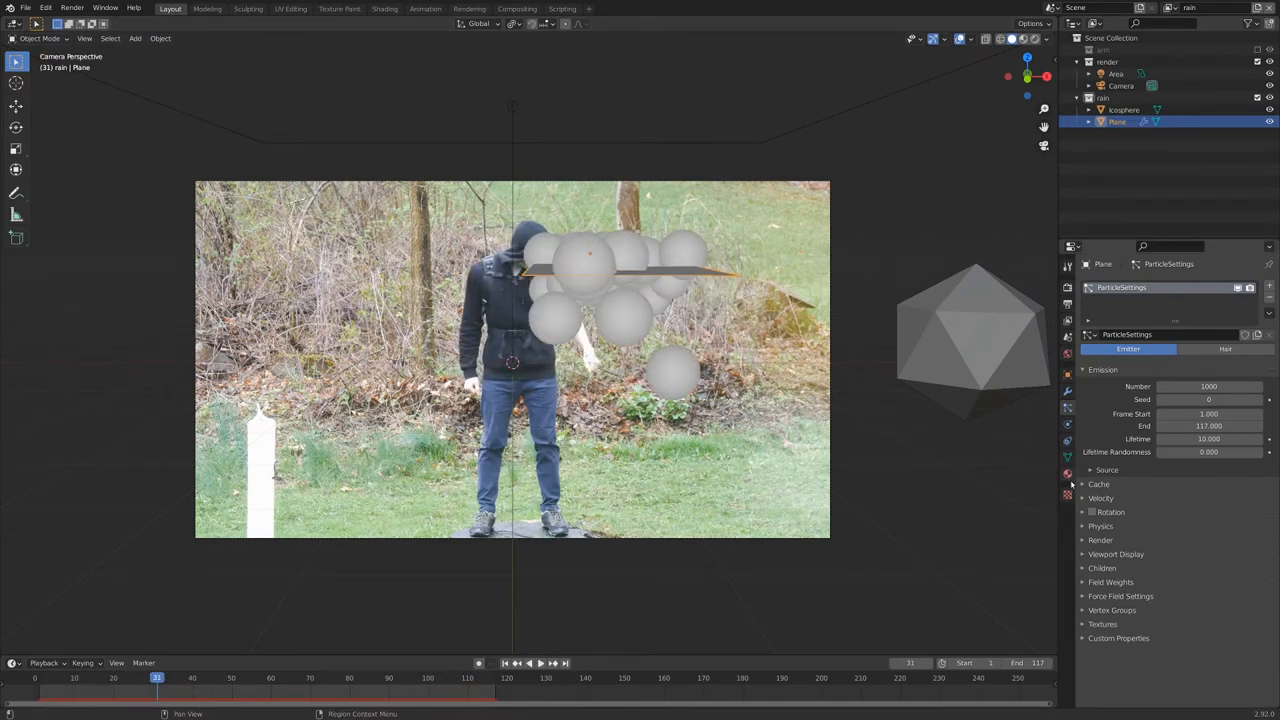
{"action": "left_click", "coordinate": [1100, 498]}
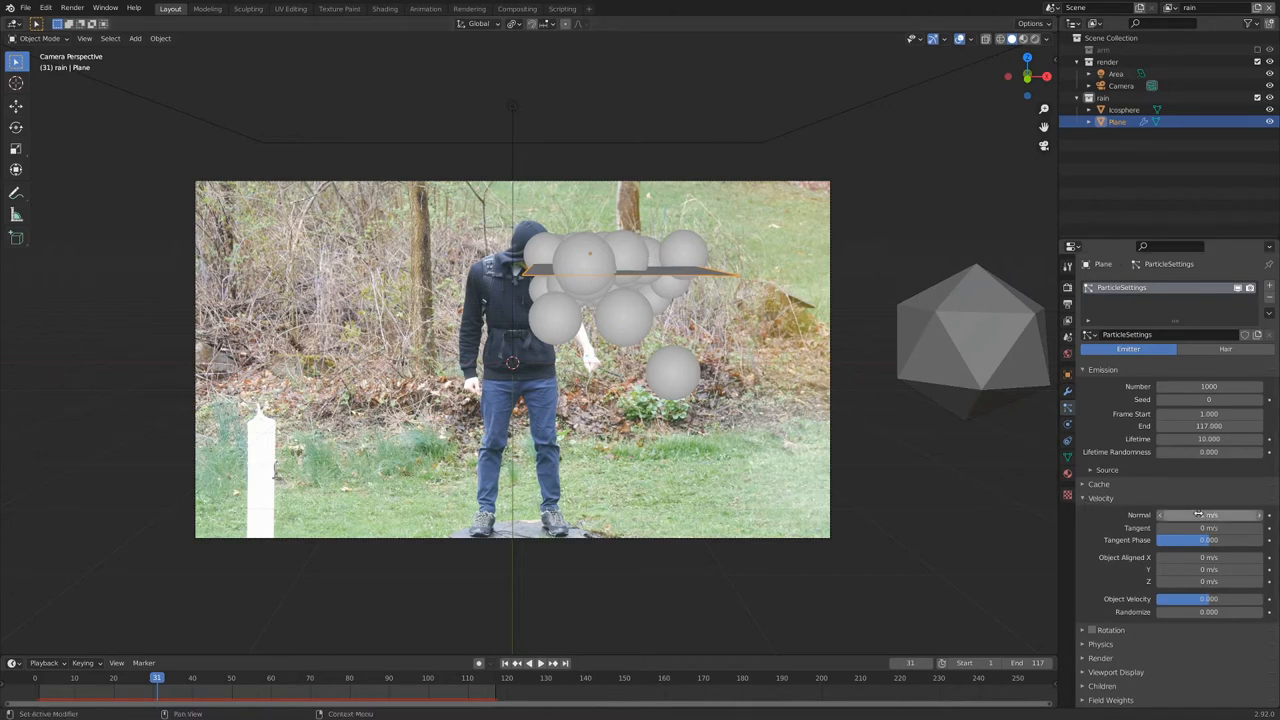
{"action": "left_click", "coordinate": [1210, 516]}
{"action": "type", "text": "-7"}
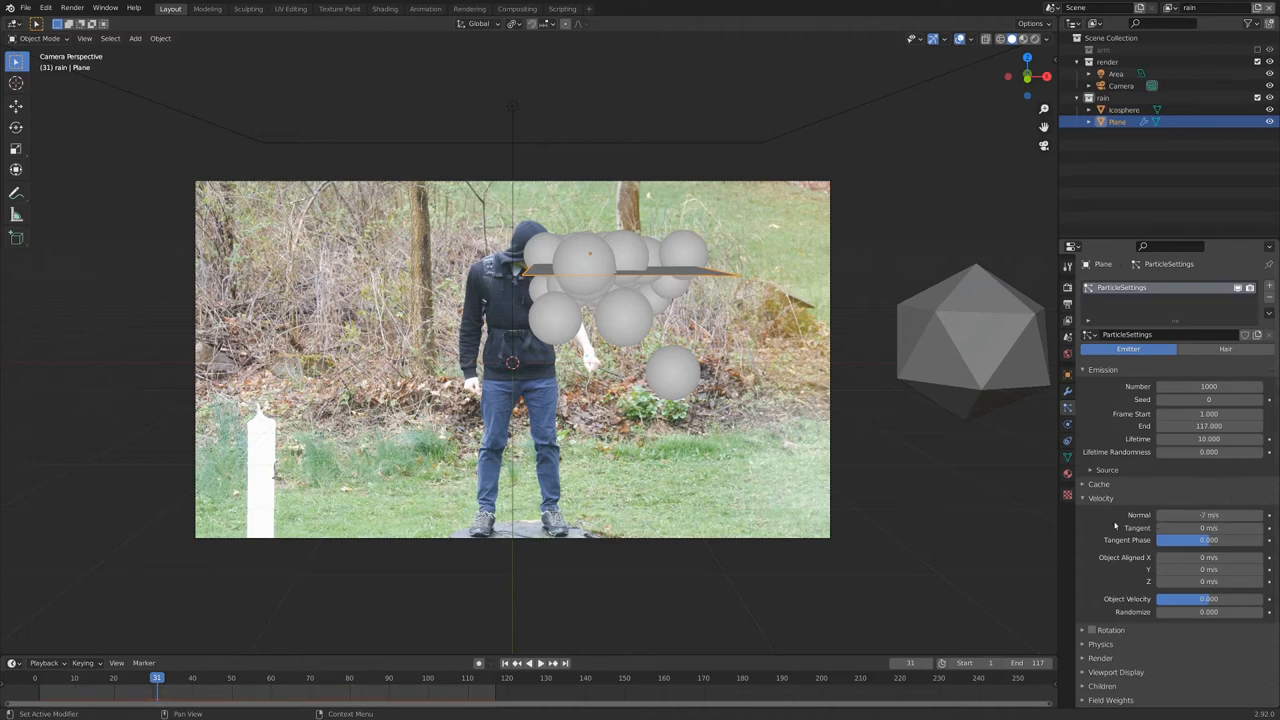
{"action": "left_click", "coordinate": [540, 664]}
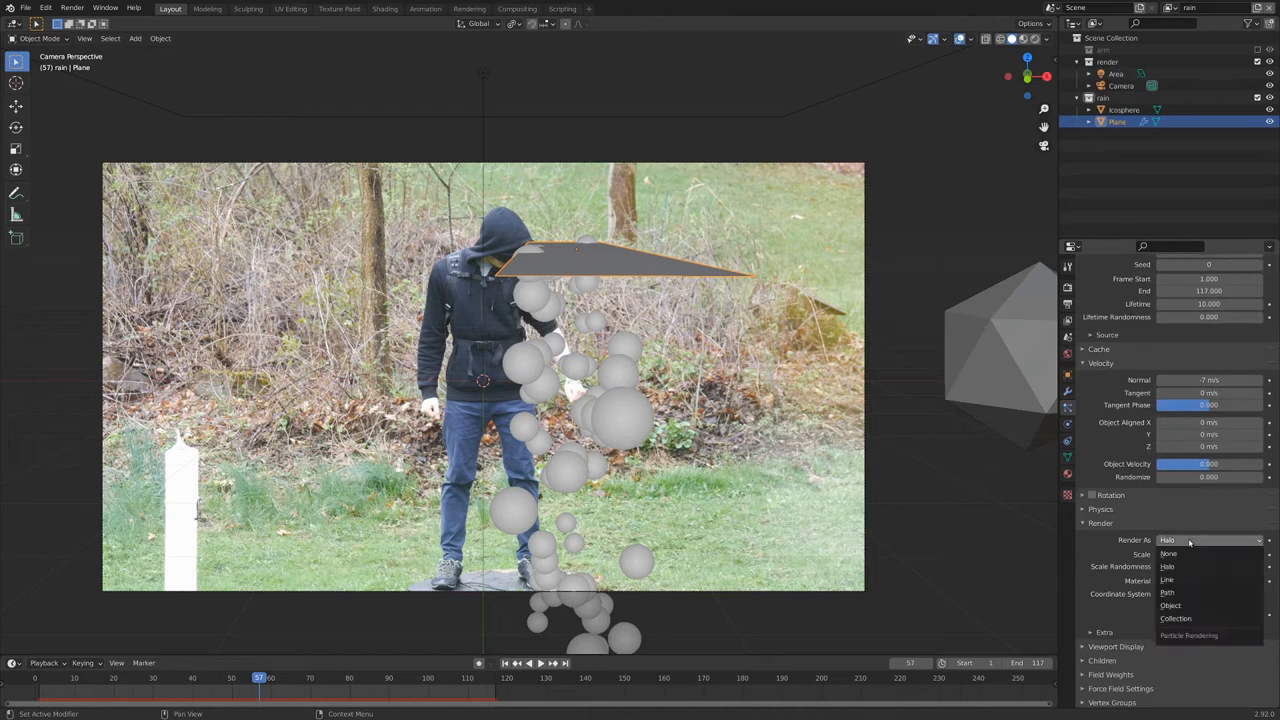
Set the particles' Render As mode to Object.
{"action": "left_click", "coordinate": [1172, 604]}
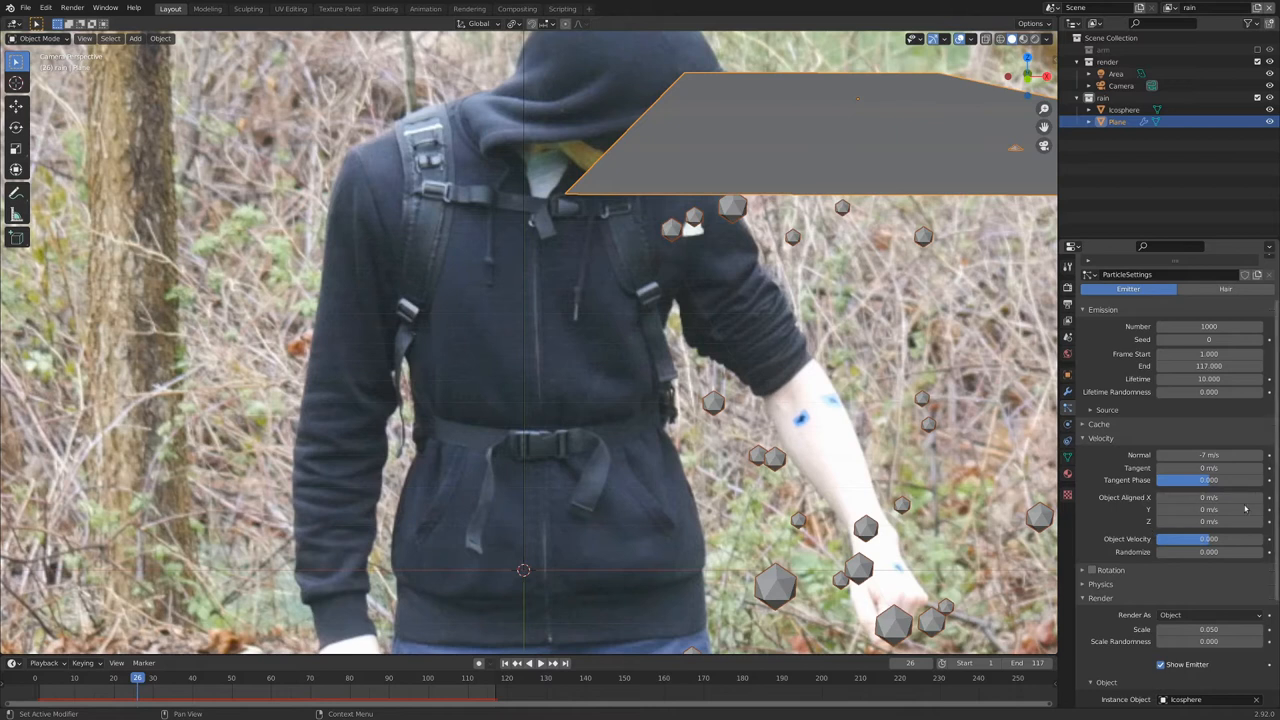
Reduce the particle instance scale to small droplets and nudge the emitter plane right.
{"action": "left_click", "coordinate": [1208, 500]}
{"action": "type", "text": "-2"}
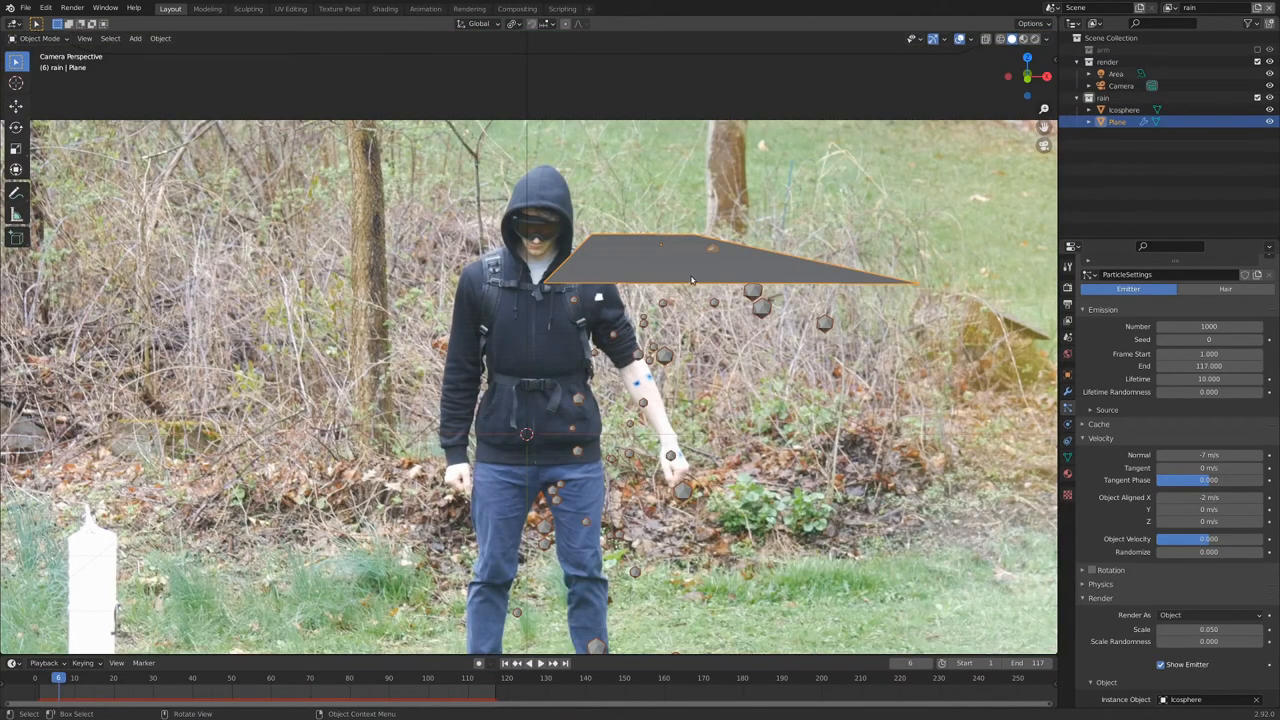
{"action": "left_click_drag", "start_coordinate": [690, 260], "coordinate": [770, 320]}
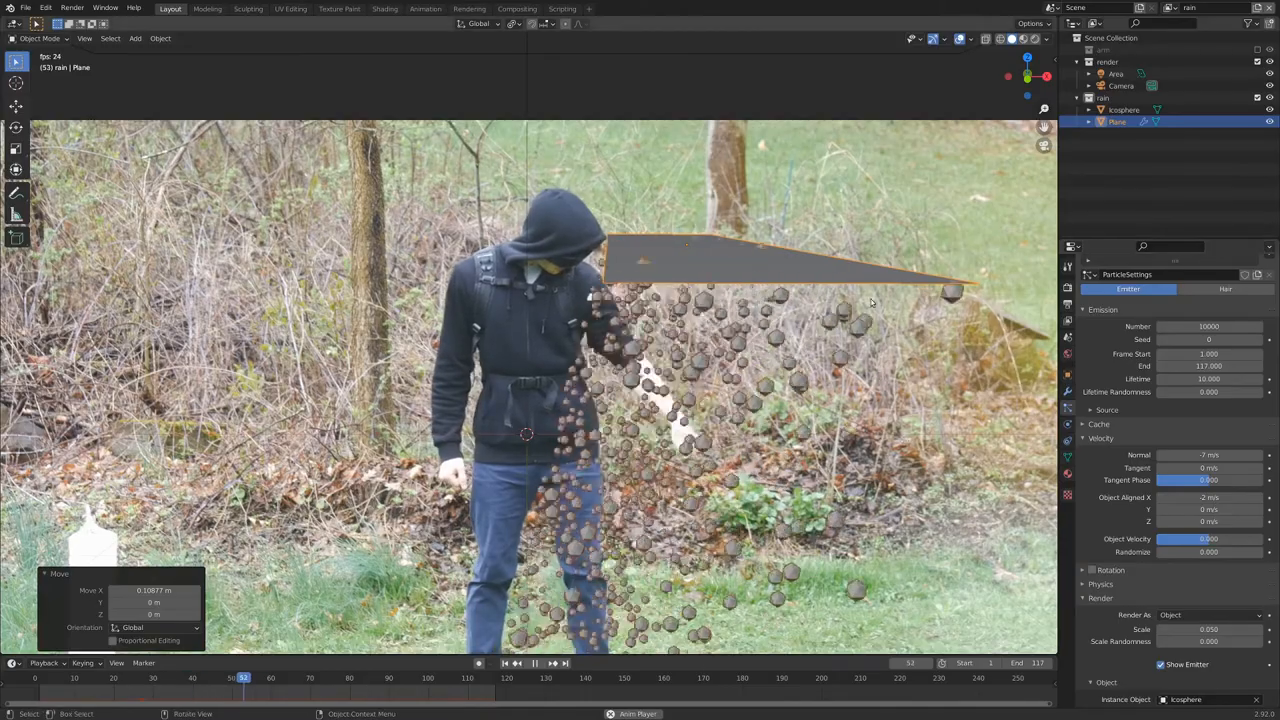
Raise the emission count and replay from frame 1 to preview the dense droplet shower.
{"action": "left_click", "coordinate": [552, 662]}
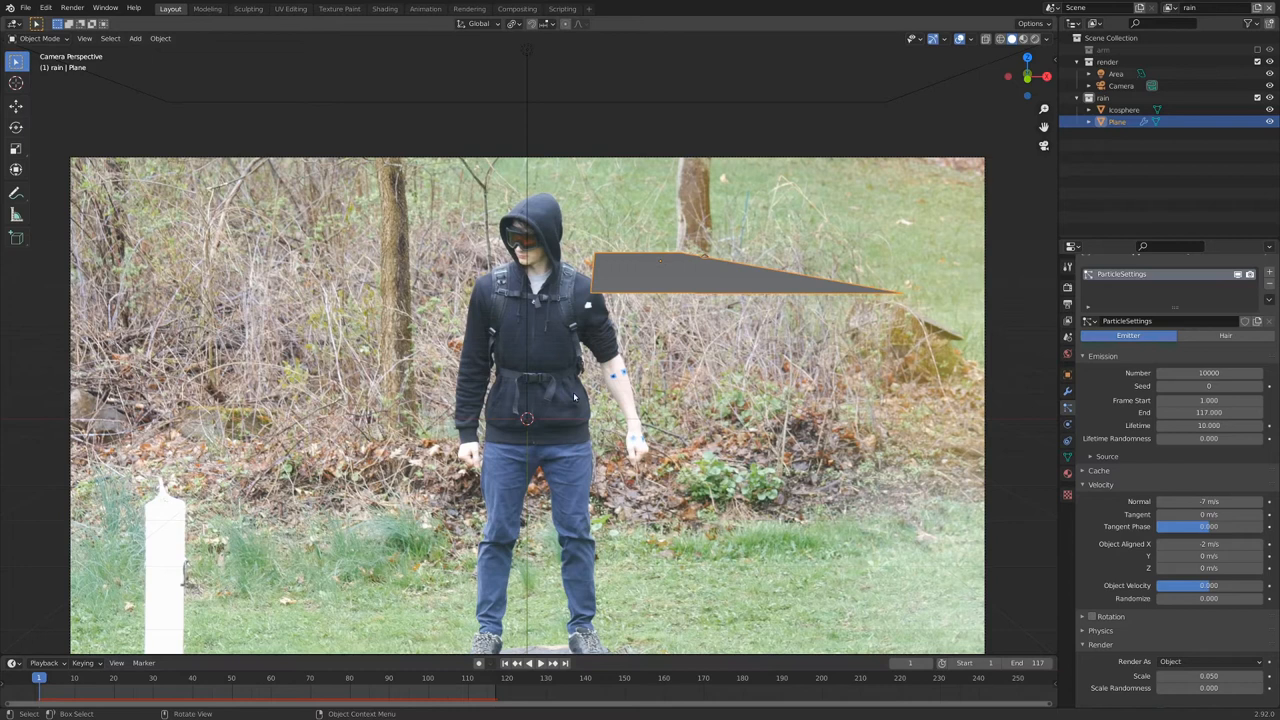
{"action": "left_click", "coordinate": [556, 664]}
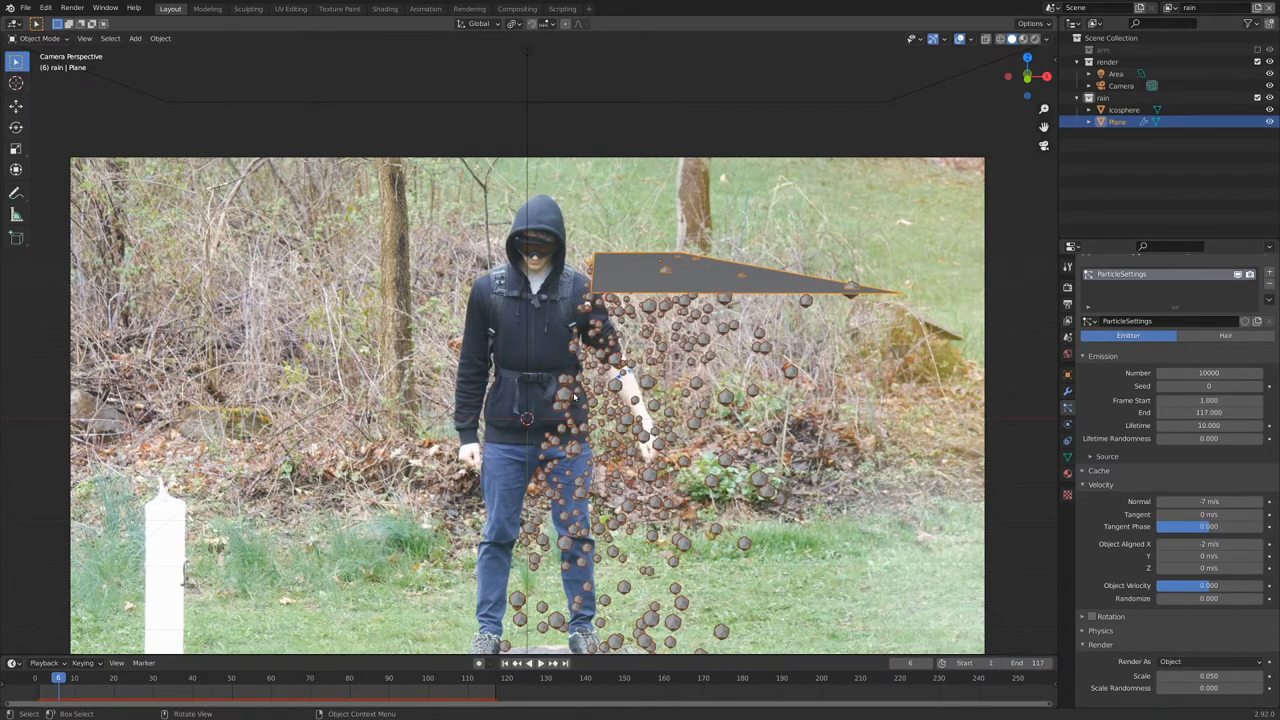
{"action": "left_click", "coordinate": [44, 672]}
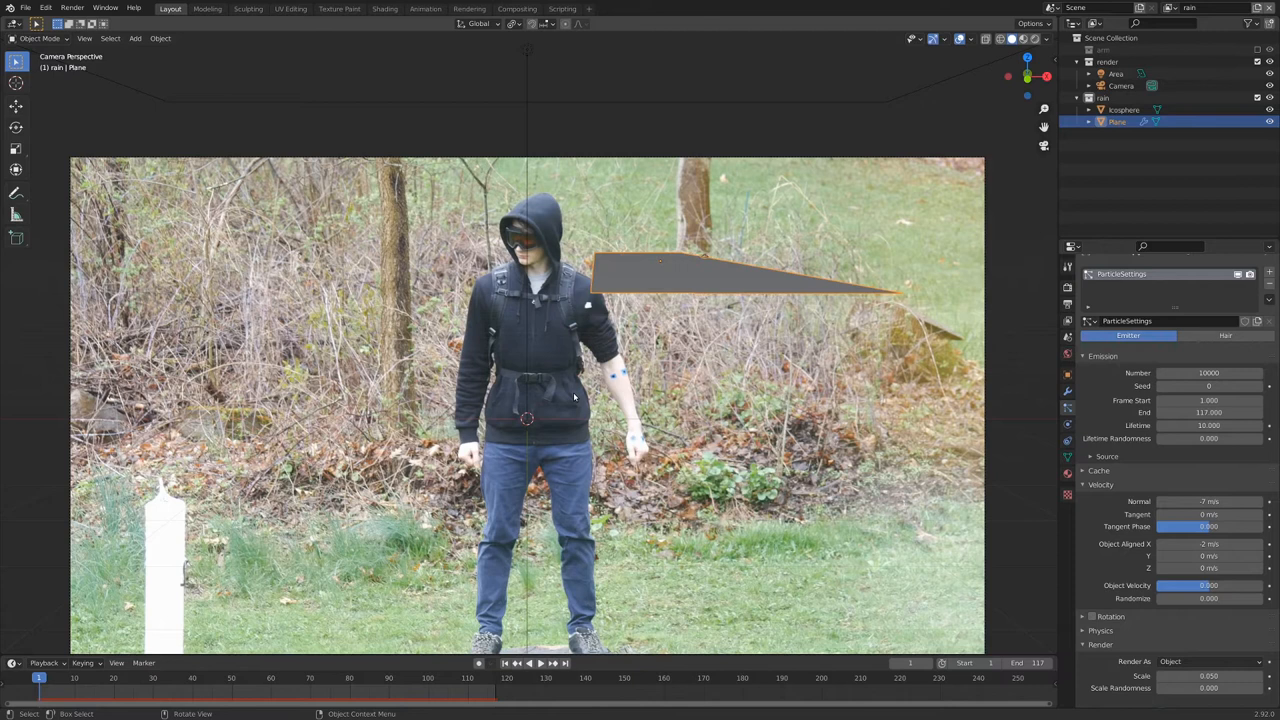
{"action": "mouse_move", "coordinate": [662, 320]}
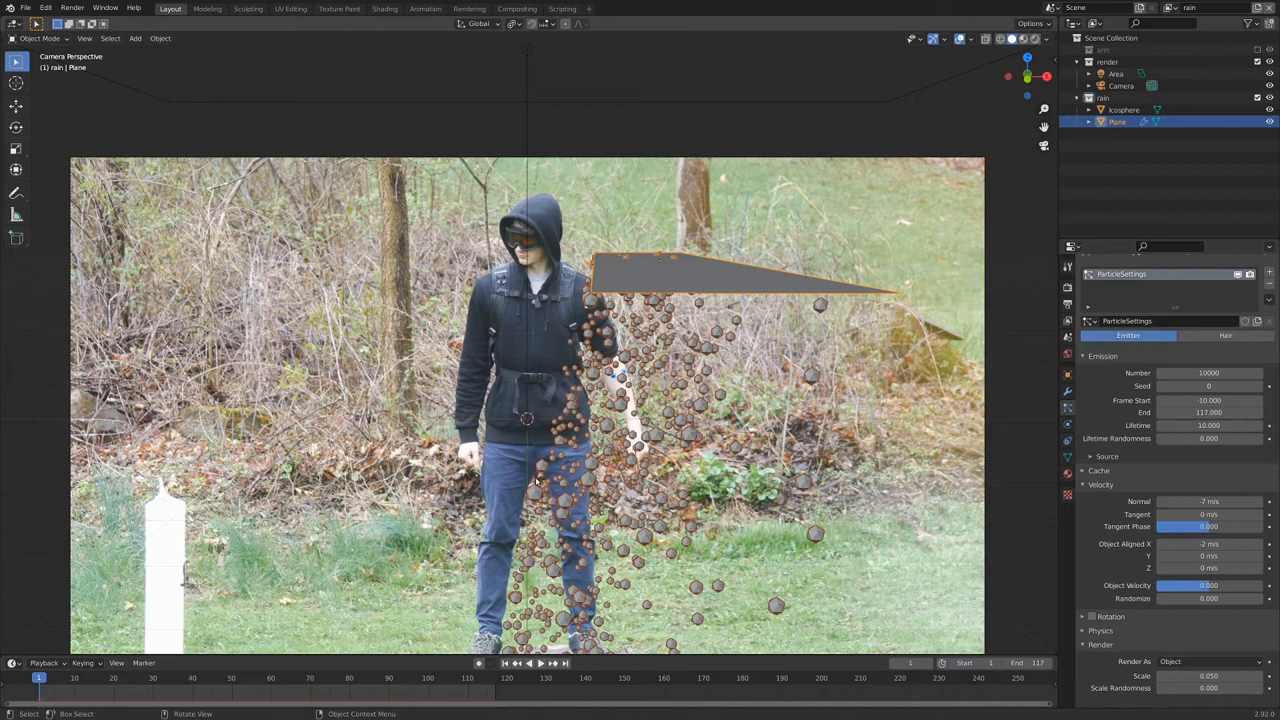
{"action": "mouse_move", "coordinate": [664, 372]}
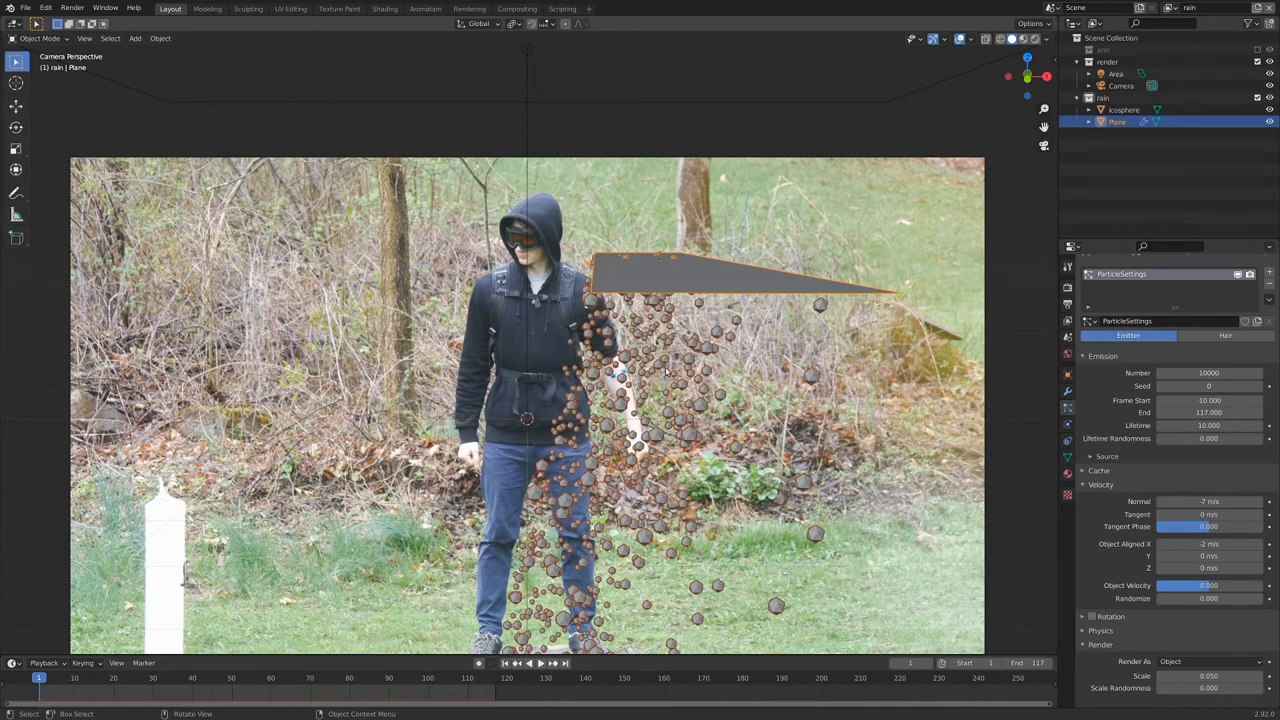
{"action": "left_click", "coordinate": [1092, 356]}
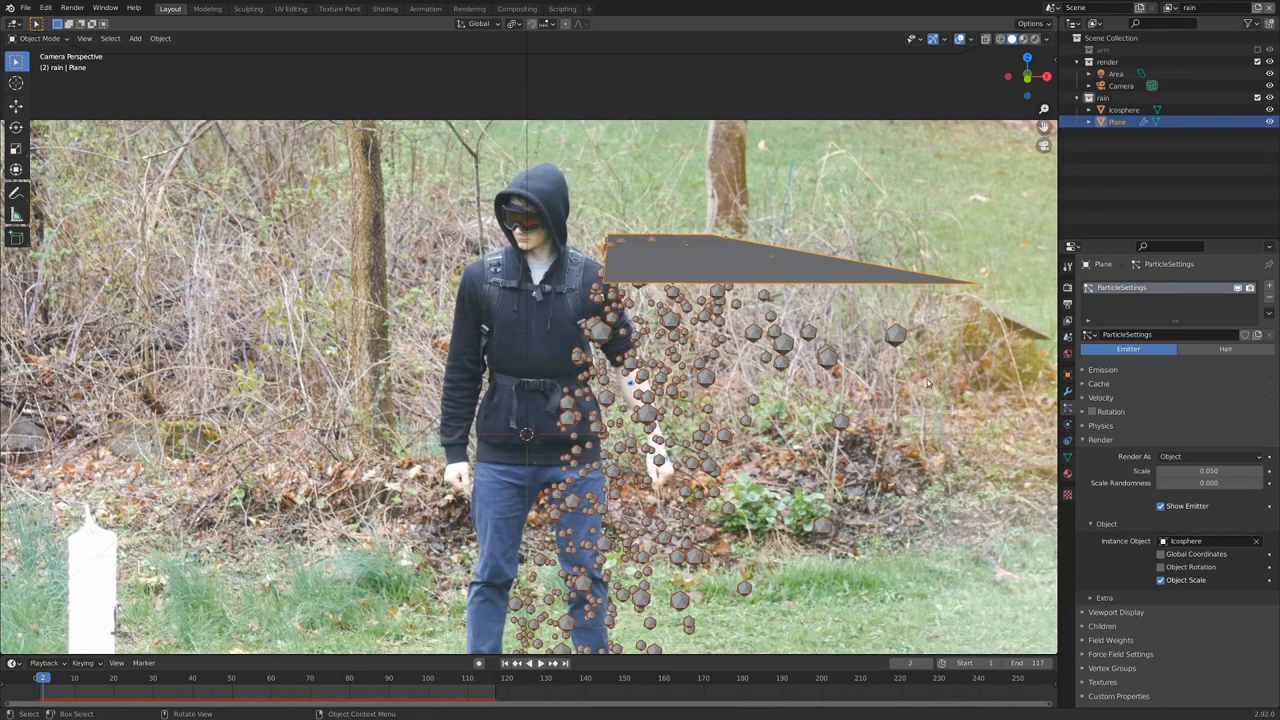
Hide the rain particle system in the viewport and reduce the droplet Render Scale.
{"action": "left_click", "coordinate": [1088, 384]}
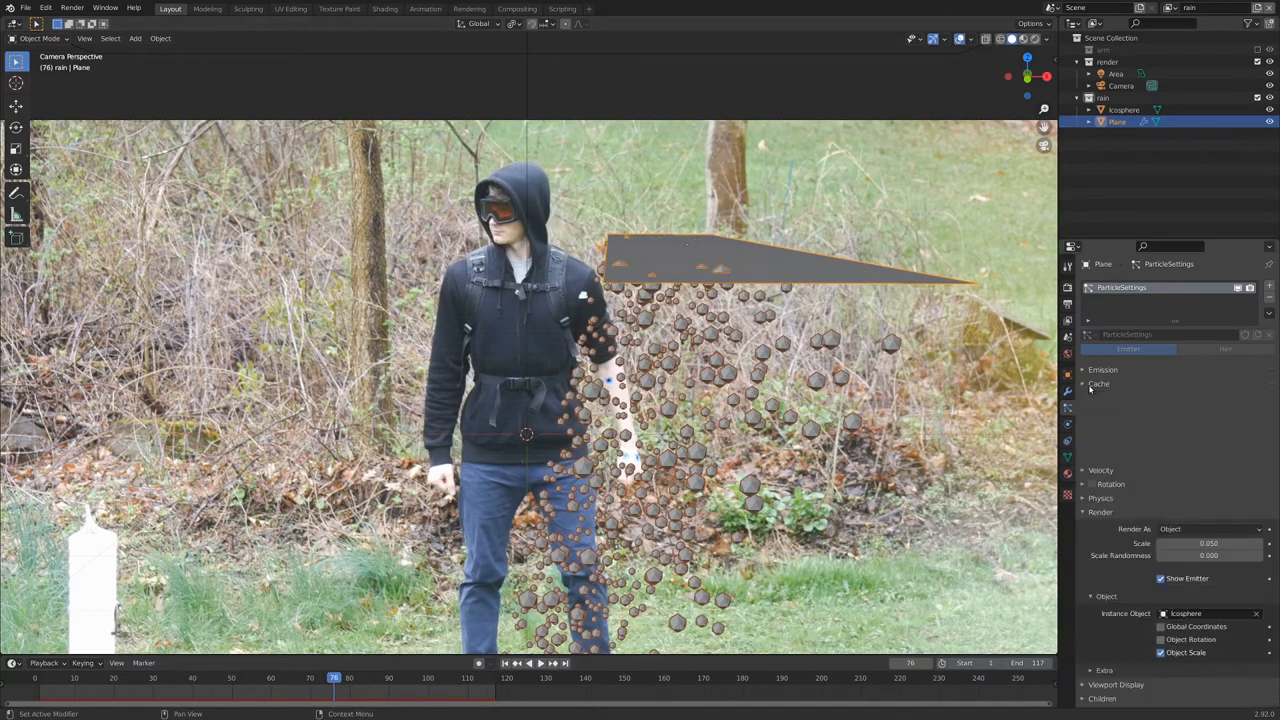
{"action": "left_click", "coordinate": [1096, 384]}
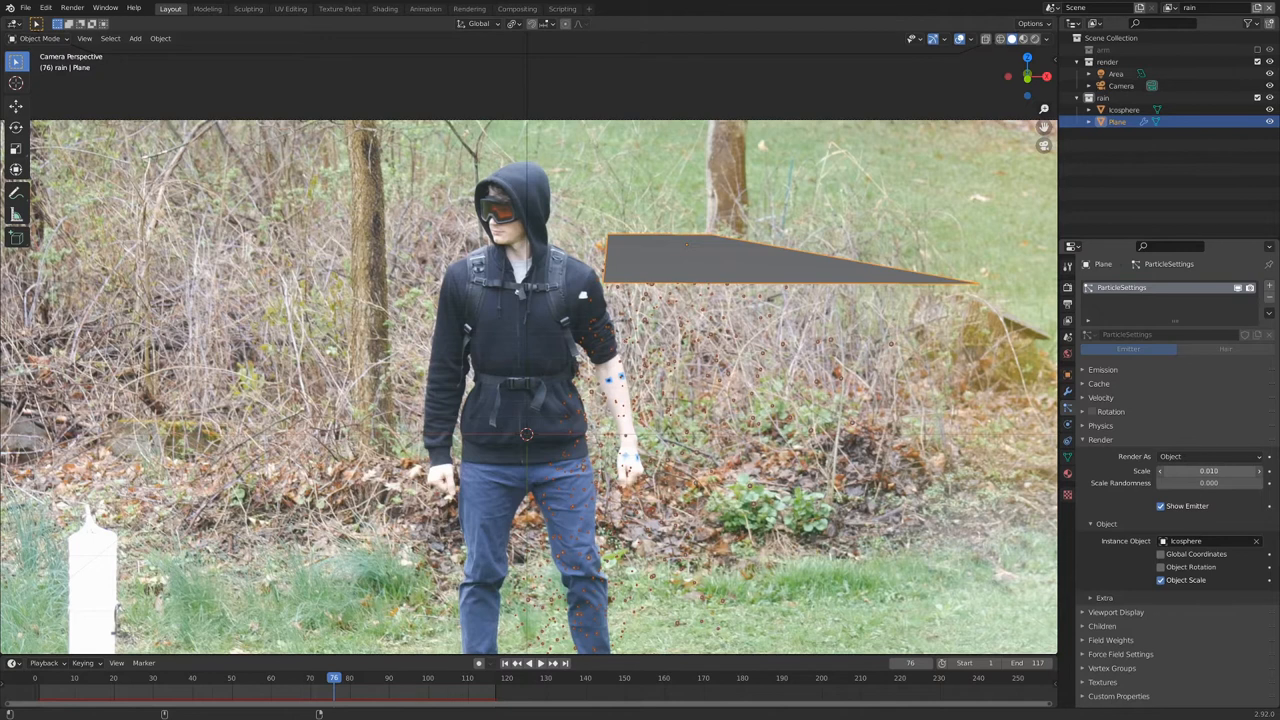
{"action": "left_click_drag", "start_coordinate": [1200, 472], "coordinate": [1220, 472]}
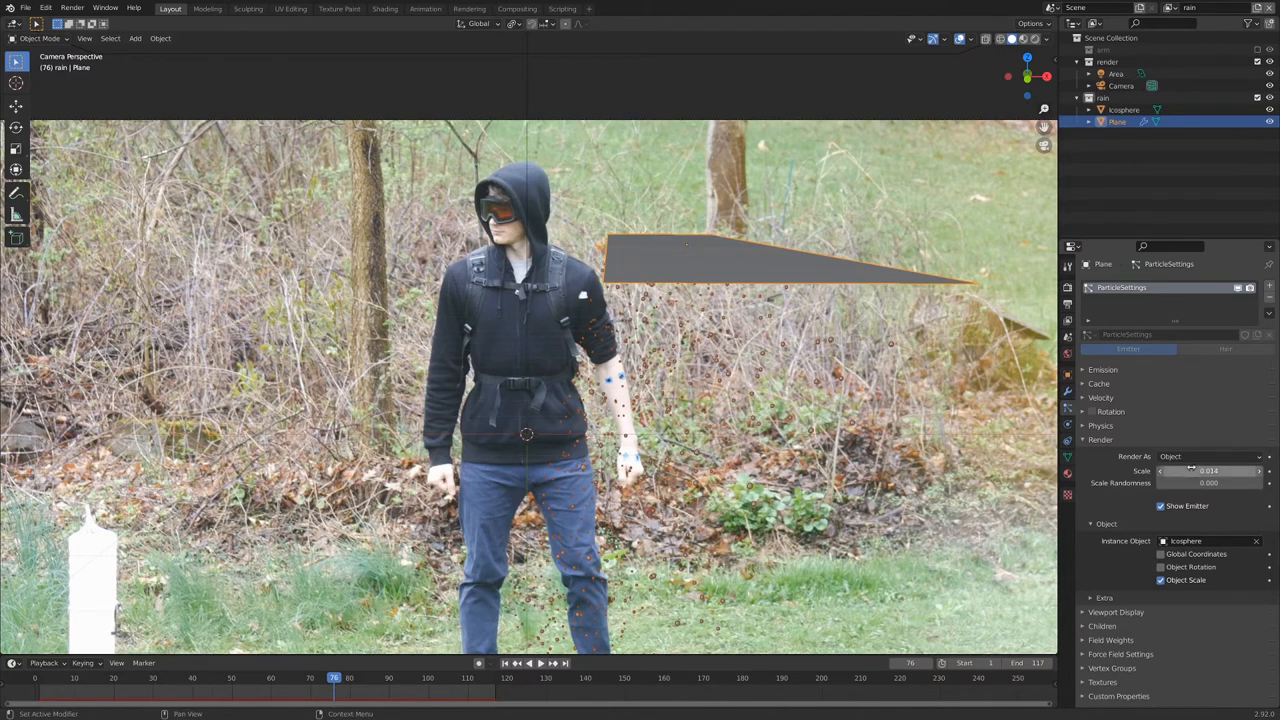
{"action": "scroll", "scroll_direction": "down", "scroll_amount": 3}
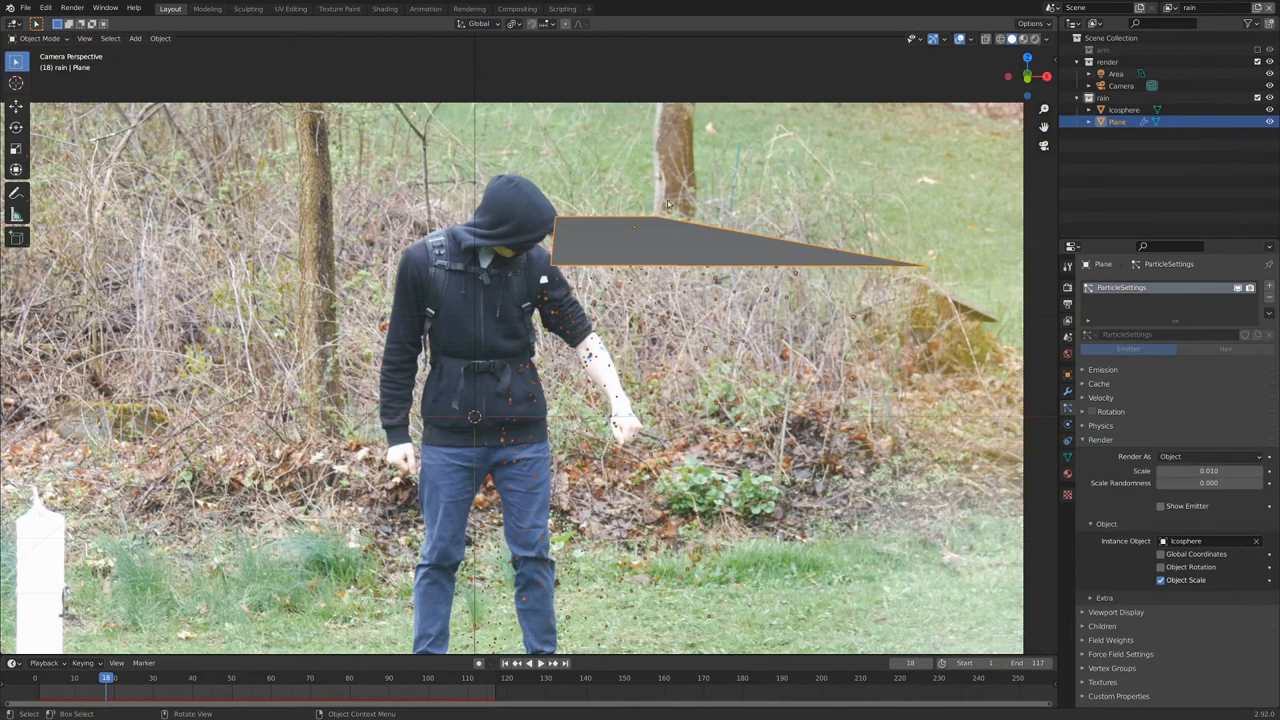
{"action": "mouse_move", "coordinate": [642, 318]}
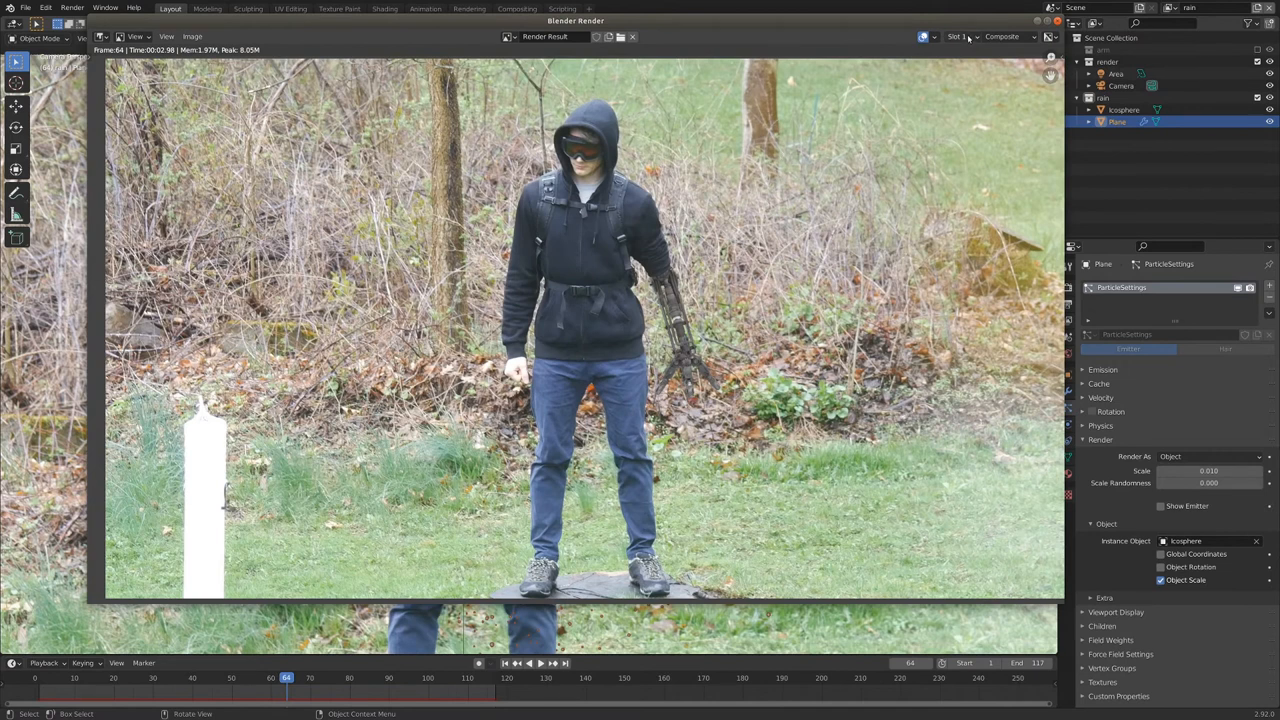
Review the test render of the footage with droplets, then dismiss the Render window.
{"action": "left_click", "coordinate": [1004, 36]}
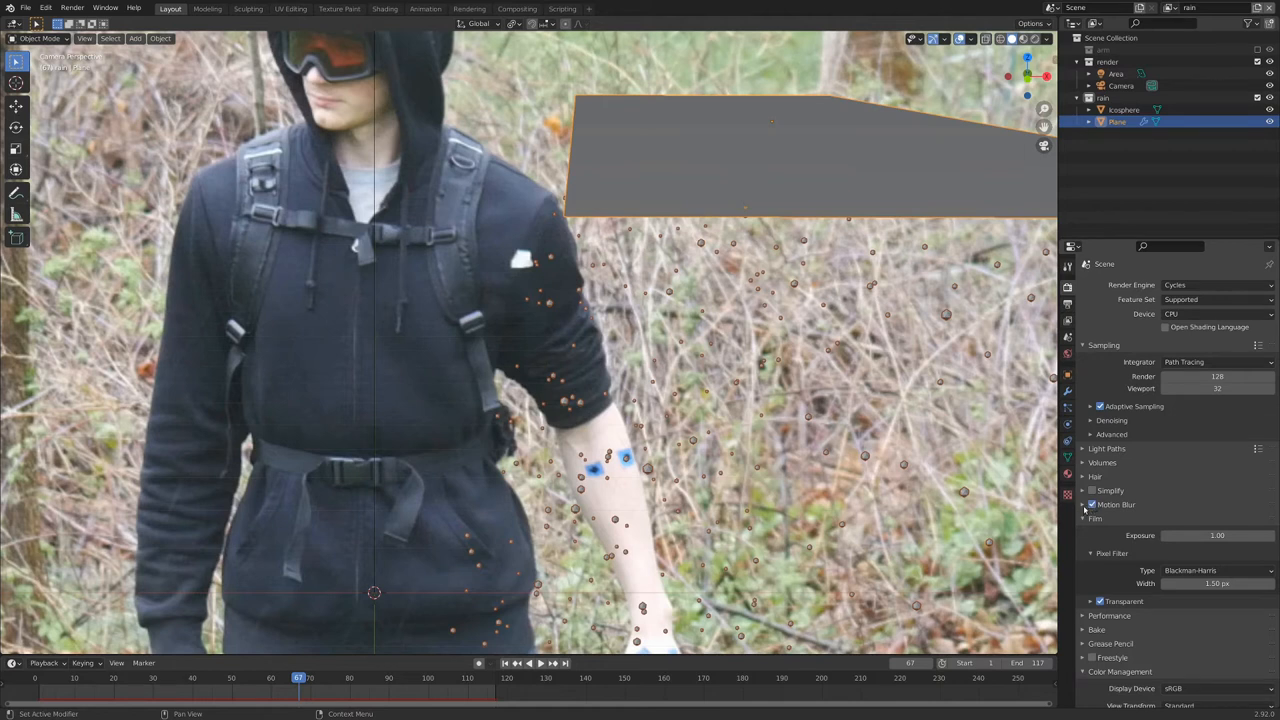
Enable Motion Blur in Render Properties and switch on Depth of Field for the scene camera.
{"action": "left_click", "coordinate": [1084, 504]}
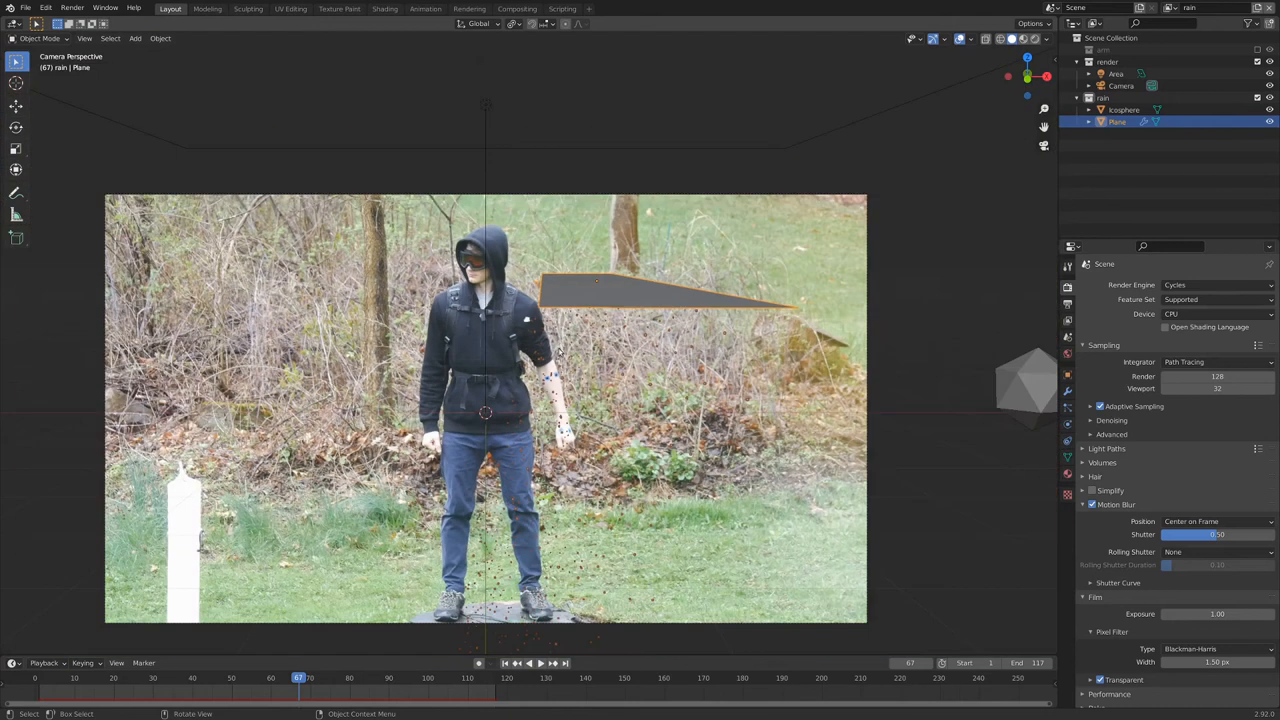
{"action": "mouse_move", "coordinate": [876, 272]}
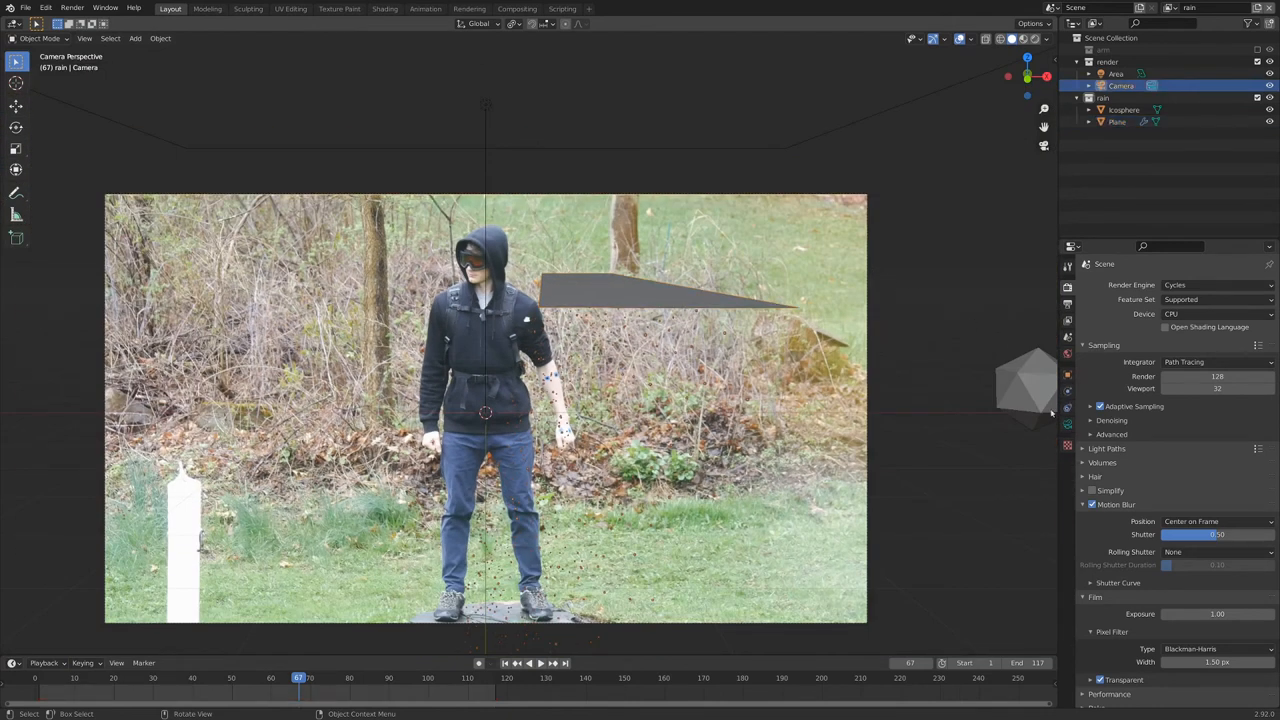
{"action": "left_click", "coordinate": [1068, 422]}
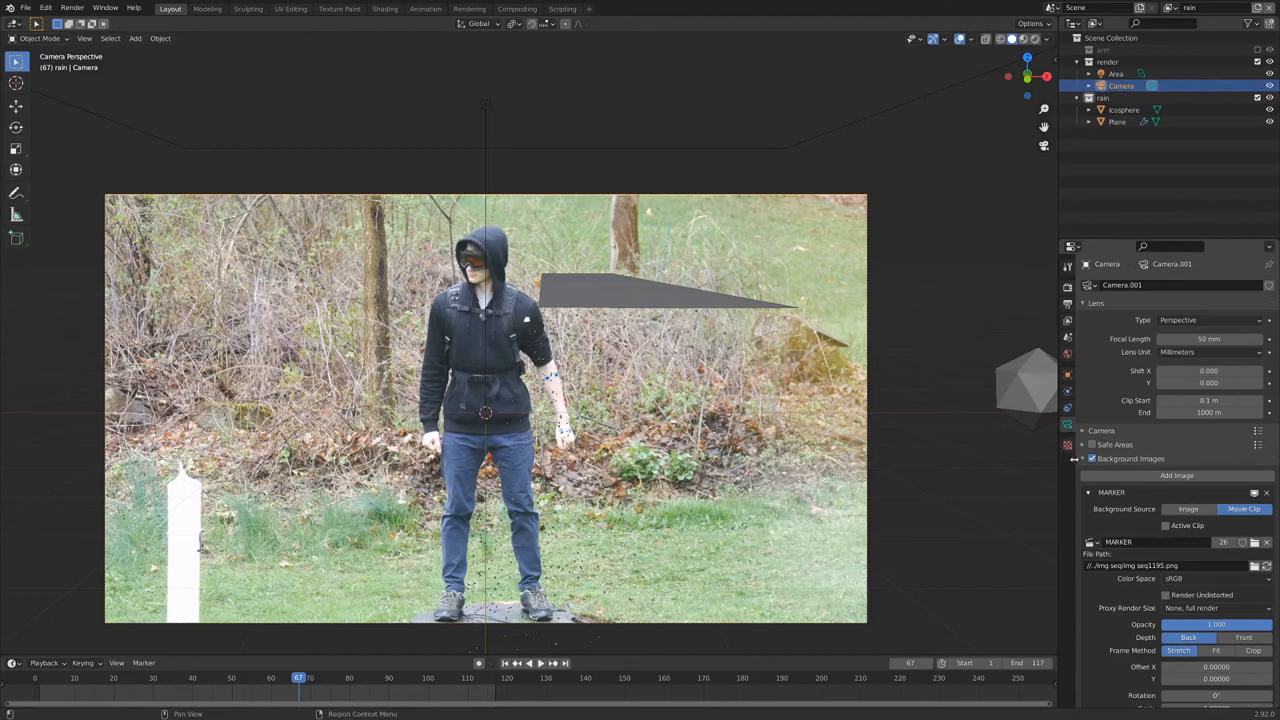
{"action": "left_click", "coordinate": [1090, 458]}
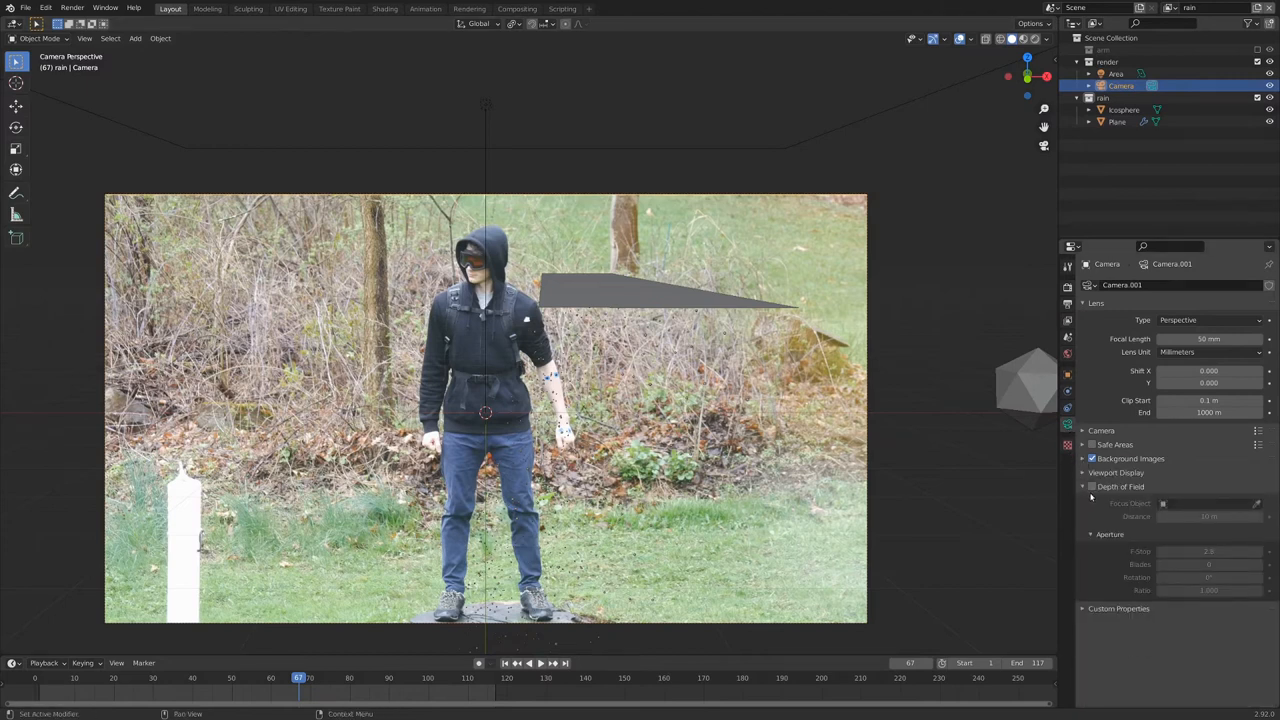
{"action": "left_click", "coordinate": [1084, 488]}
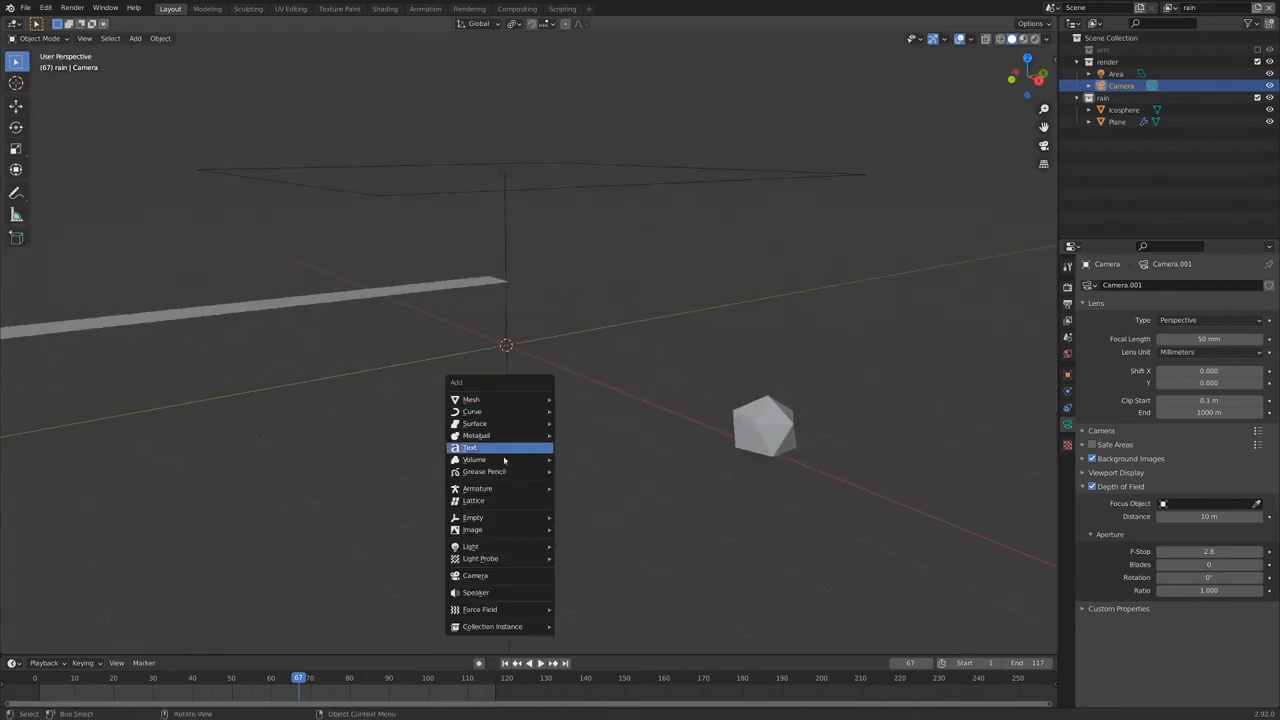
Add an Empty object and make it the camera's depth-of-field focus target.
{"action": "left_click", "coordinate": [472, 516]}
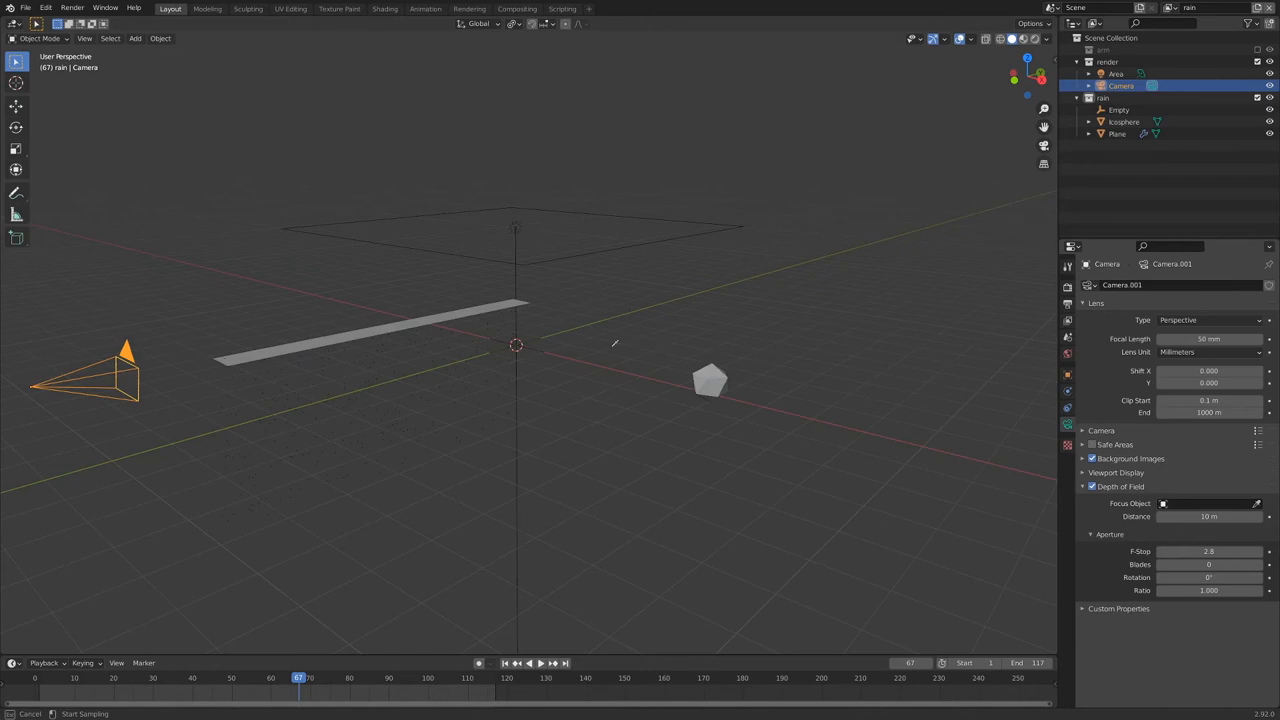
{"action": "left_click", "coordinate": [1212, 504]}
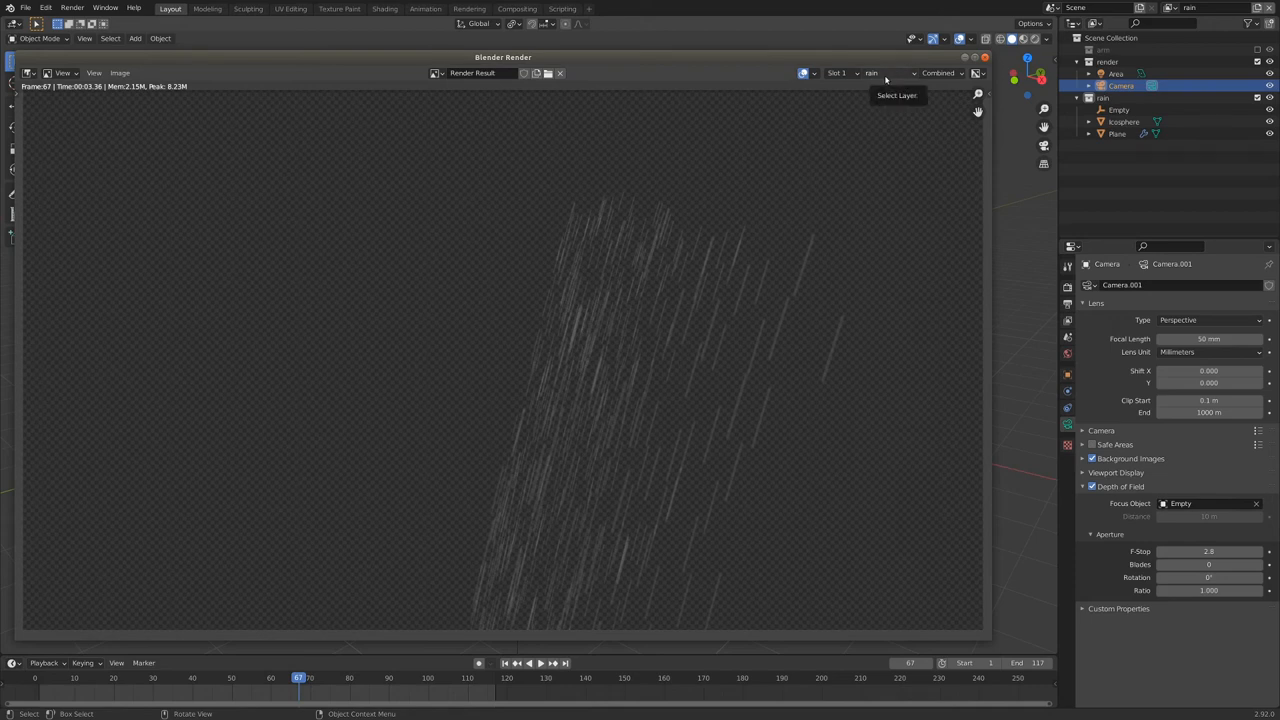
{"action": "mouse_move", "coordinate": [704, 256]}
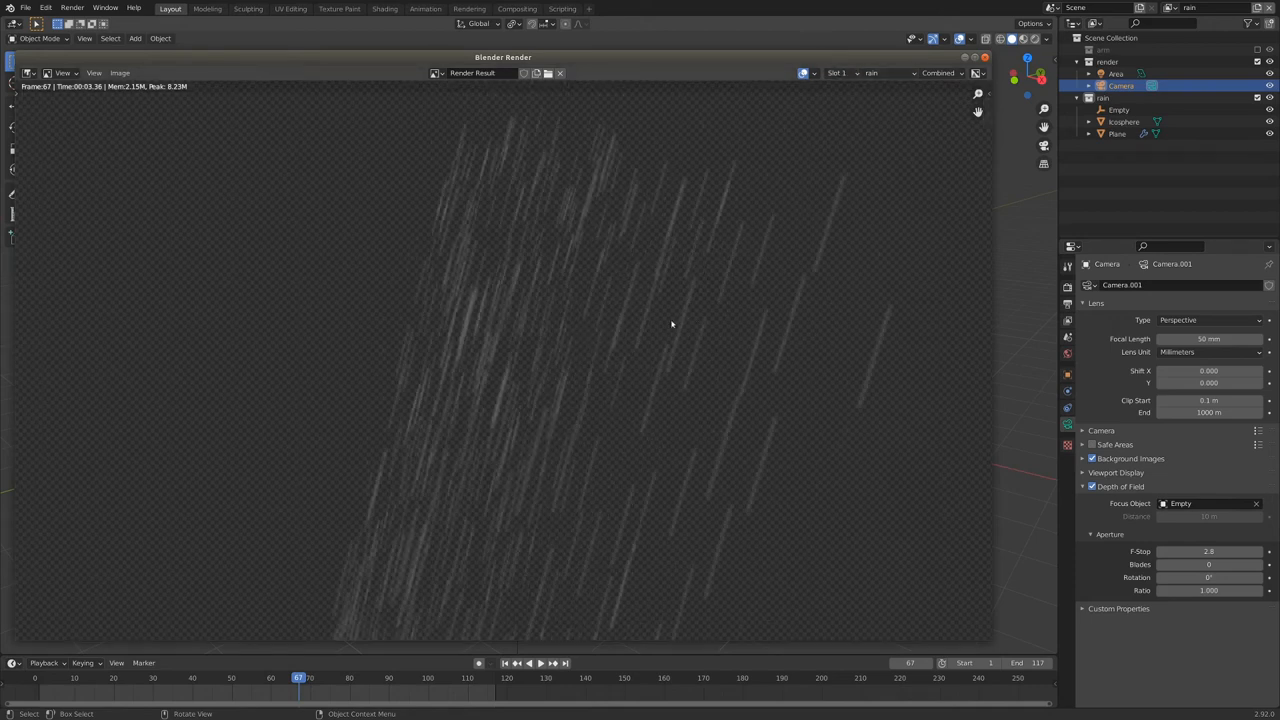
Switch render slots to view the stored robot arm footage composite beside the rain render.
{"action": "left_click", "coordinate": [840, 72]}
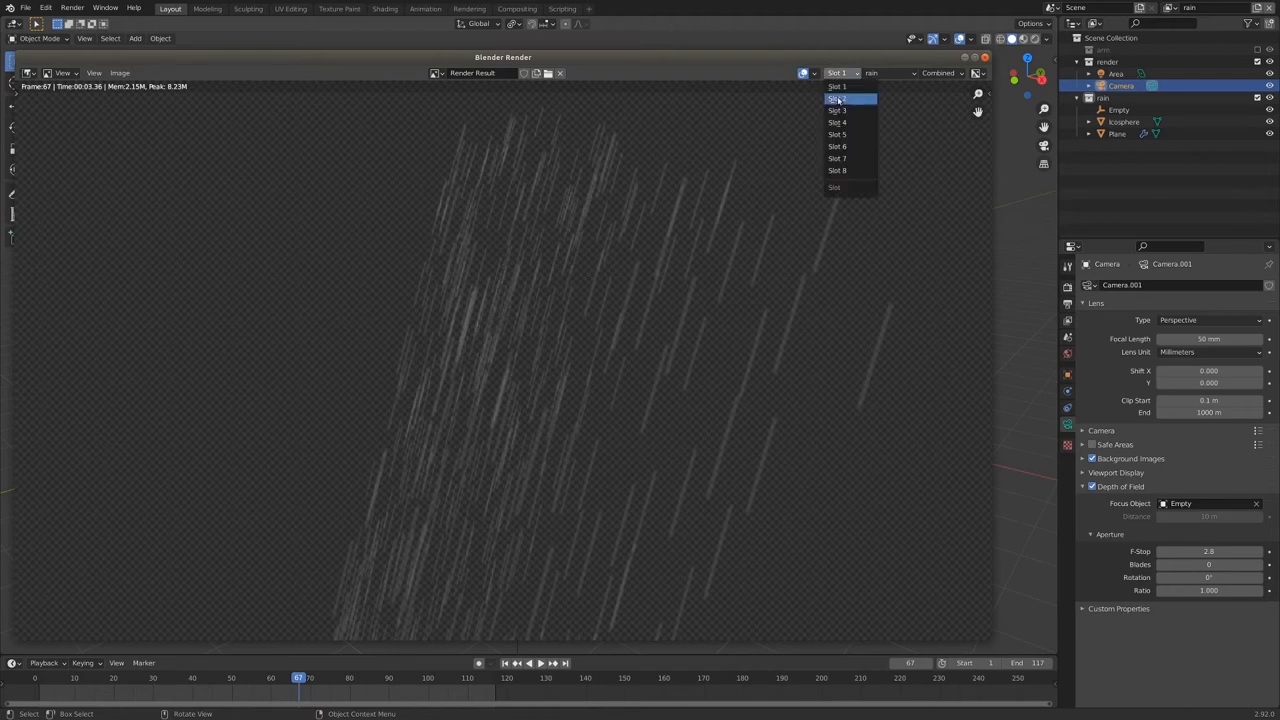
{"action": "left_click", "coordinate": [840, 98]}
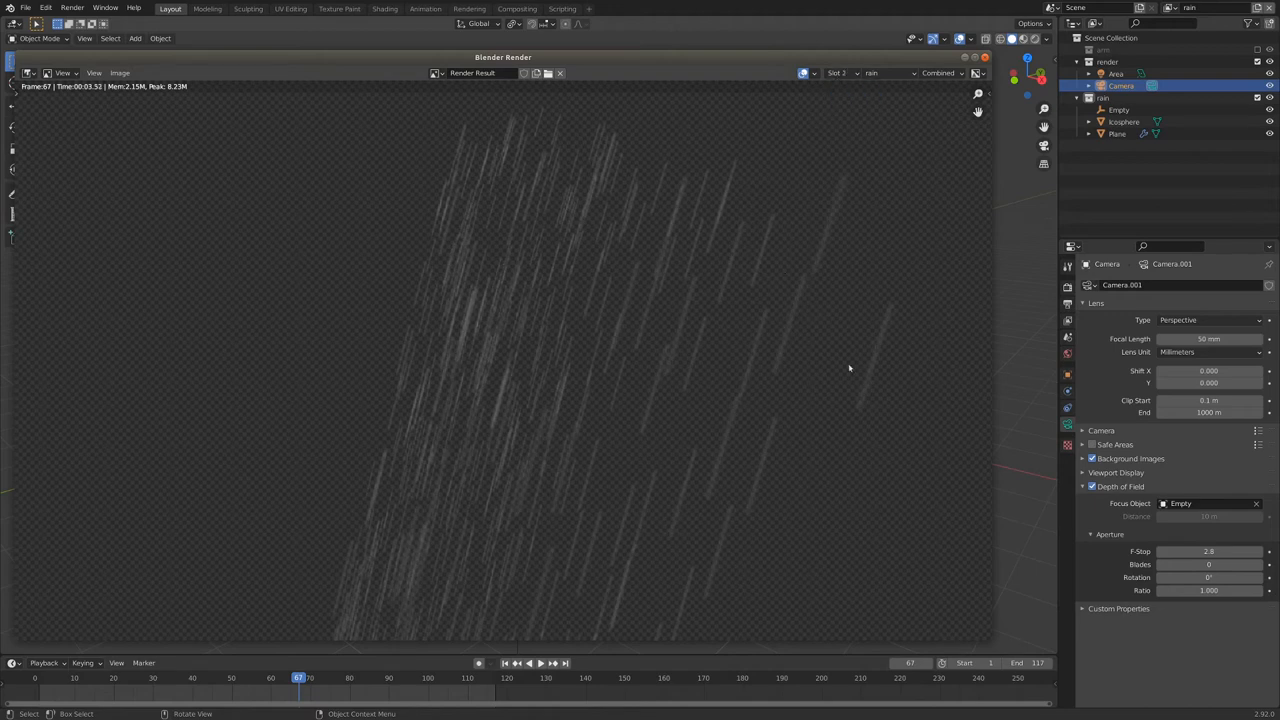
{"action": "left_click", "coordinate": [844, 72]}
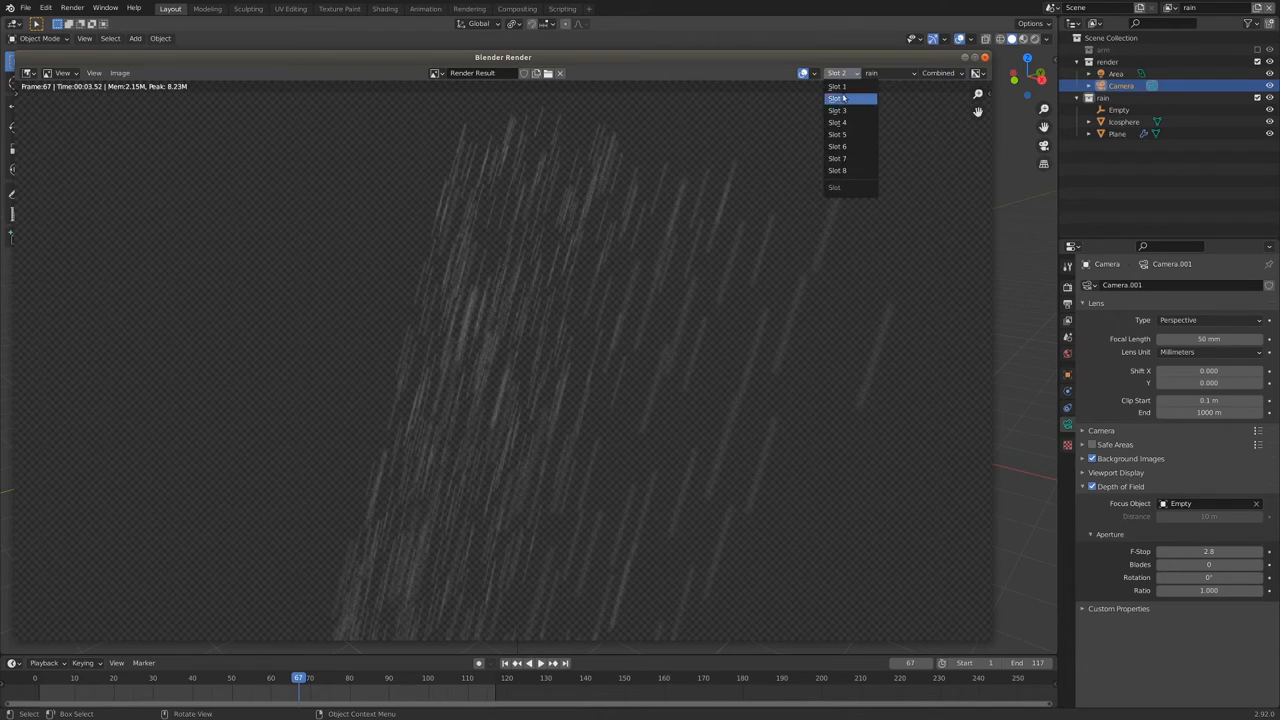
{"action": "left_click", "coordinate": [842, 100]}
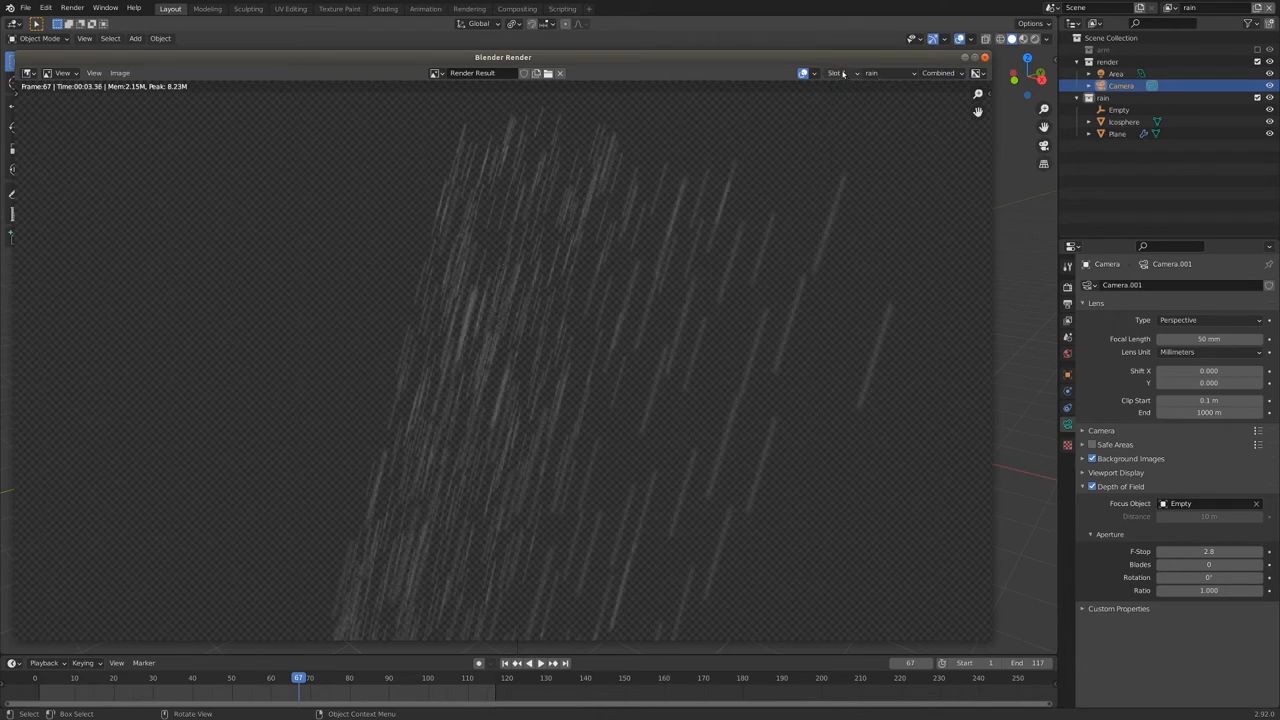
{"action": "left_click", "coordinate": [840, 72]}
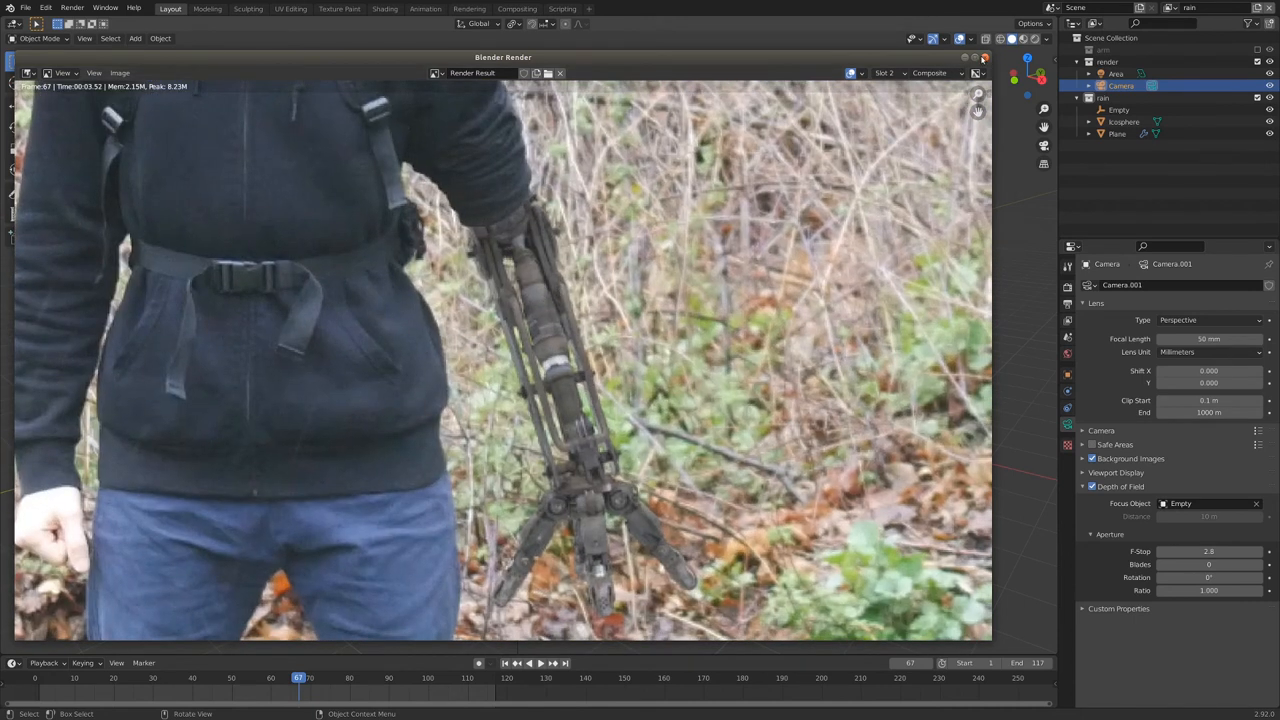
Duplicate the Render Layers node and set the copy's view layer to rain.
{"action": "left_click", "coordinate": [516, 8]}
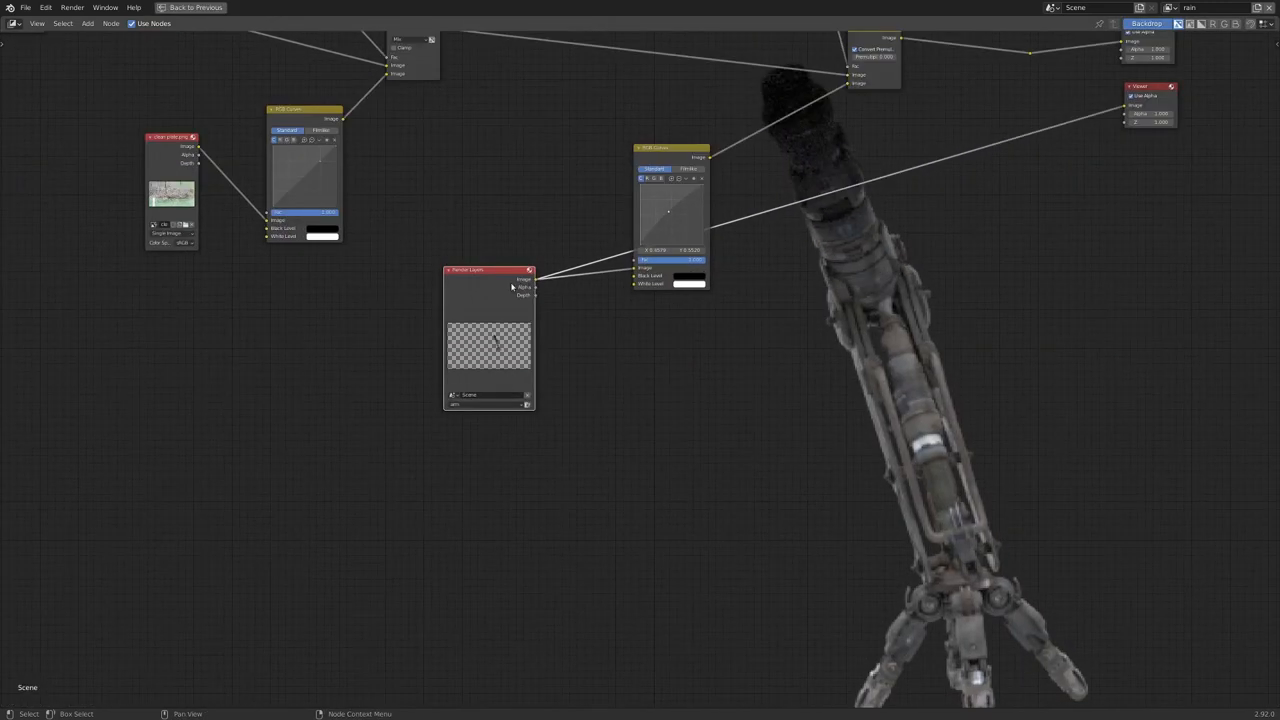
{"action": "left_click_drag", "start_coordinate": [488, 270], "coordinate": [320, 296]}
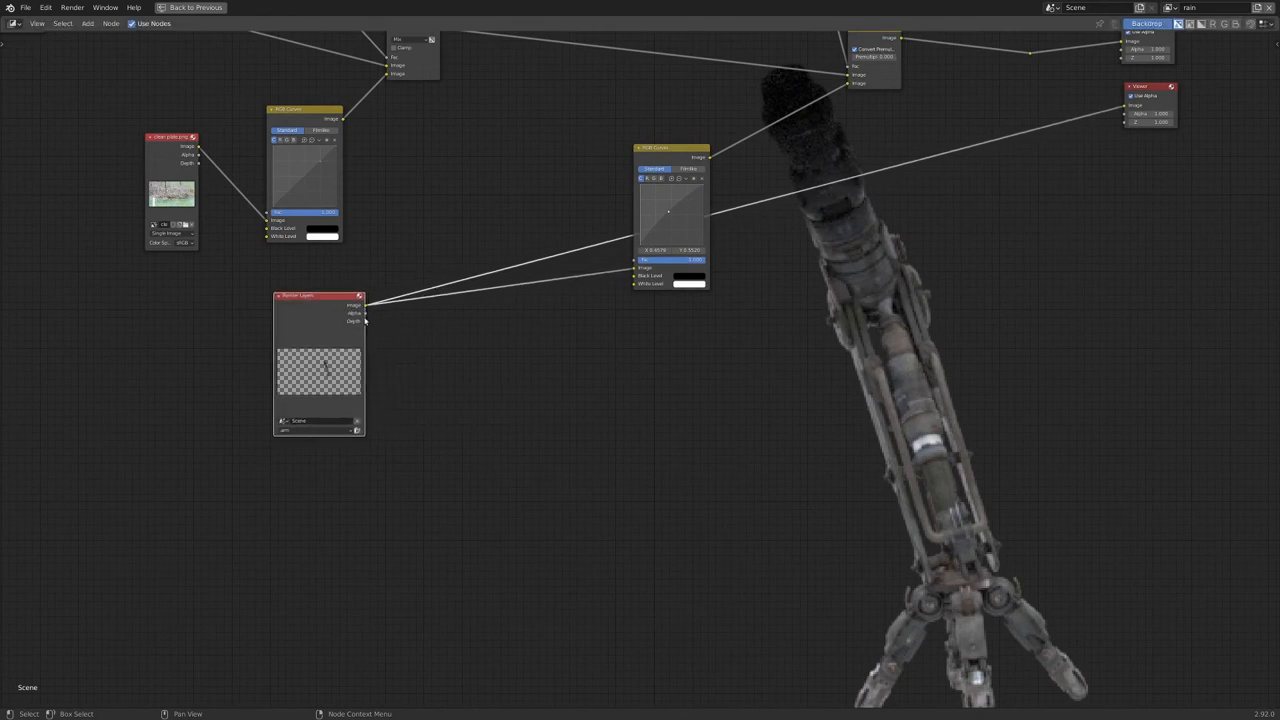
{"action": "left_click_drag", "start_coordinate": [318, 296], "coordinate": [332, 292]}
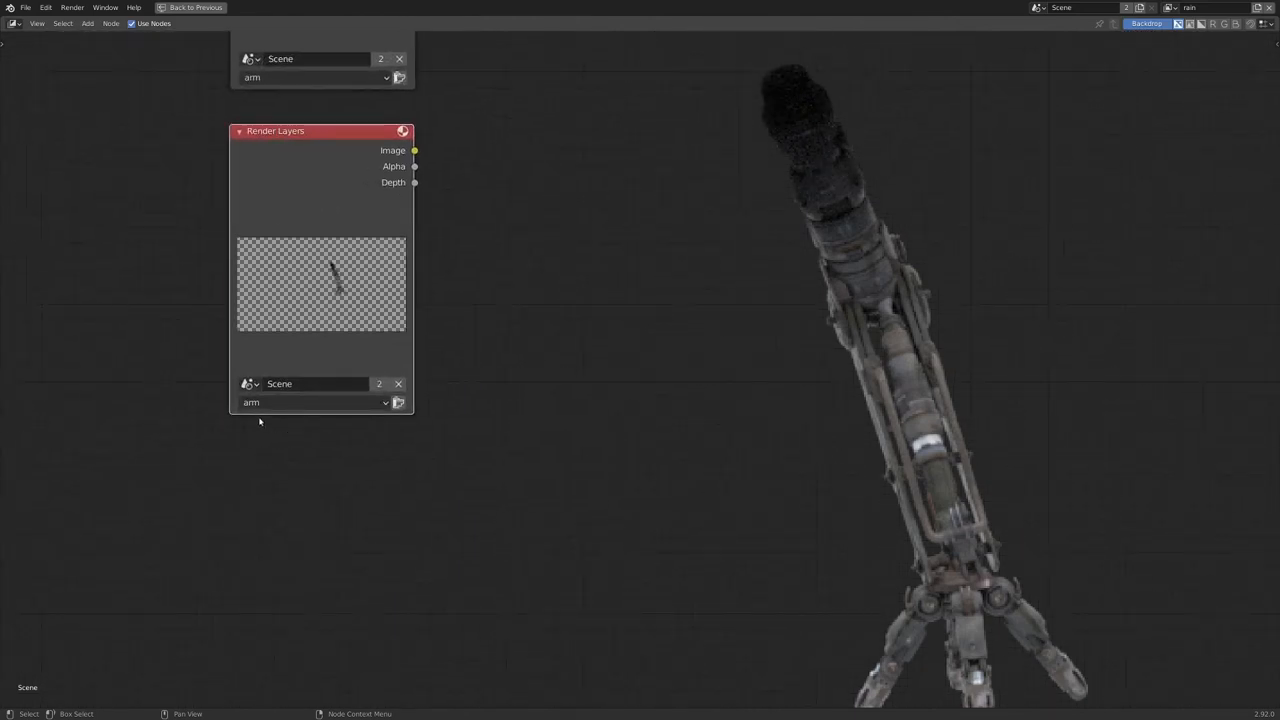
{"action": "left_click", "coordinate": [310, 402]}
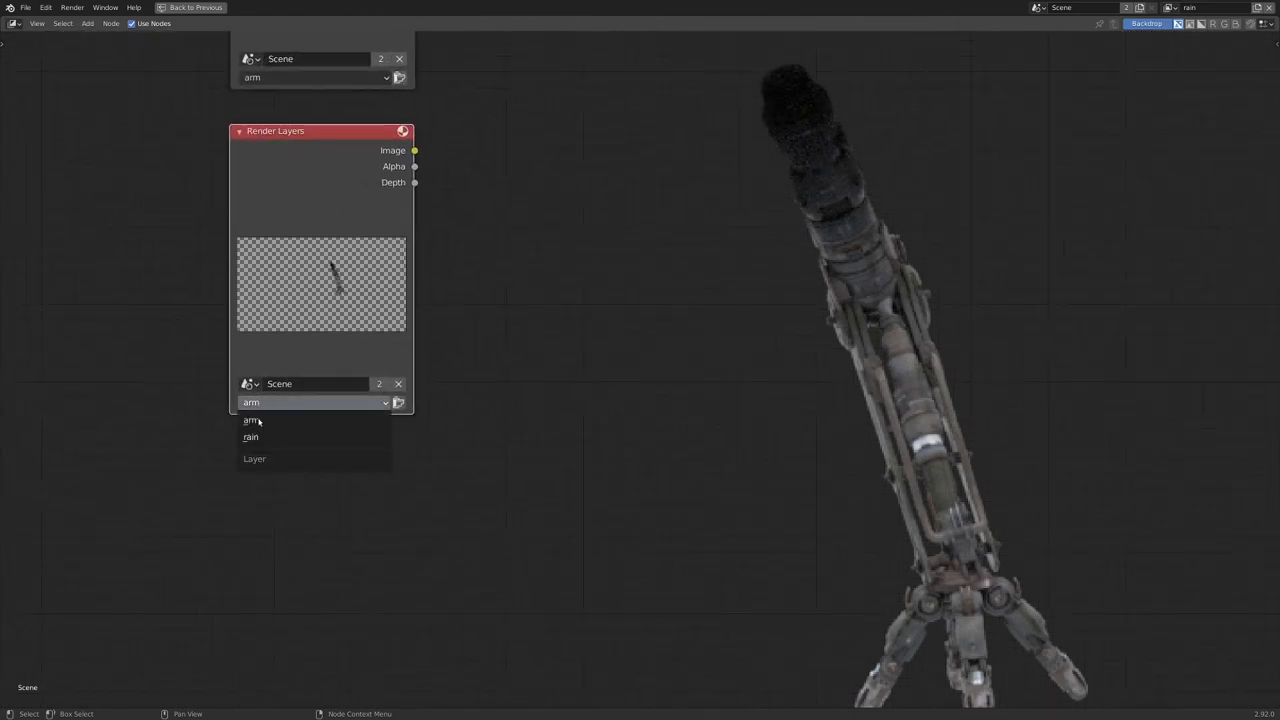
{"action": "left_click", "coordinate": [250, 436]}
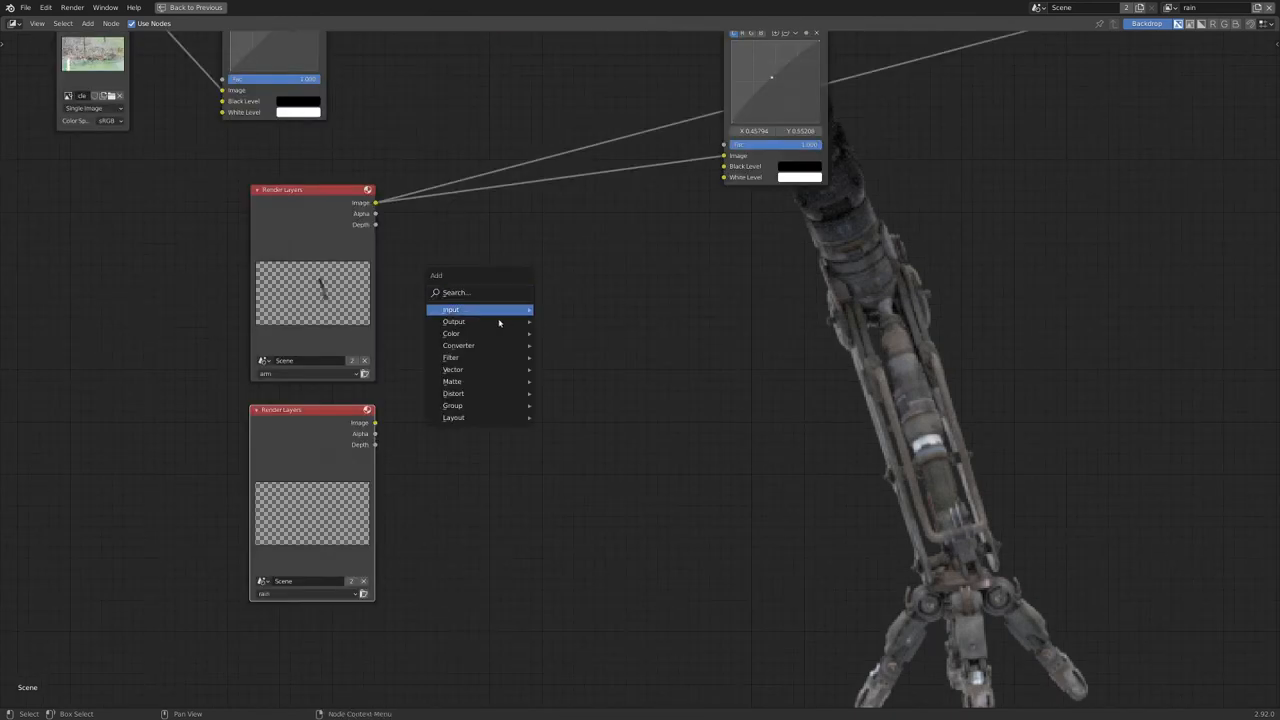
Add a Mix node, feed the rain Render Layers Image into it, and set its blend mode to Add.
{"action": "left_click", "coordinate": [452, 332]}
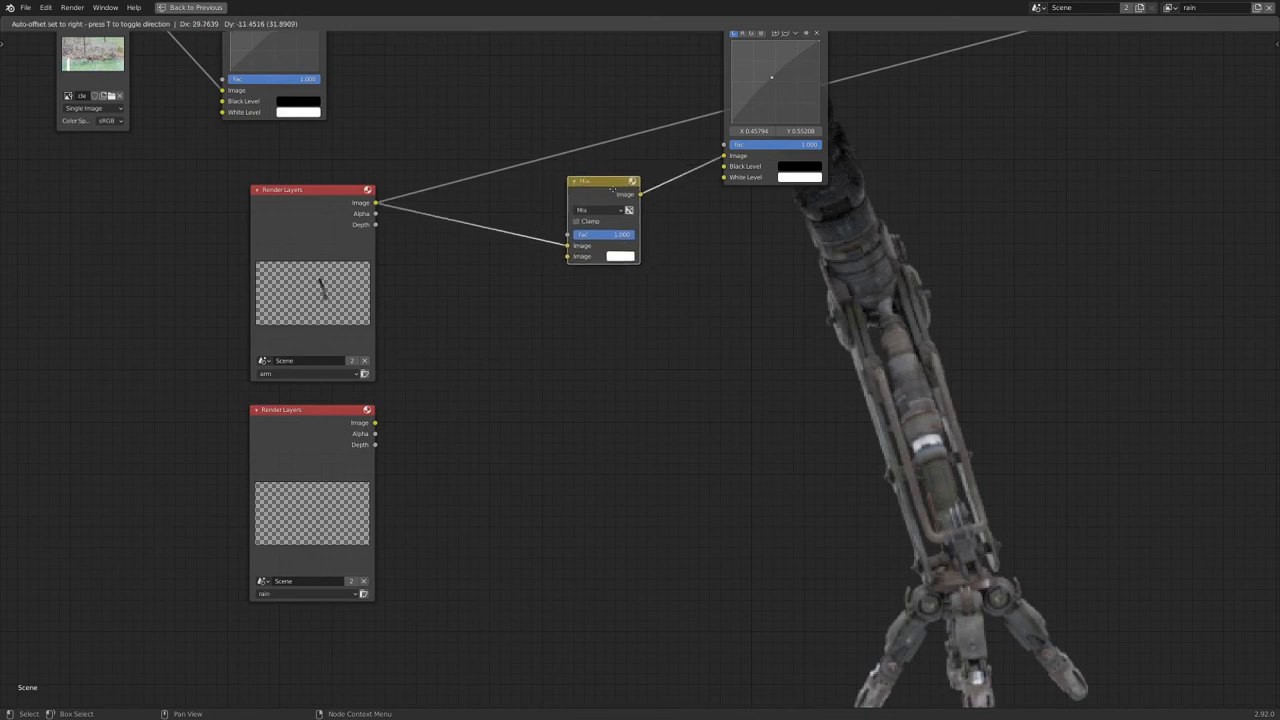
{"action": "left_click_drag", "start_coordinate": [376, 422], "coordinate": [568, 256]}
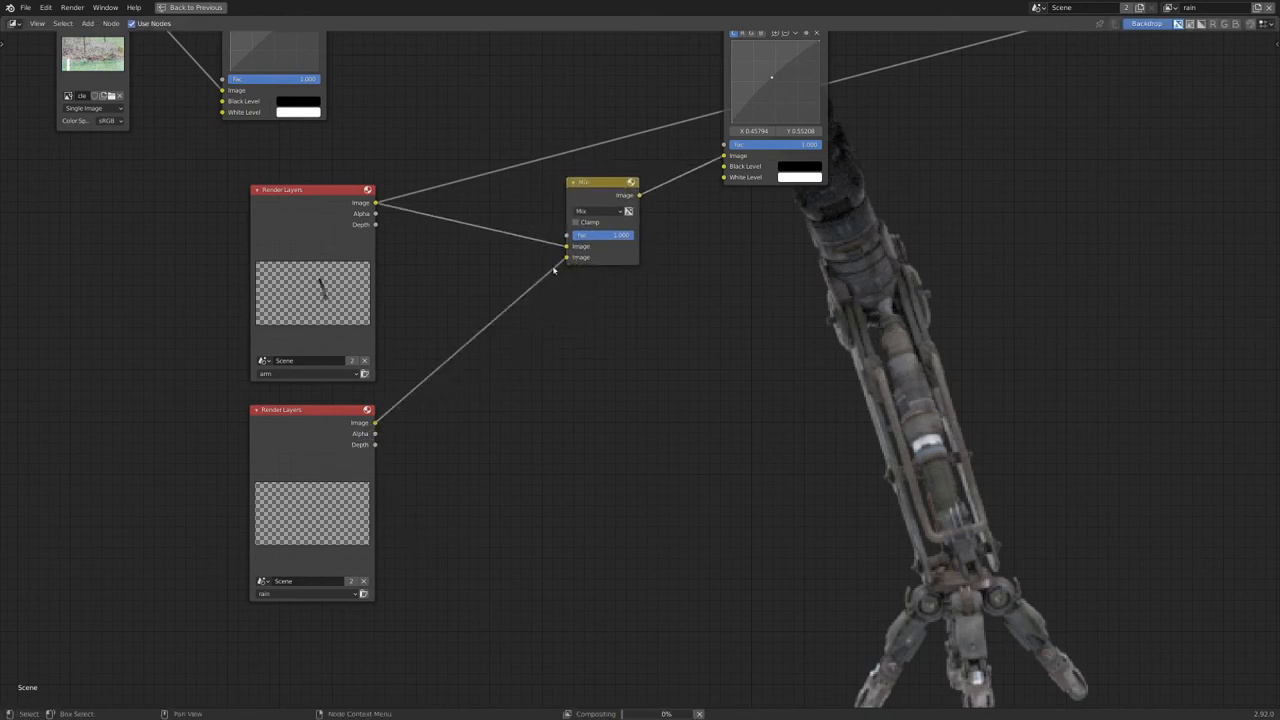
{"action": "left_click", "coordinate": [602, 210]}
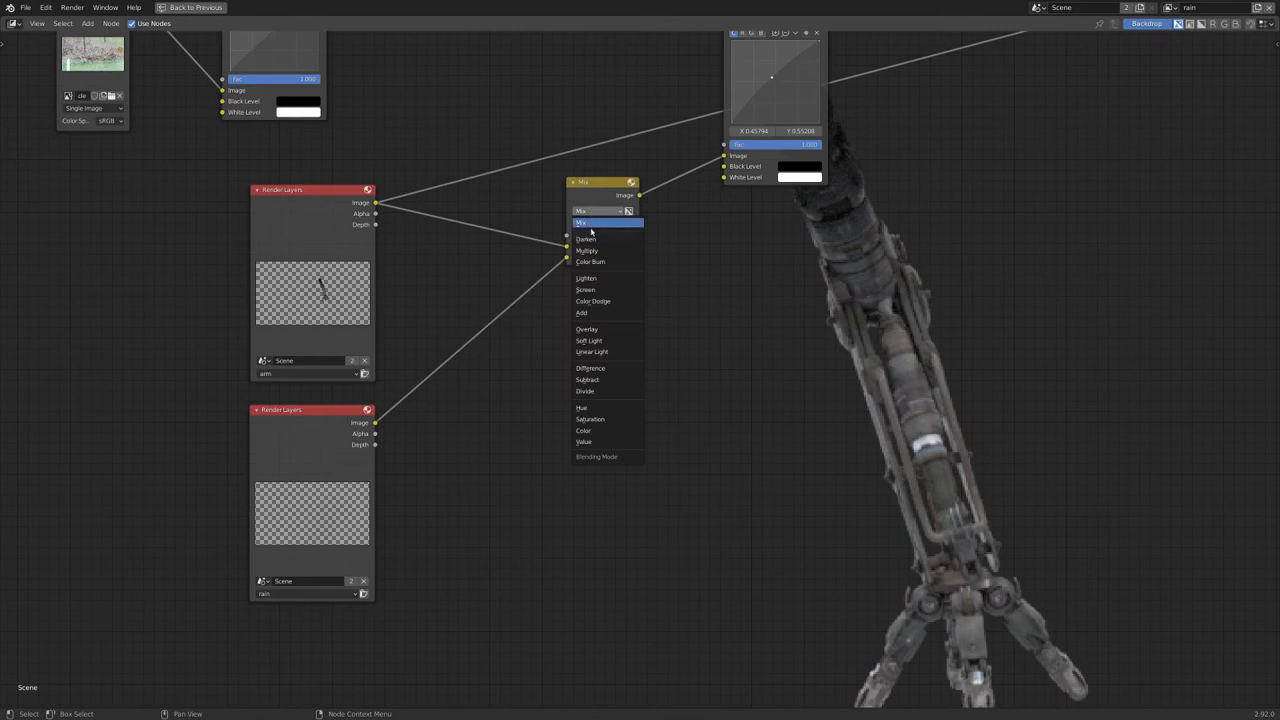
{"action": "mouse_move", "coordinate": [608, 390]}
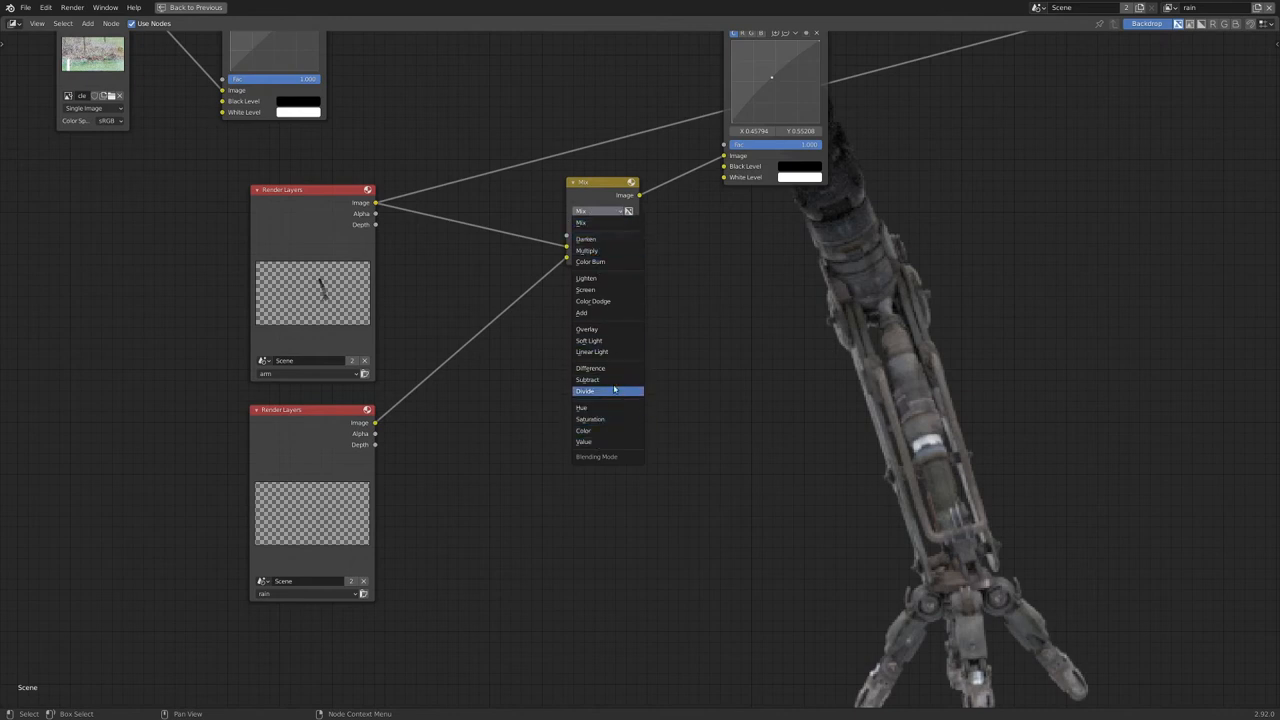
{"action": "left_click", "coordinate": [584, 312]}
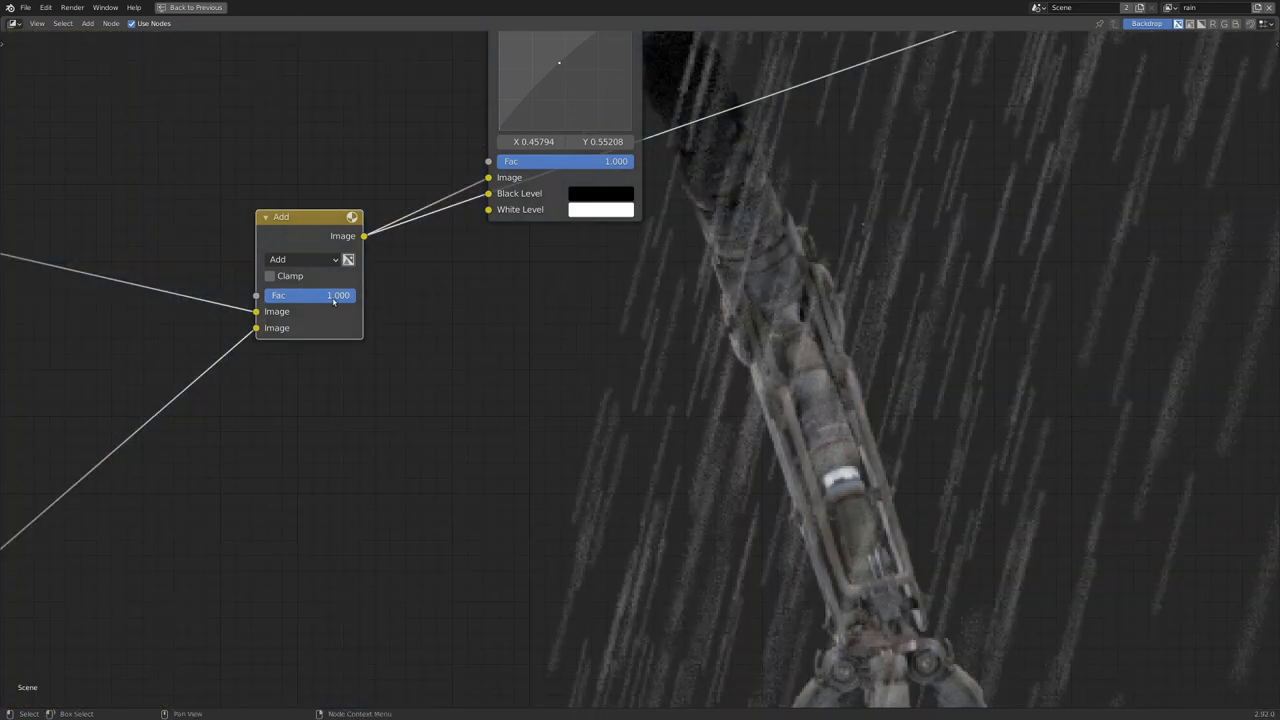
Dial the Add node's Fac down, then nudge it up for the desired rain strength over the footage.
{"action": "left_click_drag", "start_coordinate": [330, 294], "coordinate": [280, 294]}
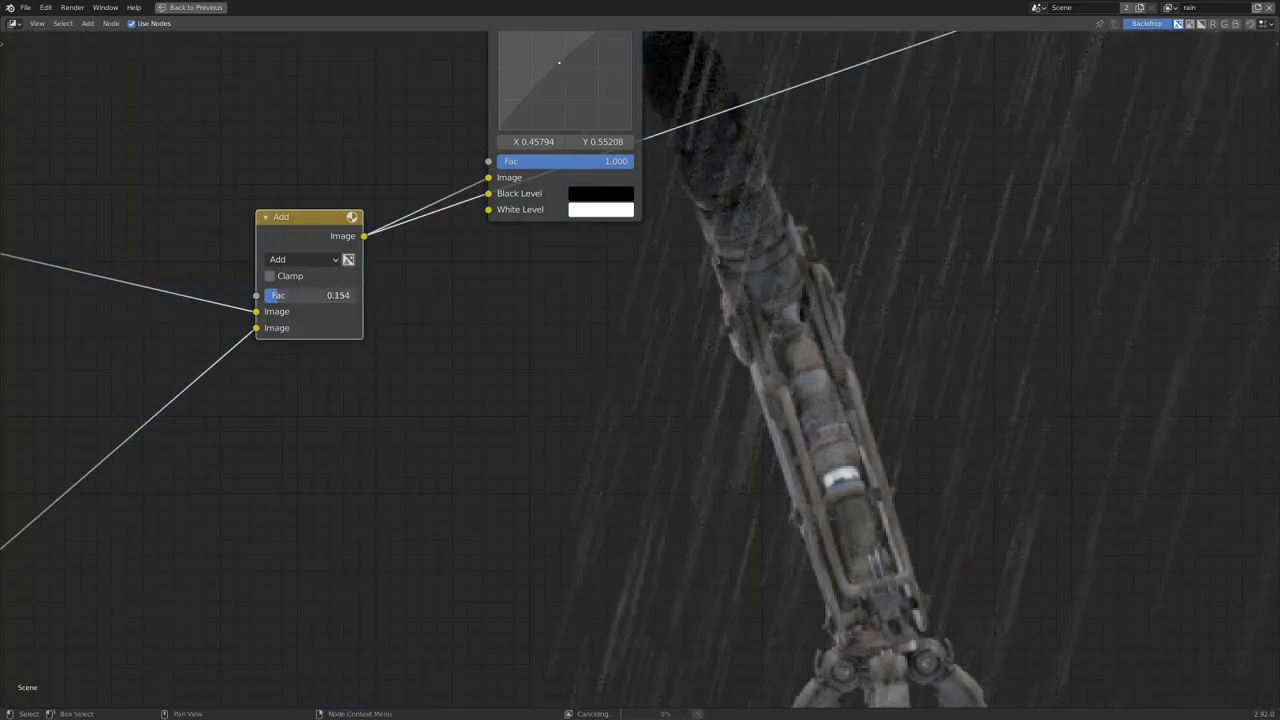
{"action": "left_click_drag", "start_coordinate": [300, 296], "coordinate": [320, 296]}
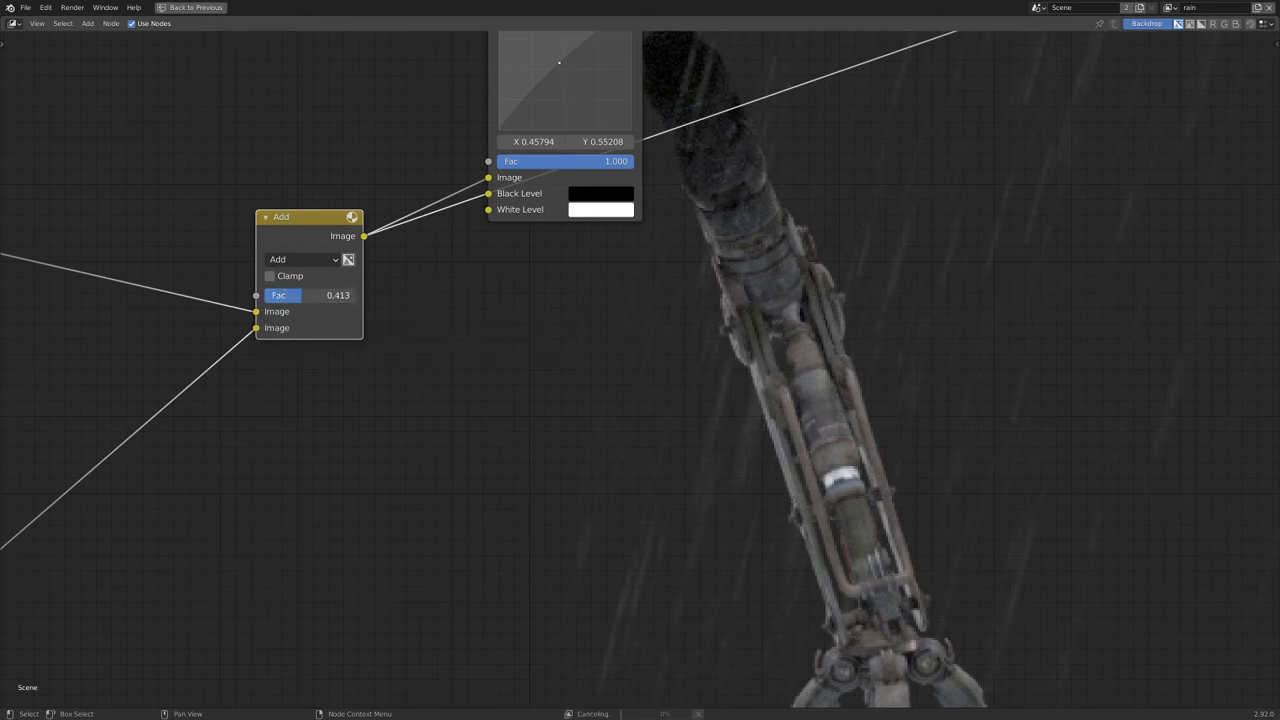
{"action": "scroll", "scroll_direction": "down", "scroll_amount": 3}
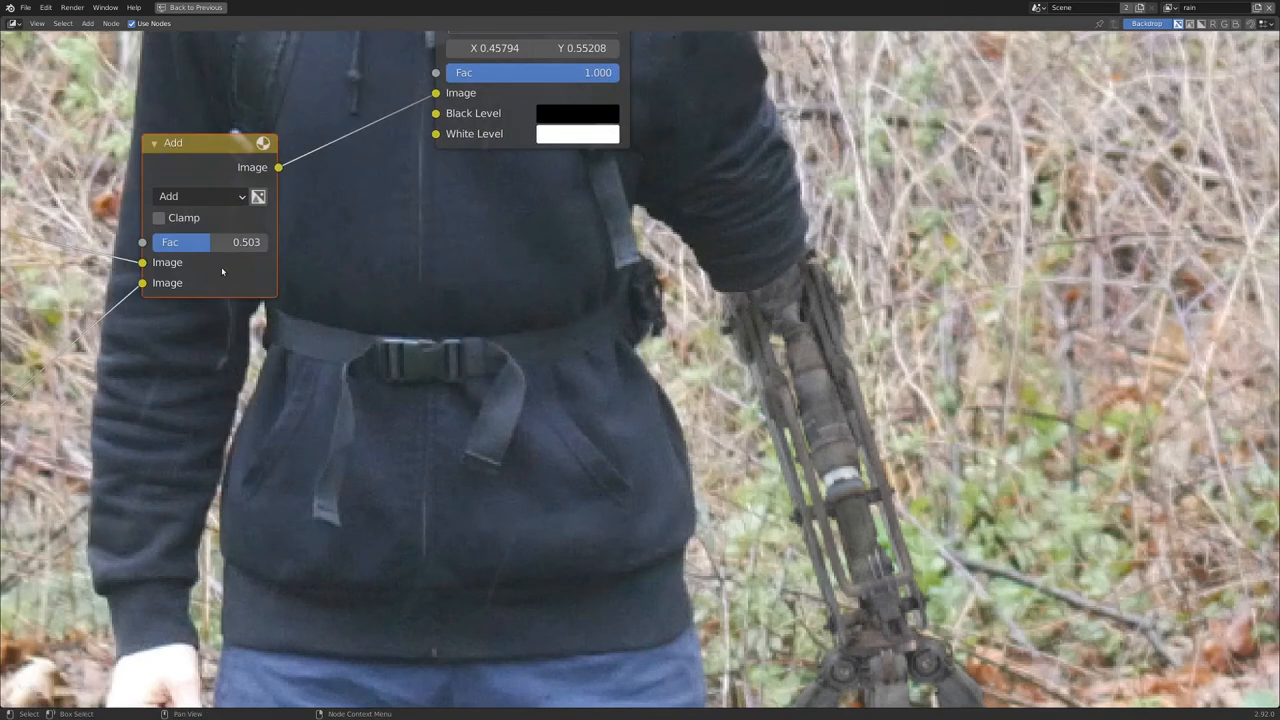
{"action": "left_click_drag", "start_coordinate": [200, 242], "coordinate": [224, 242]}
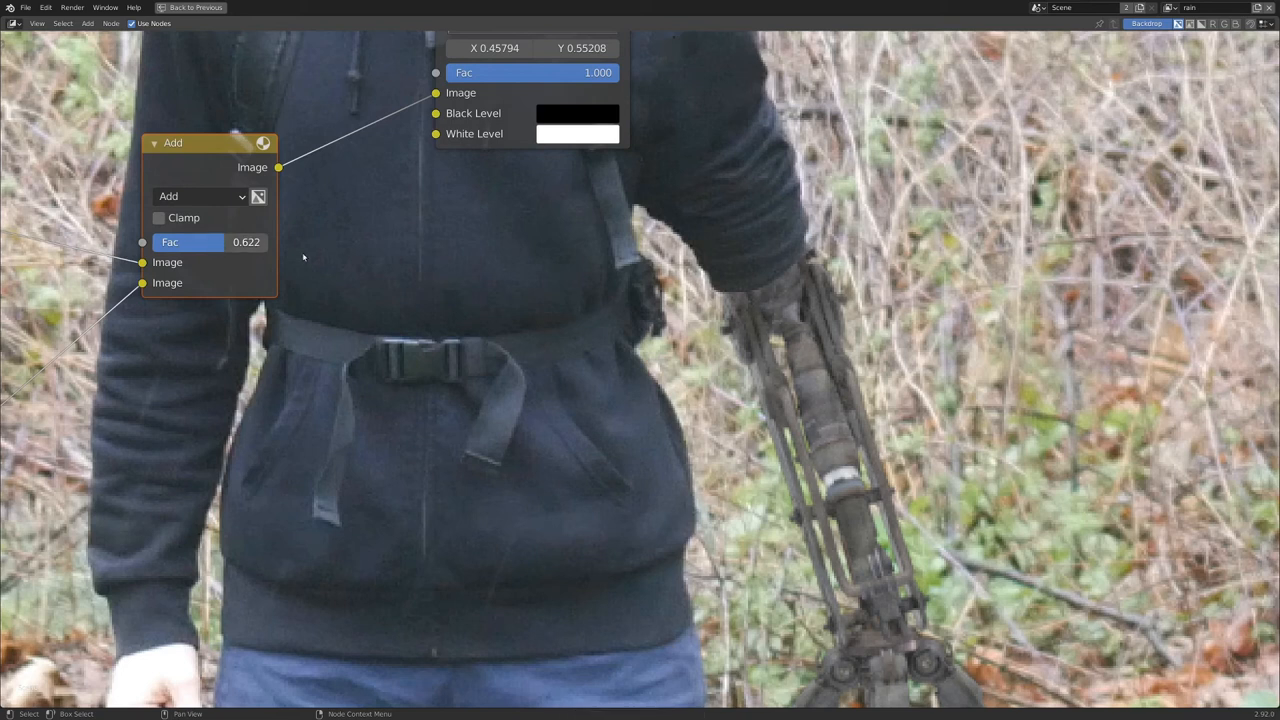
{"action": "mouse_move", "coordinate": [222, 244]}
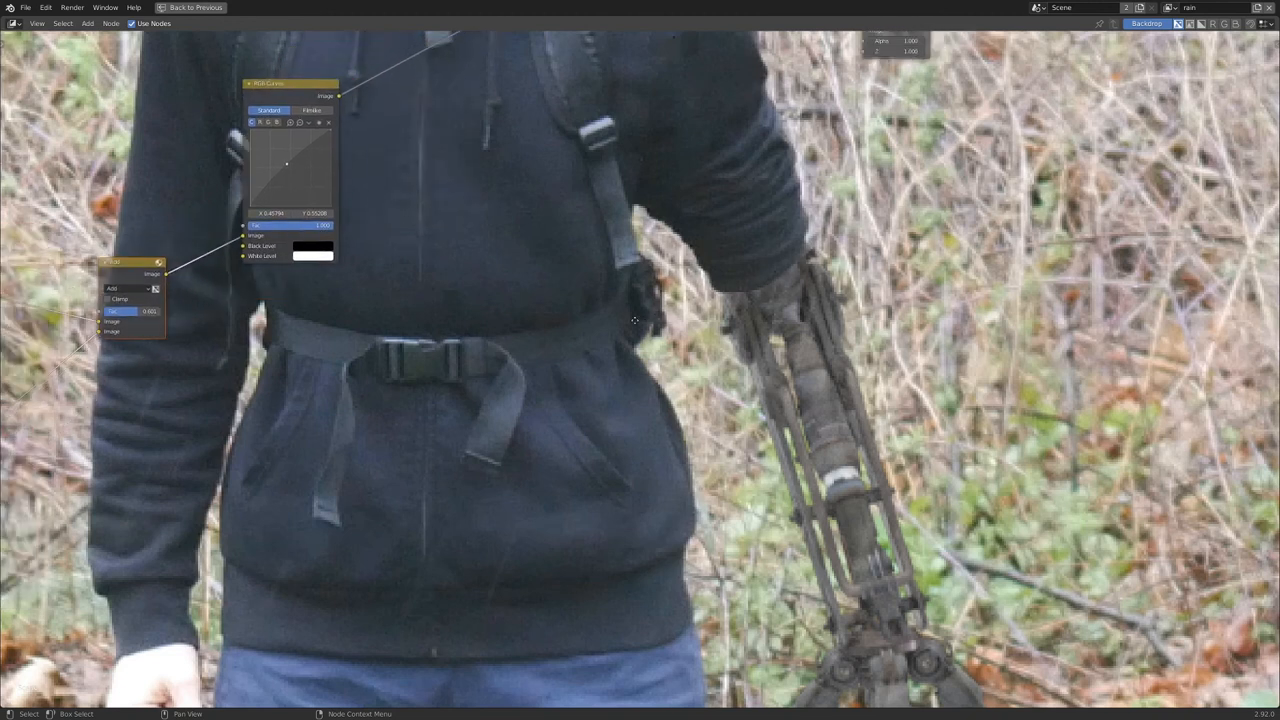
{"action": "mouse_move", "coordinate": [696, 312]}
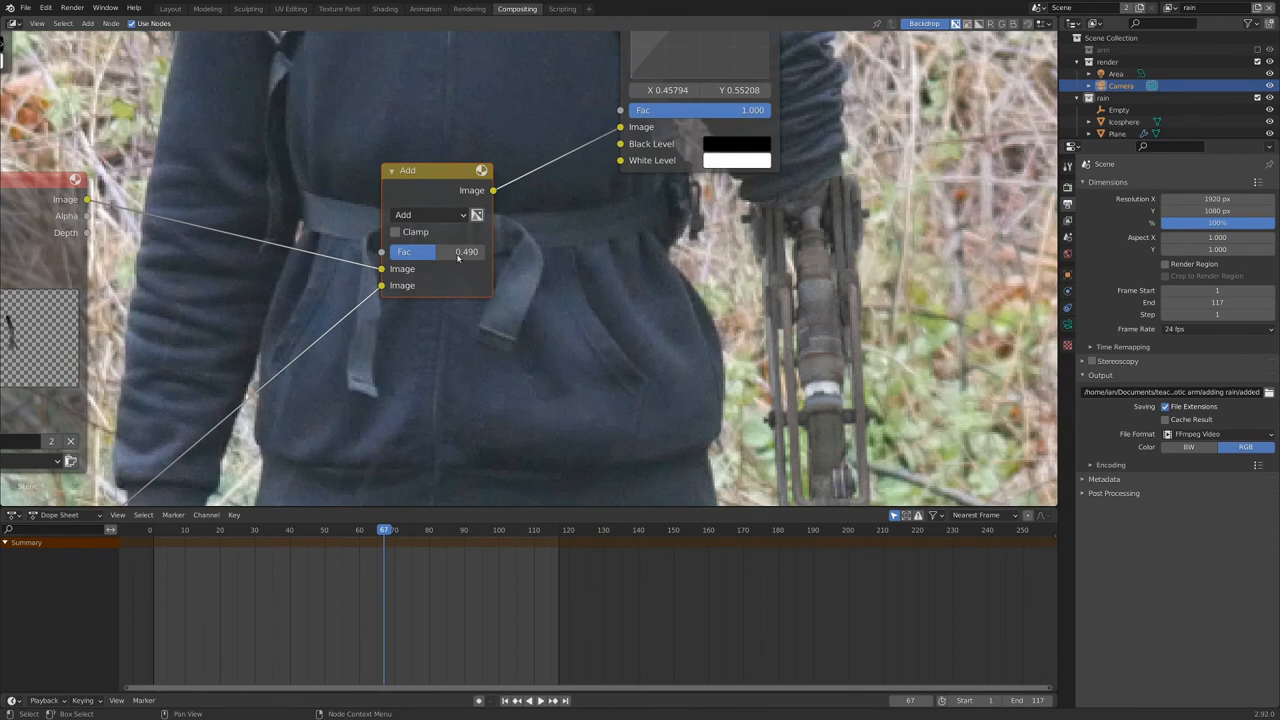
{"action": "mouse_move", "coordinate": [498, 252]}
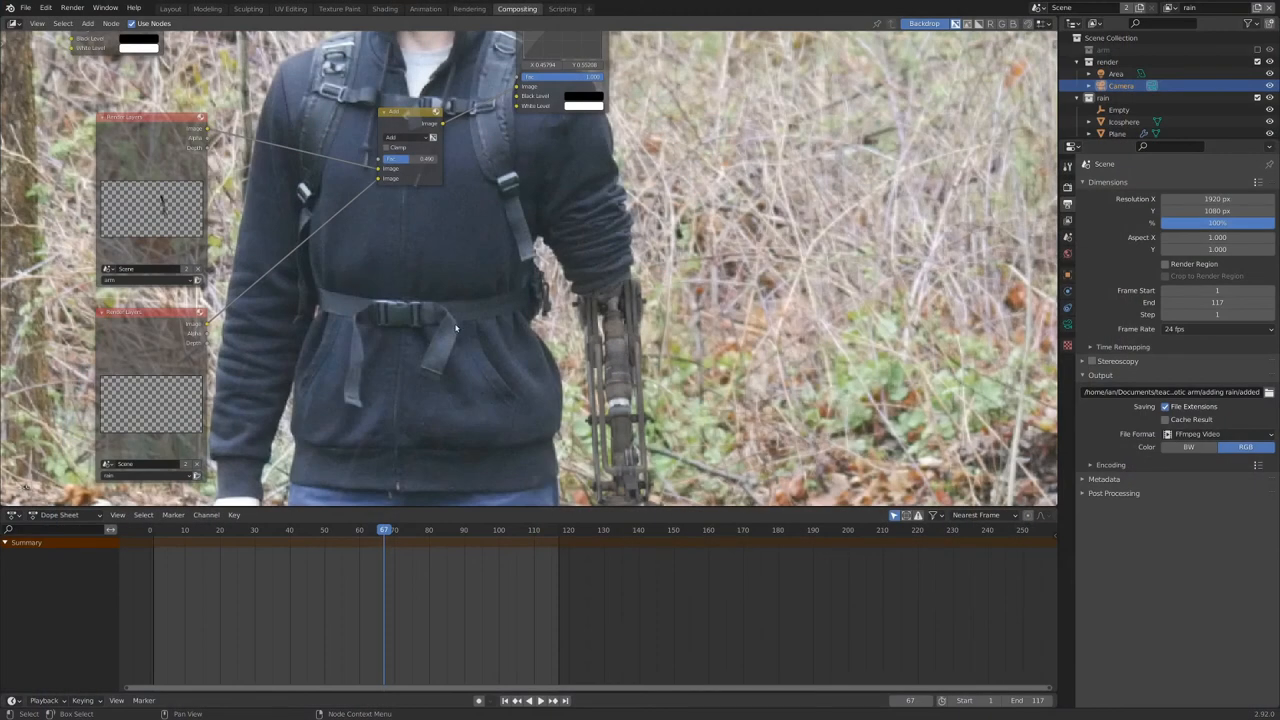
{"action": "mouse_move", "coordinate": [564, 288]}
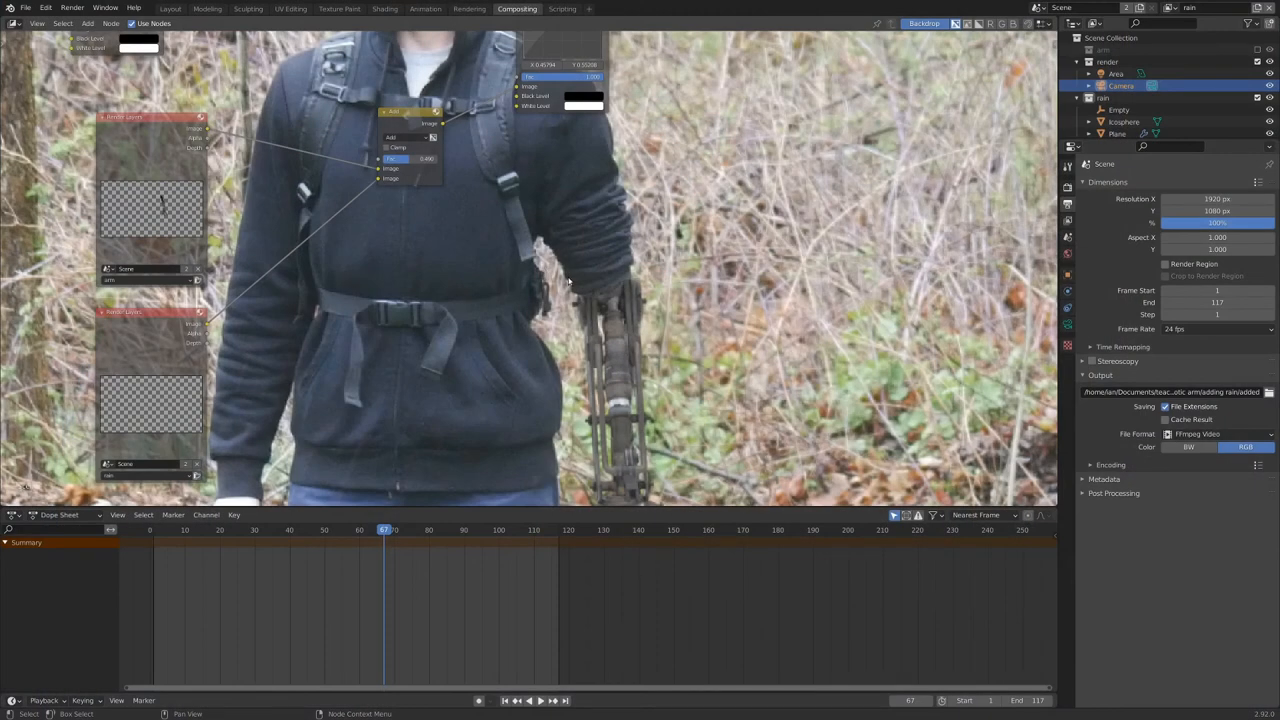